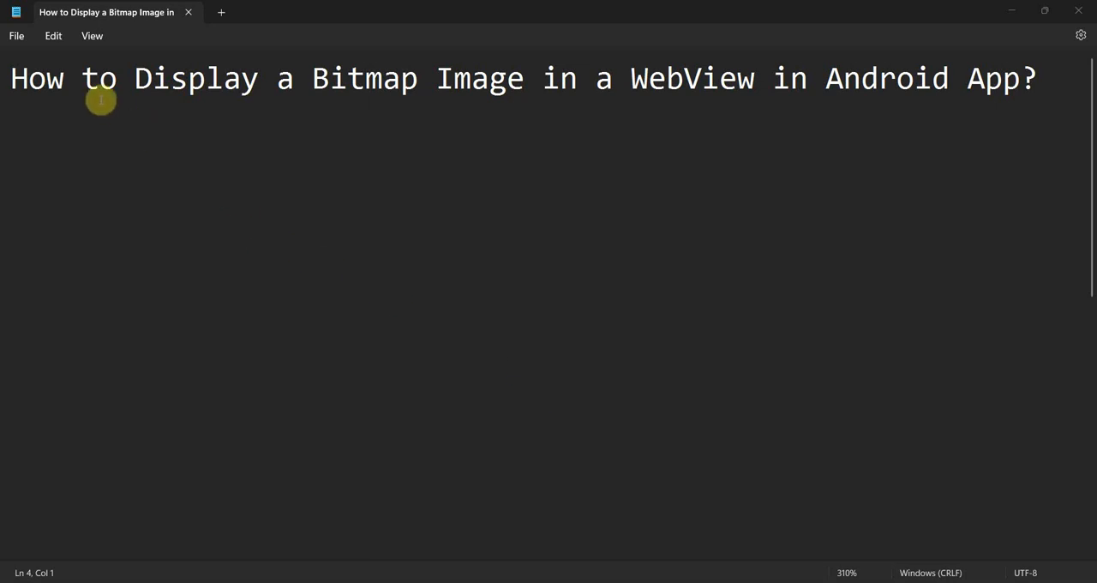
- Create a new Java Empty Views Activity project called 'Bitmap in a WebView'
drag(82, 78, 352, 78)
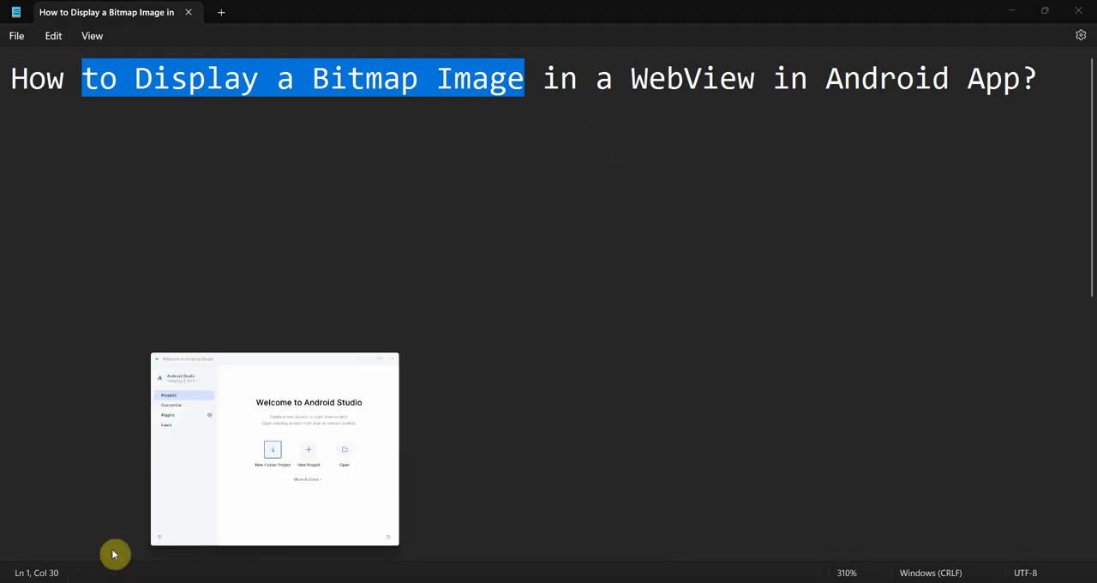
click(307, 449)
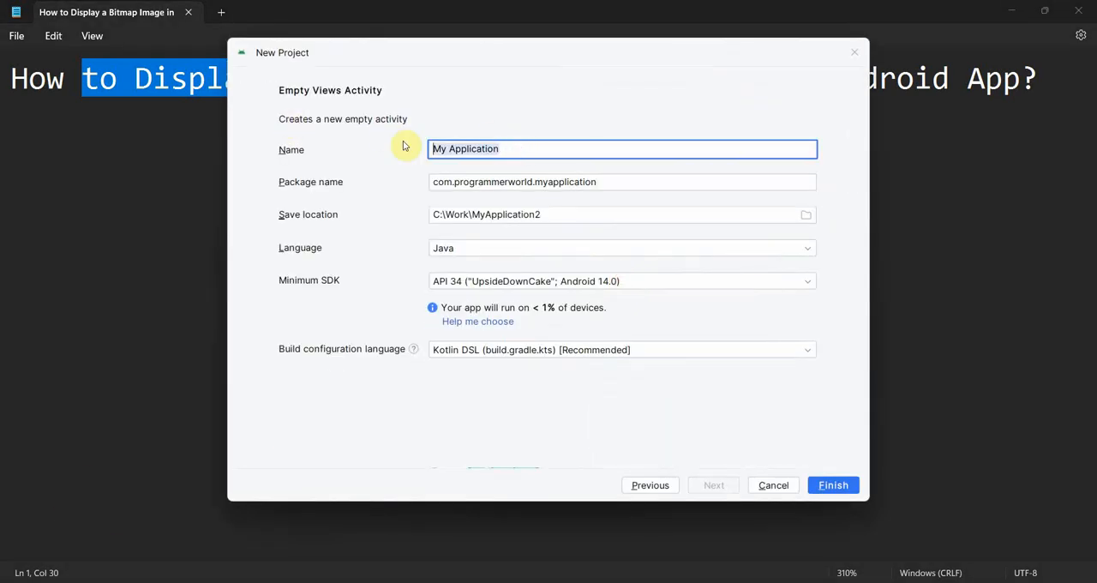
text(Bitmap)
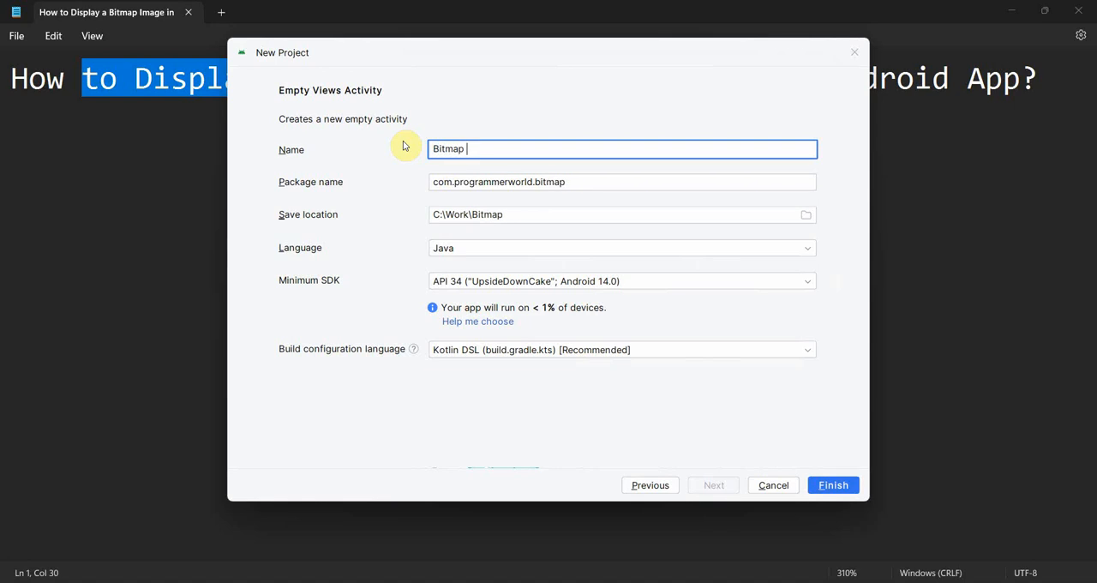
text(in a WebView)
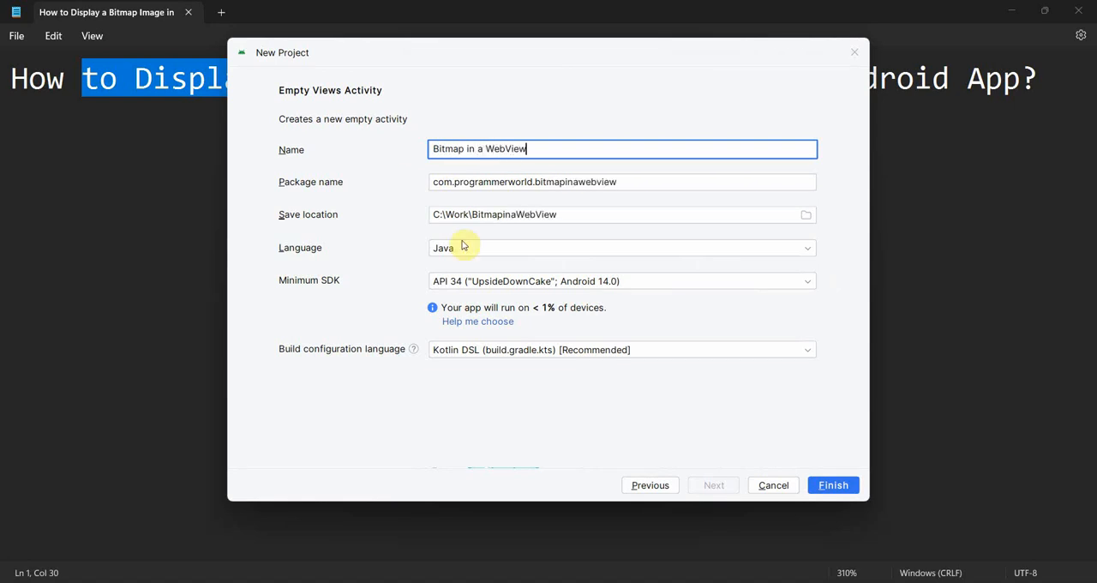
mouse_move(823, 497)
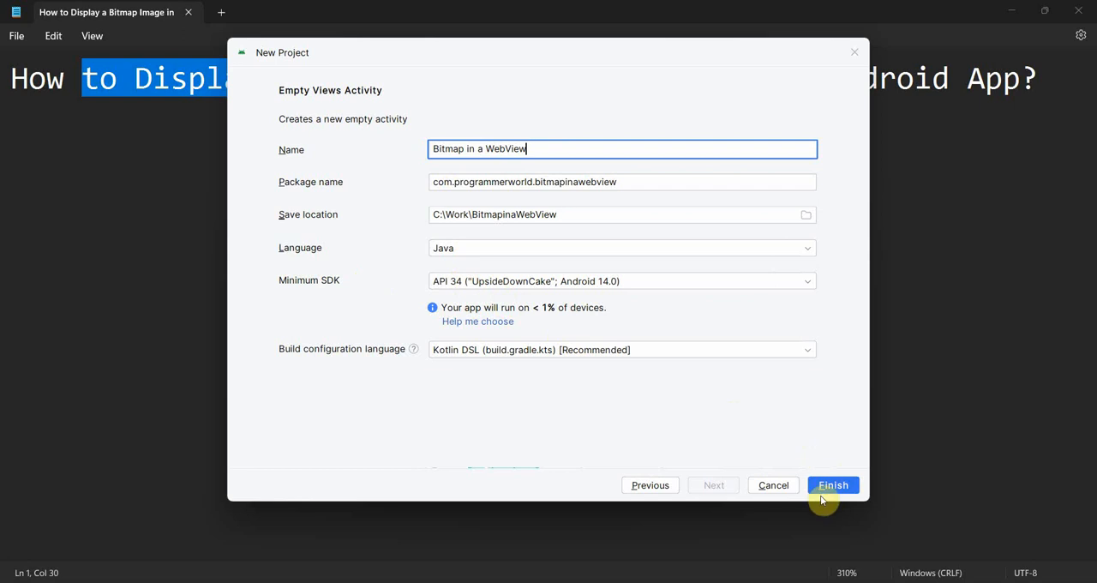
click(832, 484)
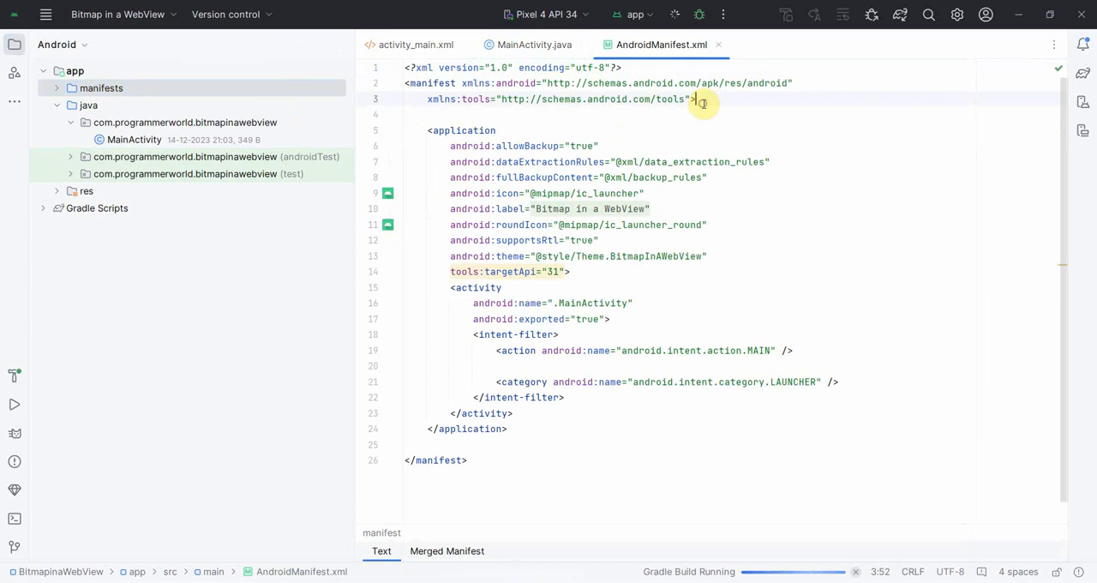
- Add a uses-permission line for android.permission.READ_MEDIA_IMAGES to AndroidManifest.xml
key(enter)
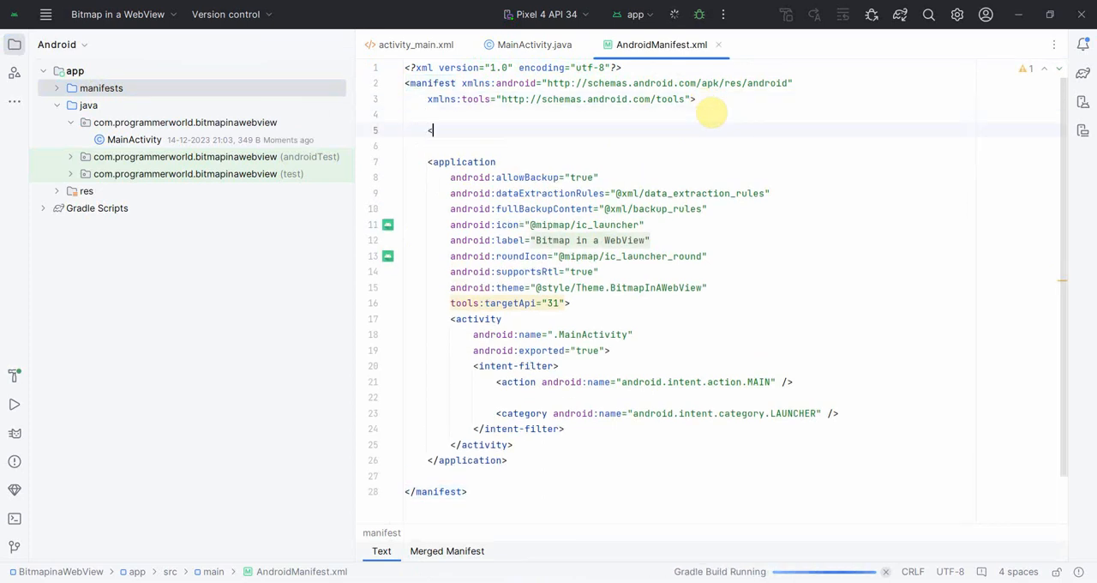
text(<uses-permission android:name=")
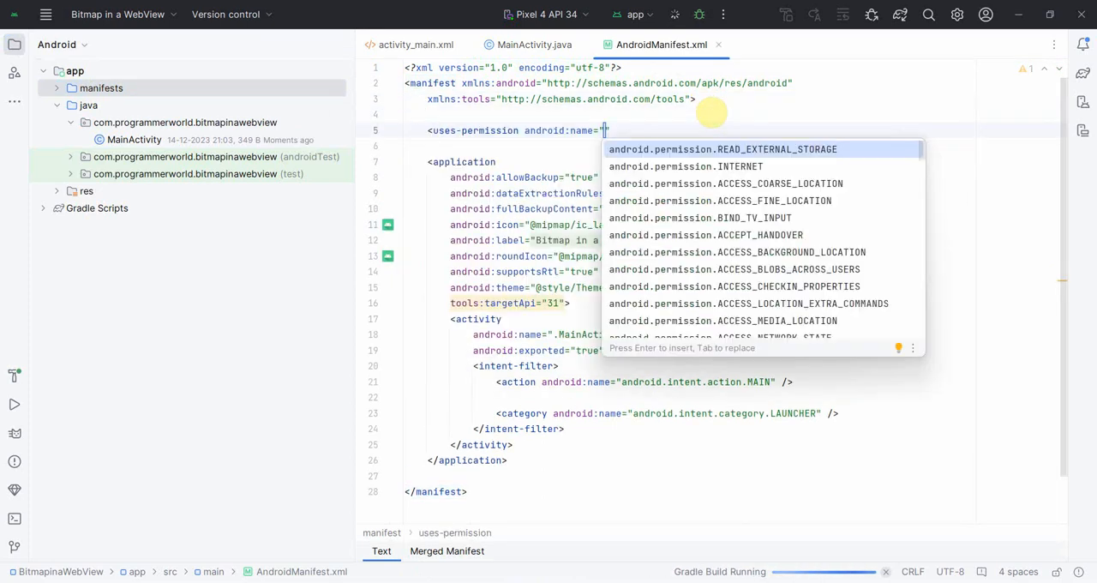
text(MEDIA)
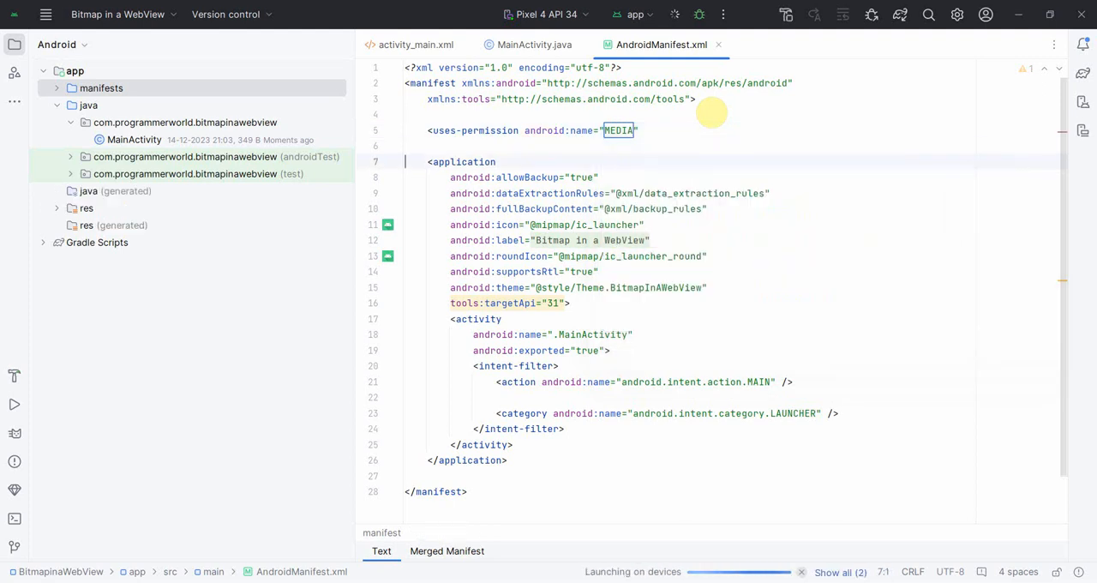
click(674, 15)
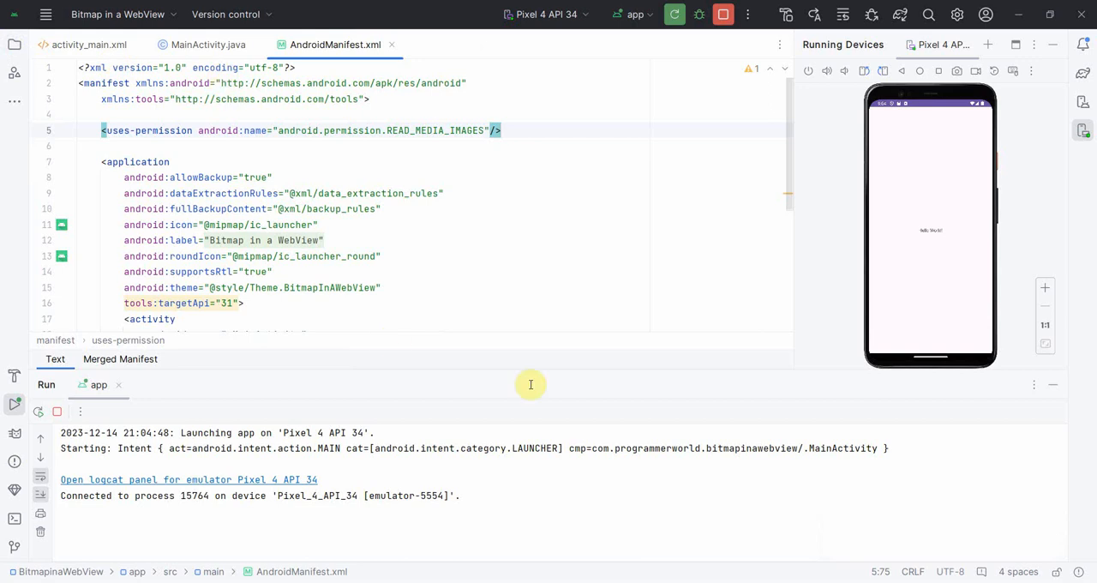
mouse_move(579, 389)
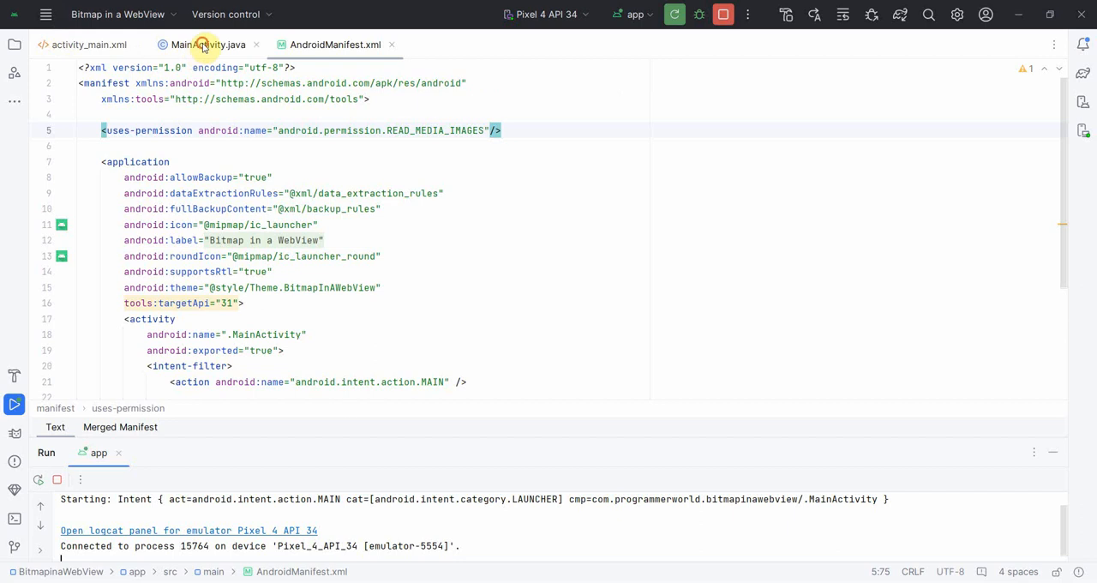
- Add ActivityCompat.requestPermissions for READ_MEDIA_IMAGES with PackageManager.PERMISSION_GRANTED to onCreate
click(208, 44)
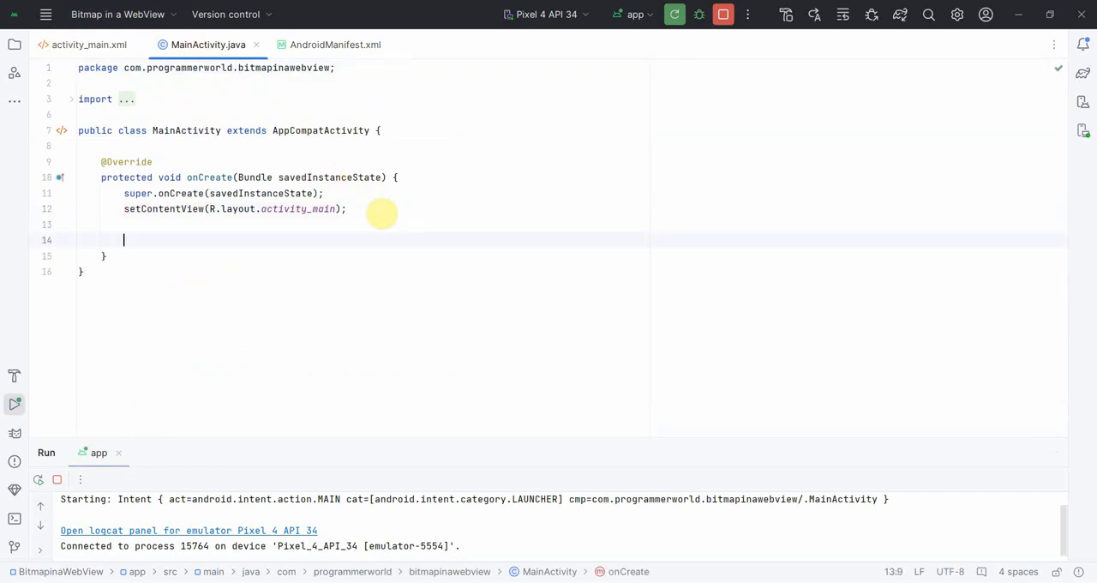
text(Ac)
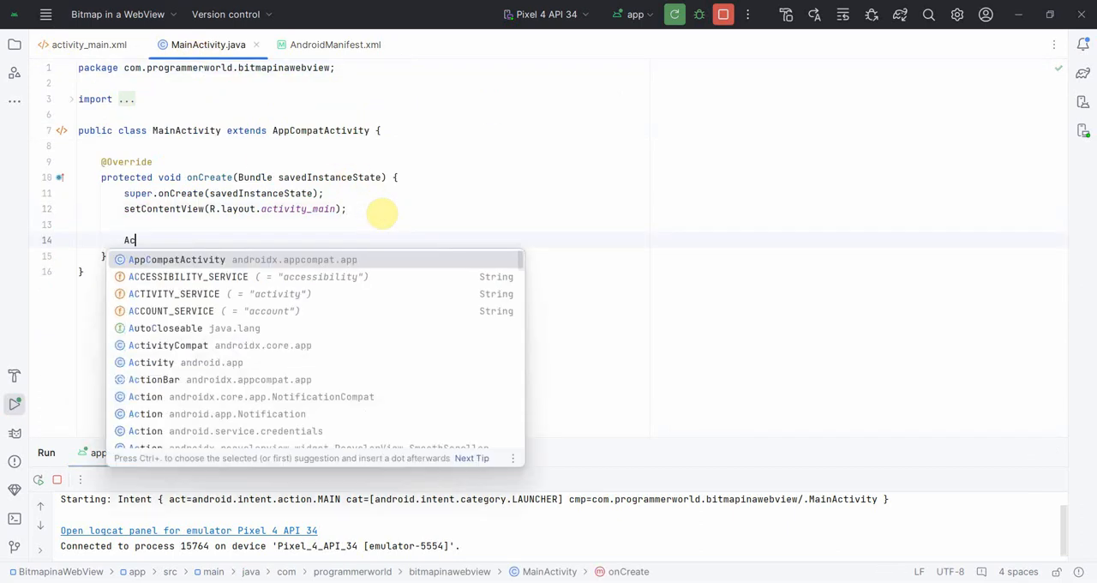
text(tivityCompat)
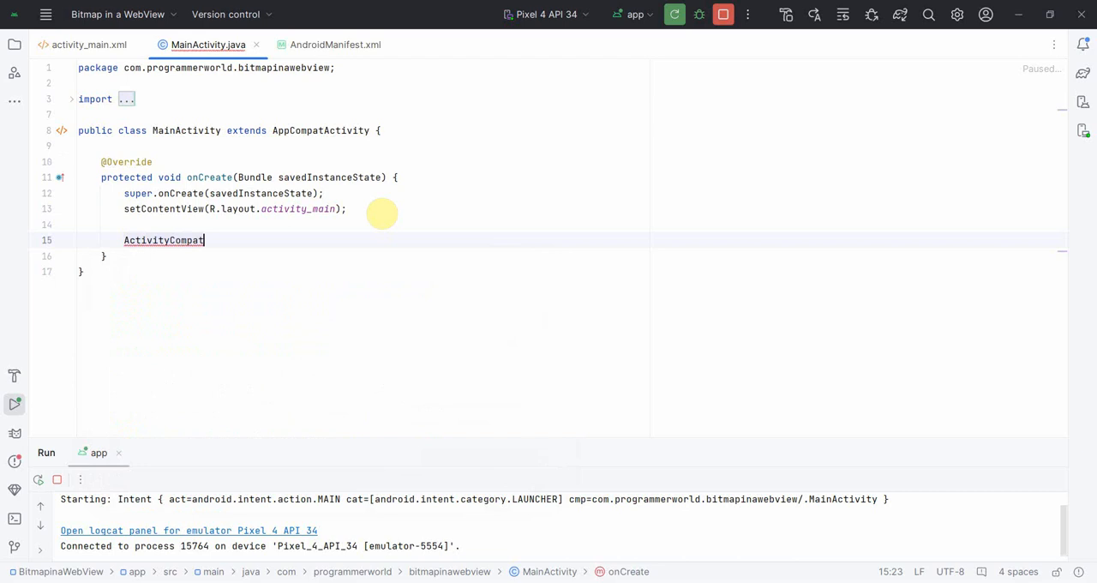
text(.)
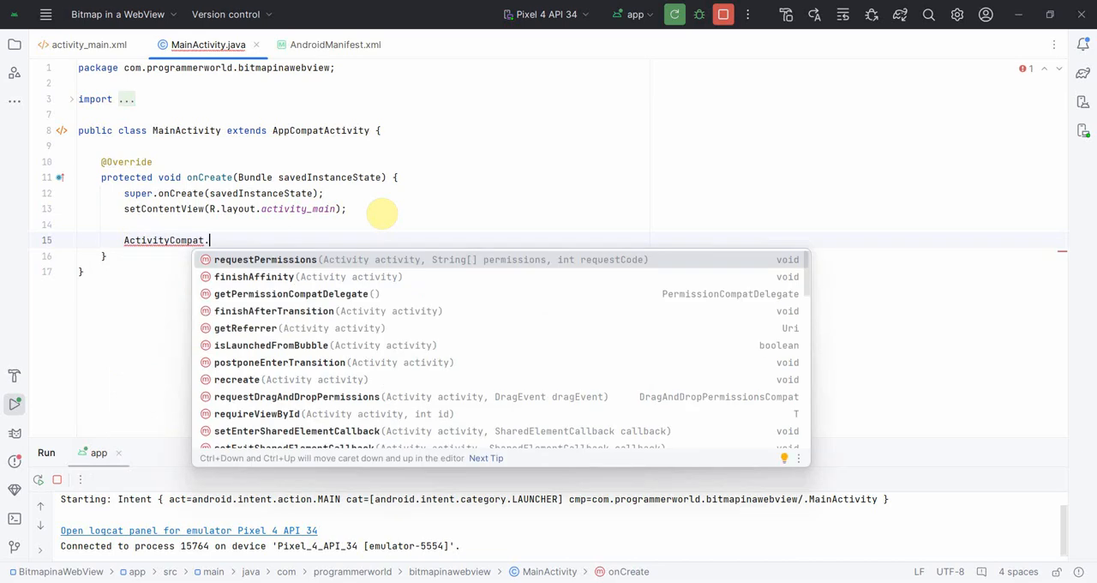
click(265, 259)
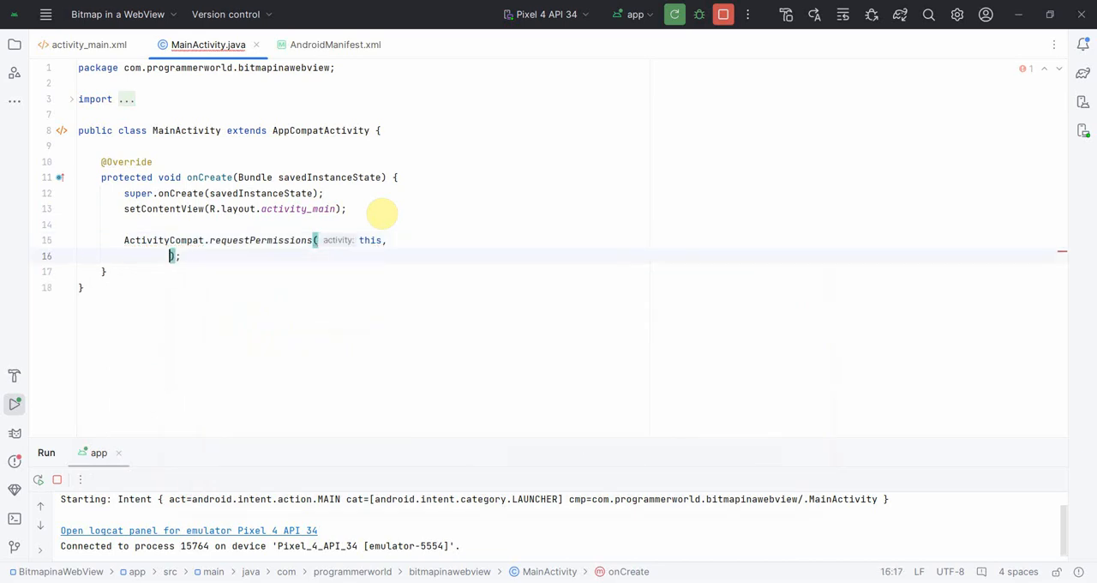
text(new_String[]{)
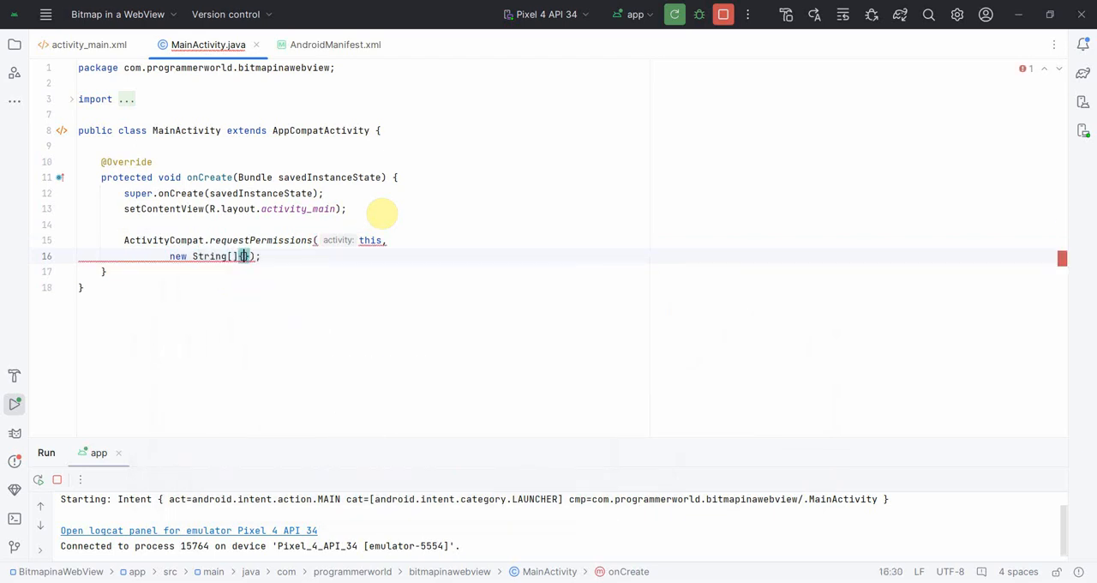
text(READ_MEDIA)
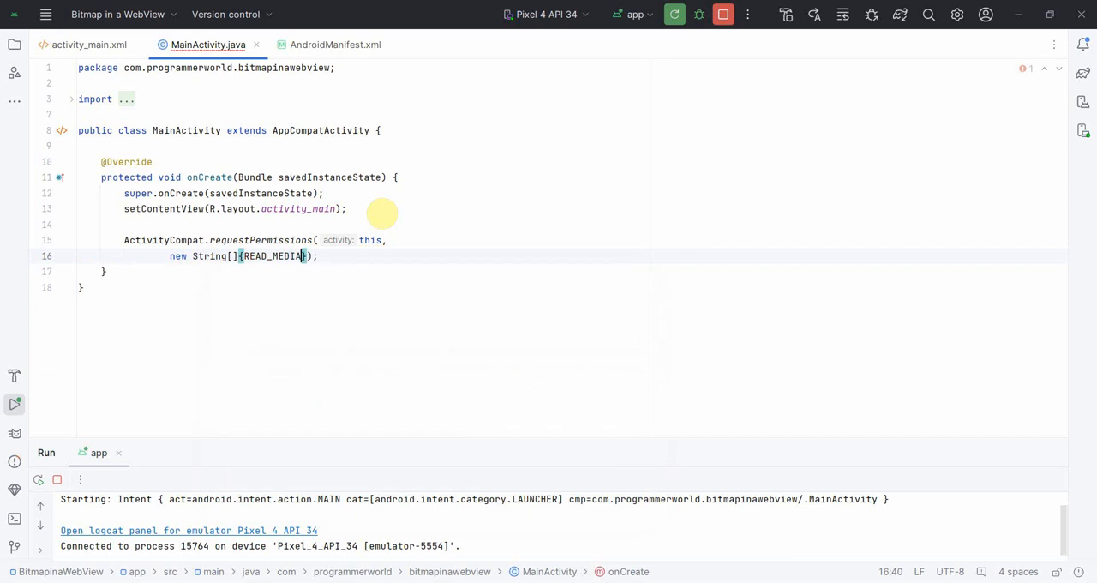
text(_IMAGE)
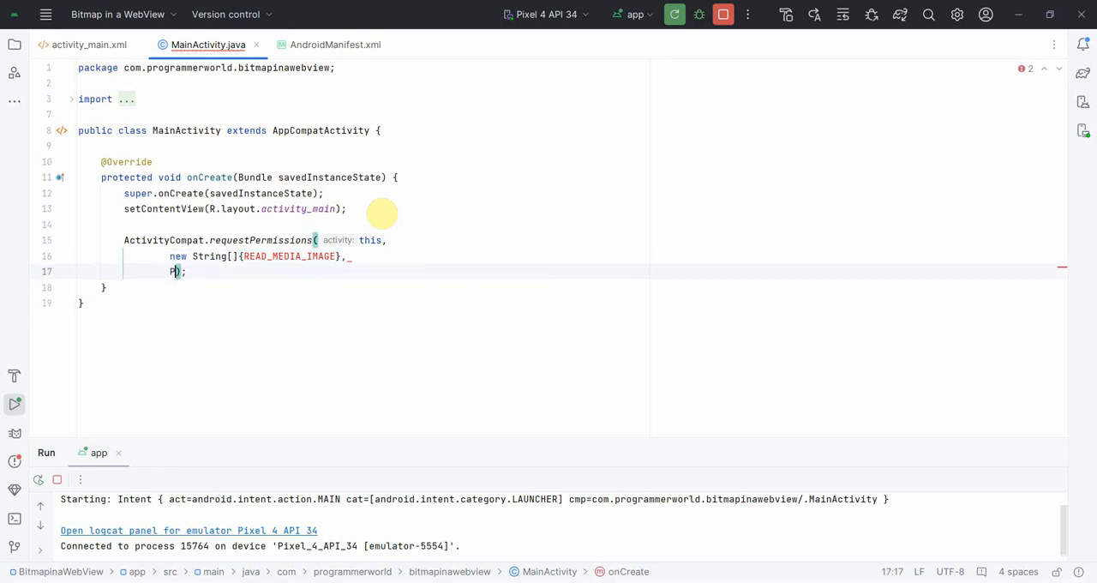
text(PackageManager.PERMISSION_GRANTED)
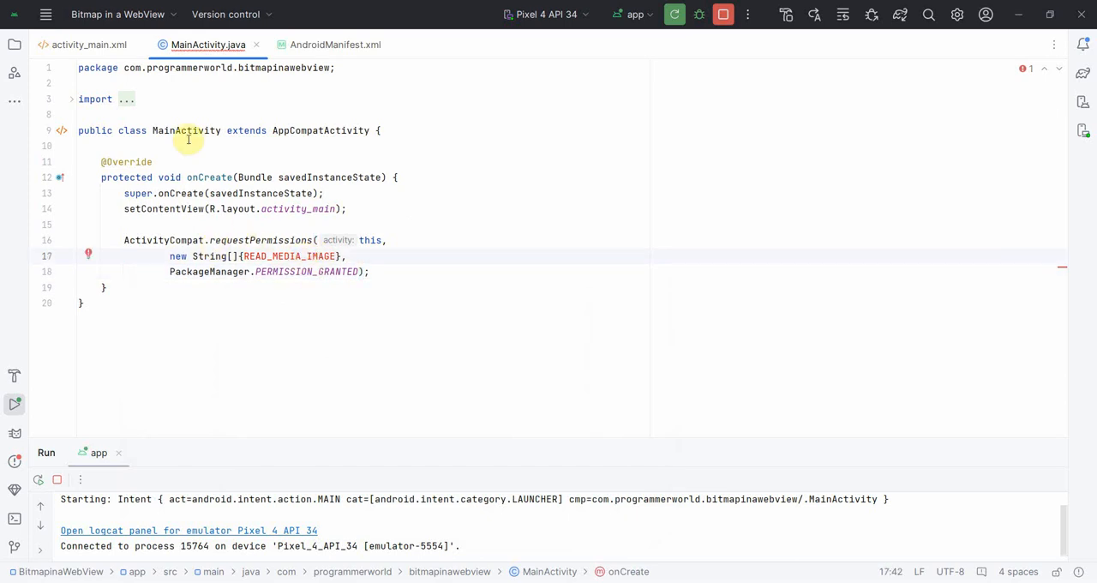
- Check the layout and manifest, then fix the misspelled permission name in MainActivity
click(85, 44)
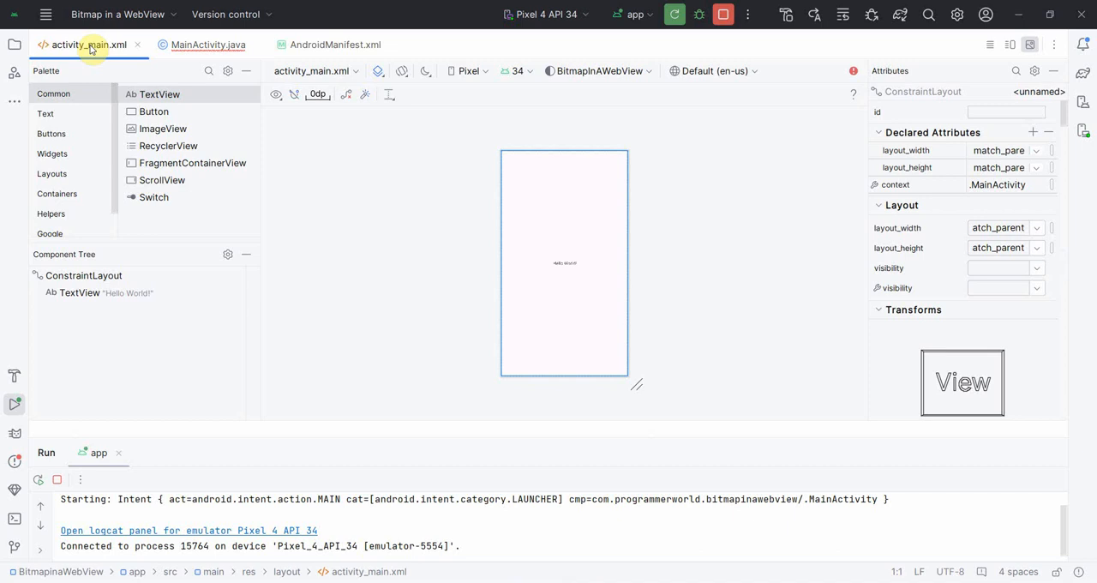
click(335, 44)
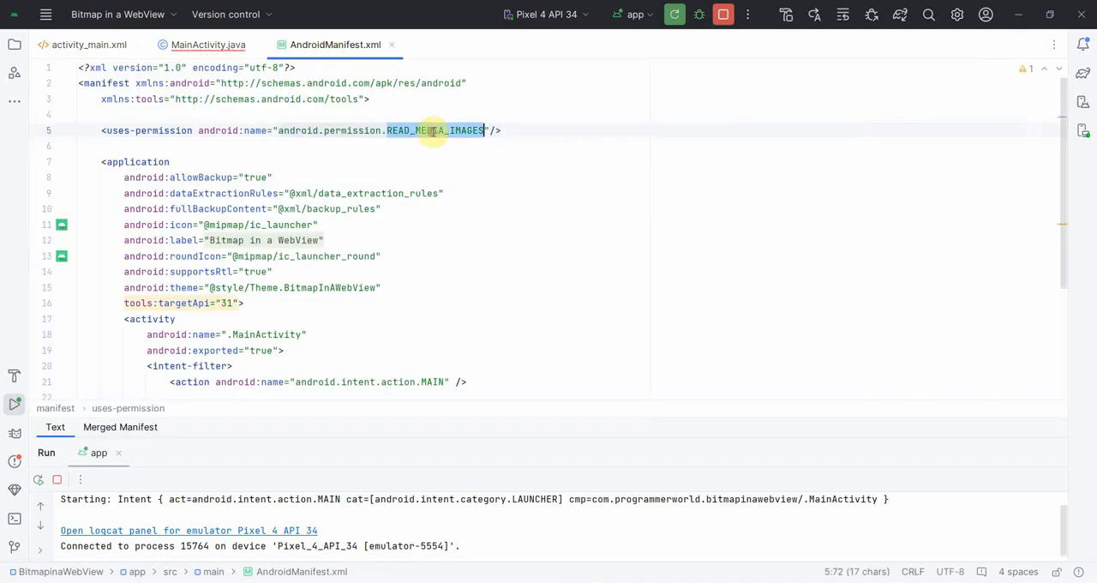
click(207, 45)
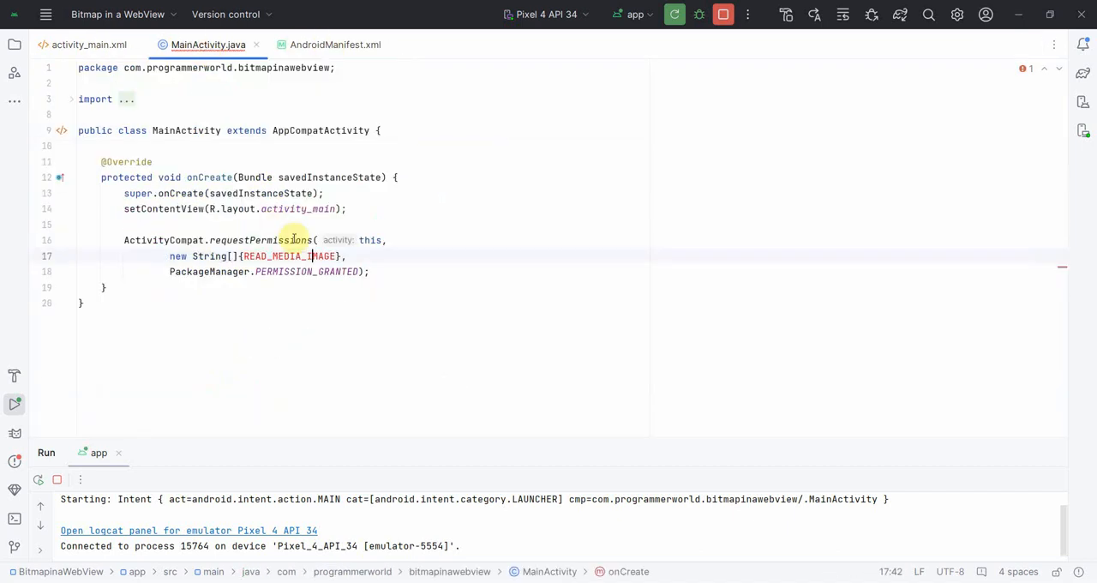
double_click(291, 256)
text(S)
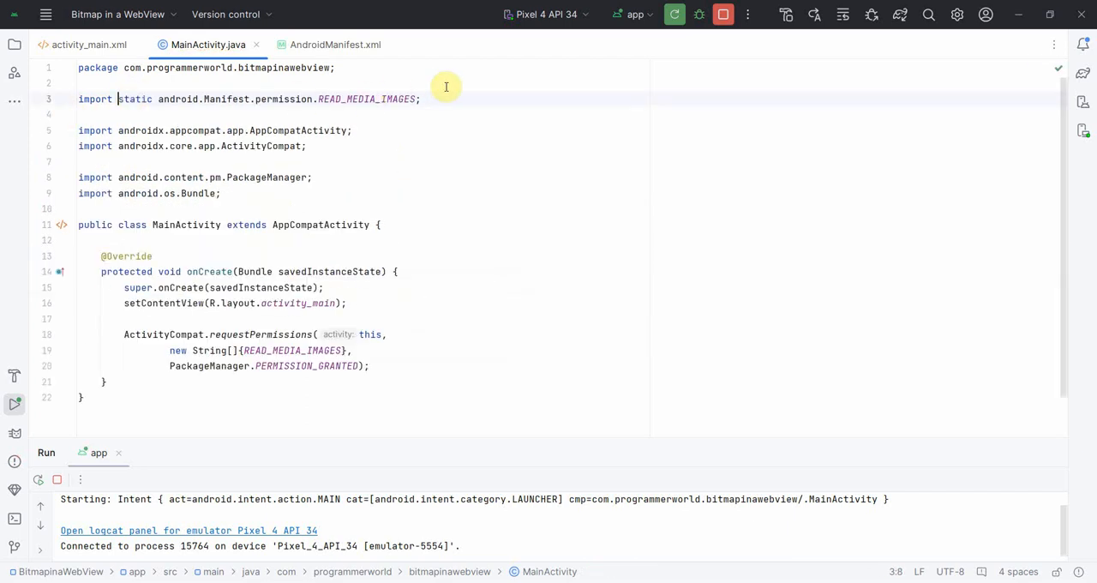
scroll(down, 3)
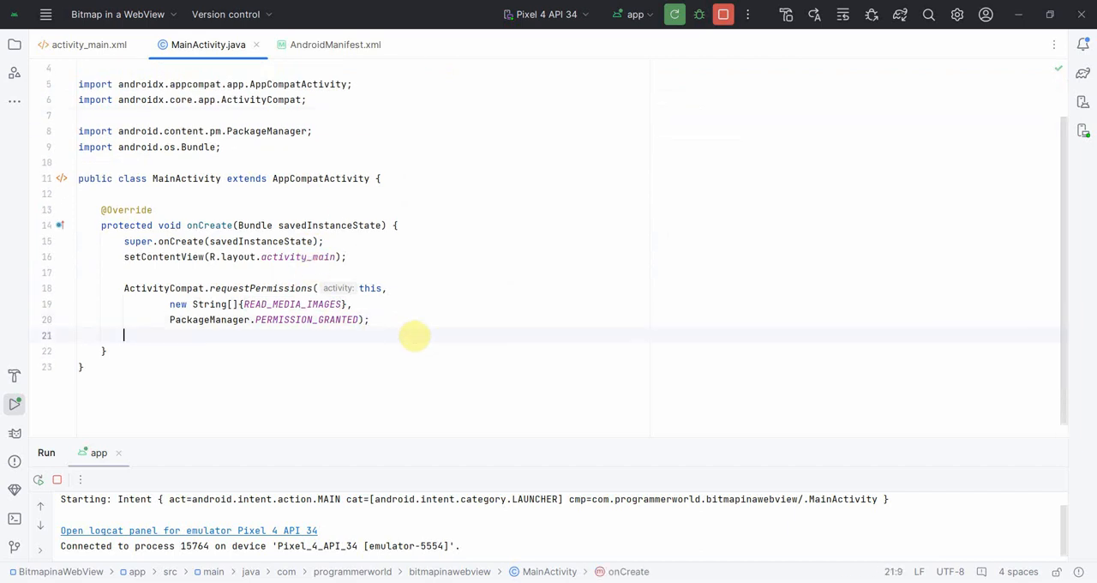
click(89, 44)
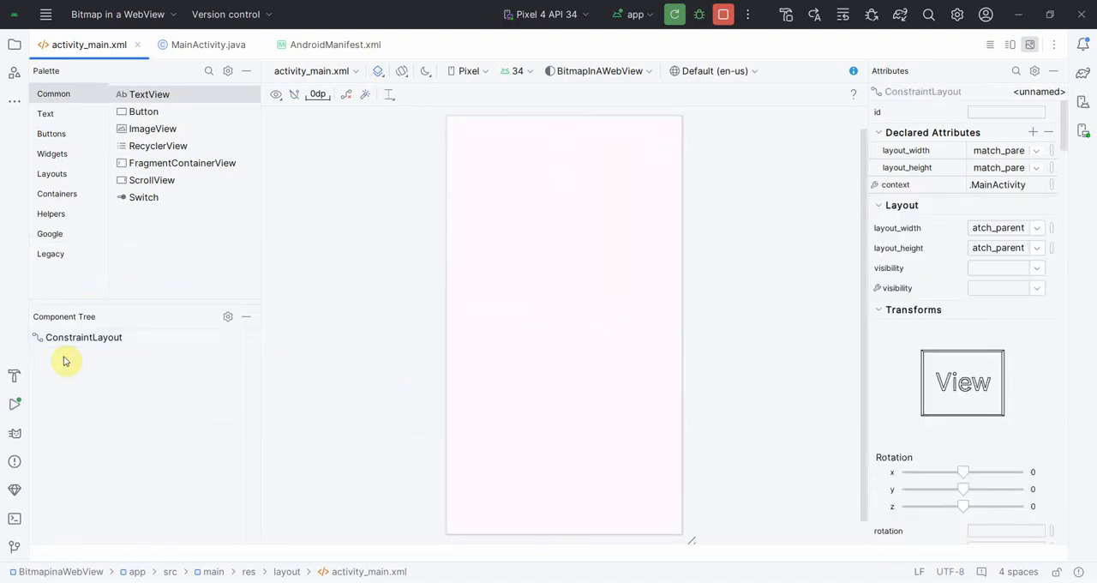
- Place a button labelled 'Bitmap into WebView' at the top of the layout
drag(143, 111, 552, 147)
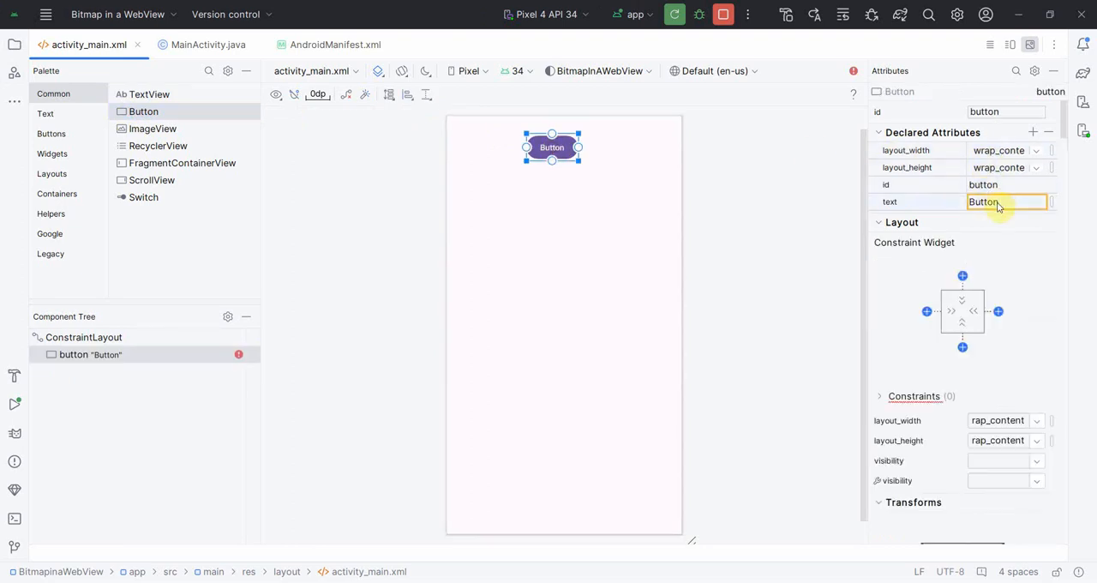
text(B)
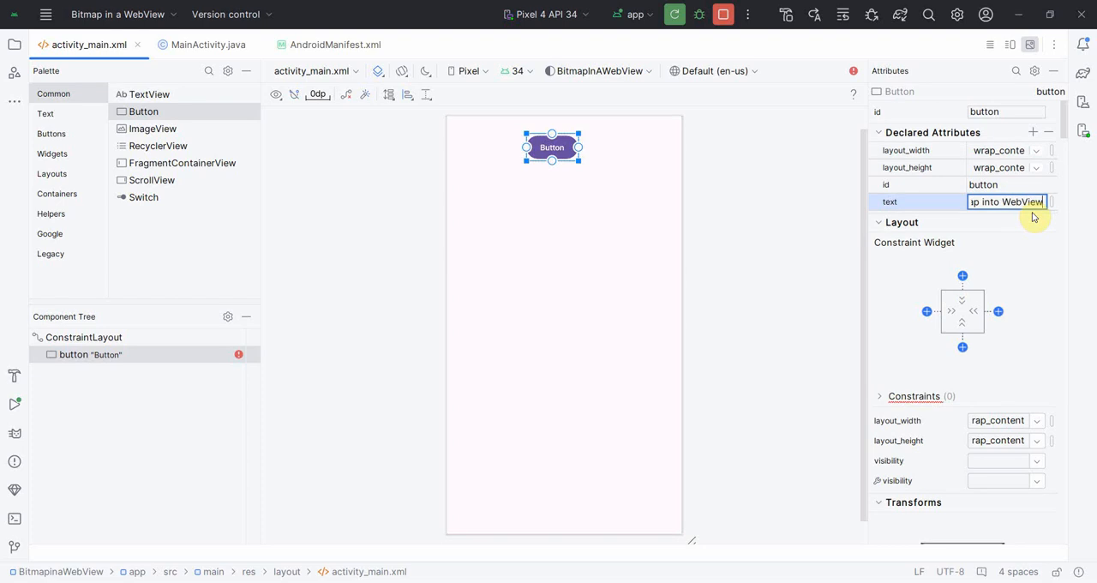
key(enter)
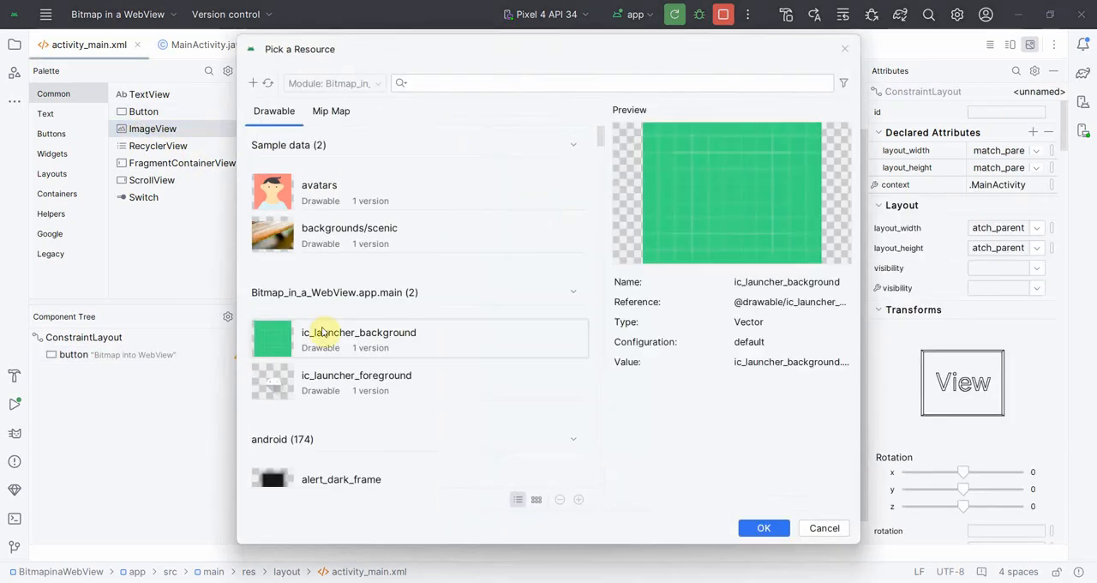
- Add an ImageView using ic_launcher_background and a WebView below it with id webView
click(761, 527)
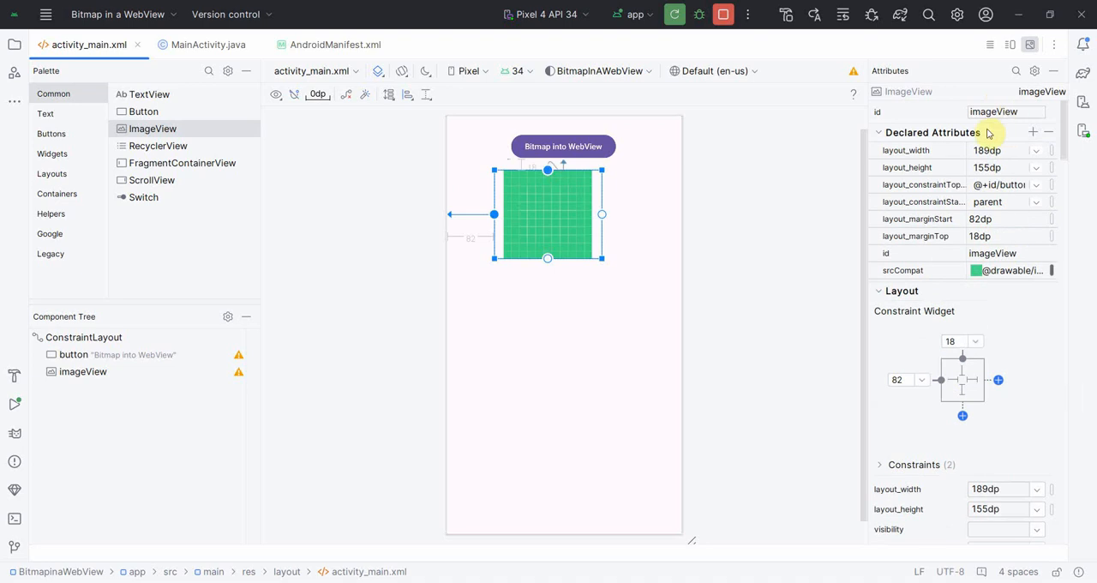
text(we)
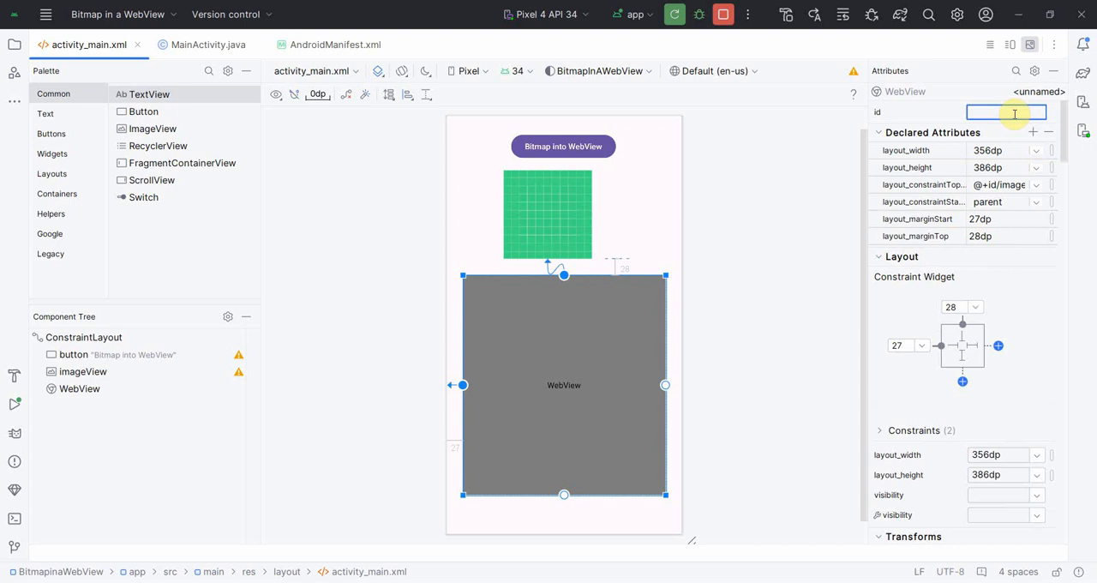
text(webView)
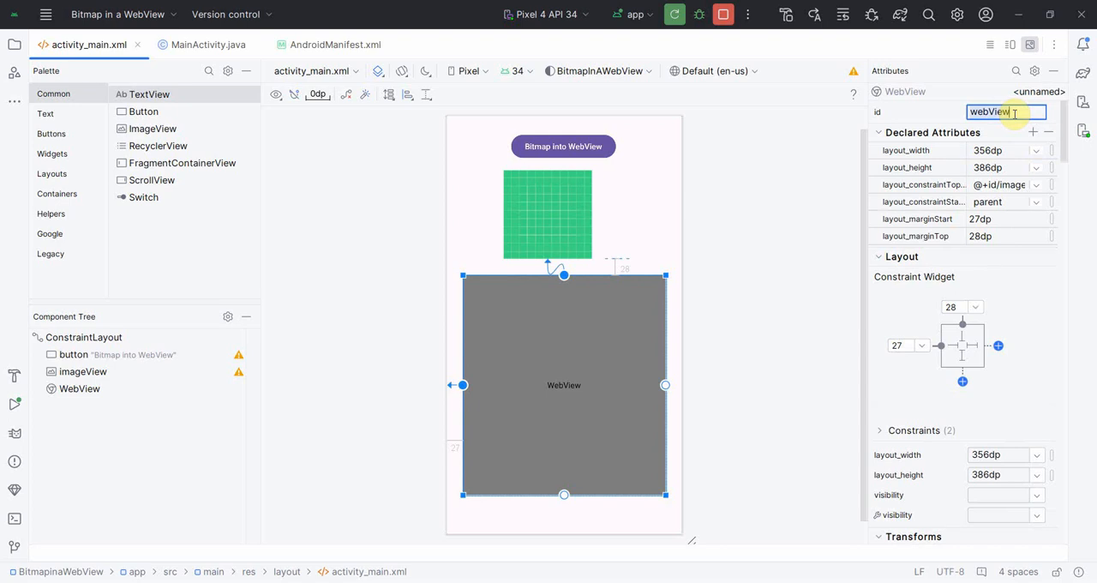
click(208, 44)
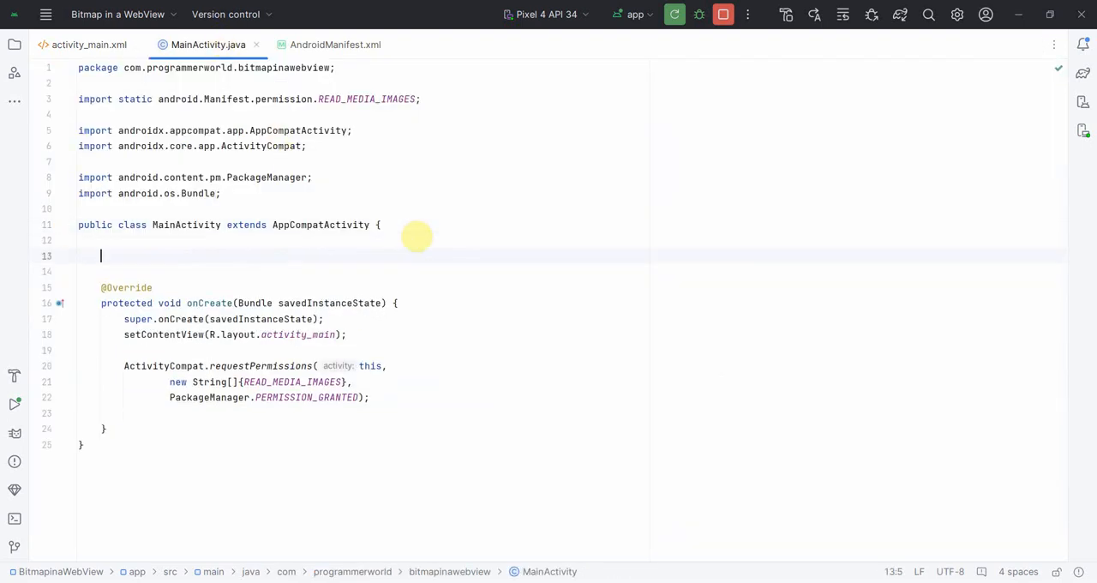
- Declare private ImageView imageView and private WebView webView fields
text(private)
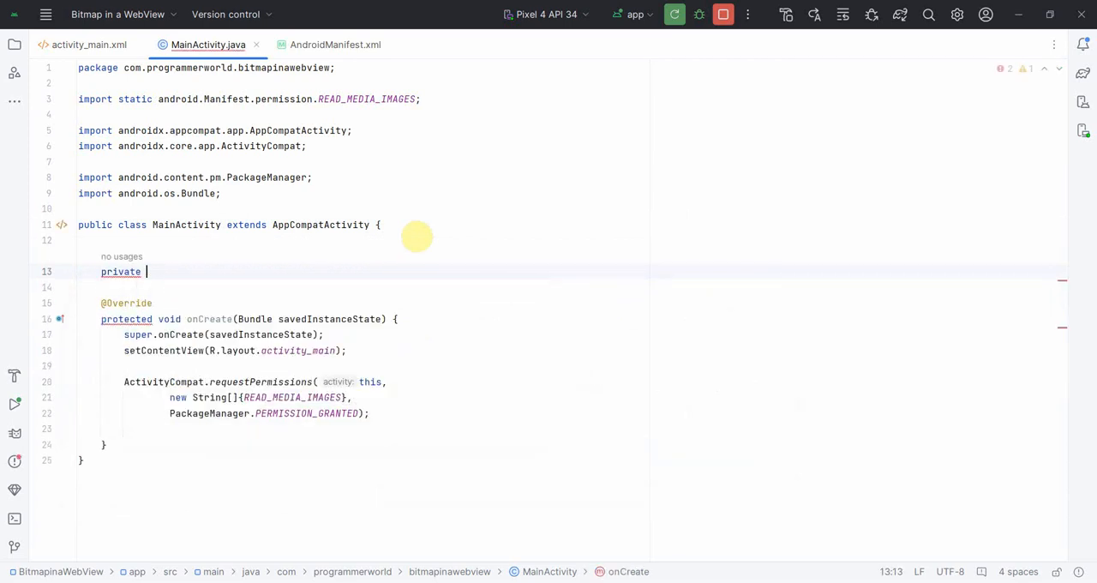
text(ImageView)
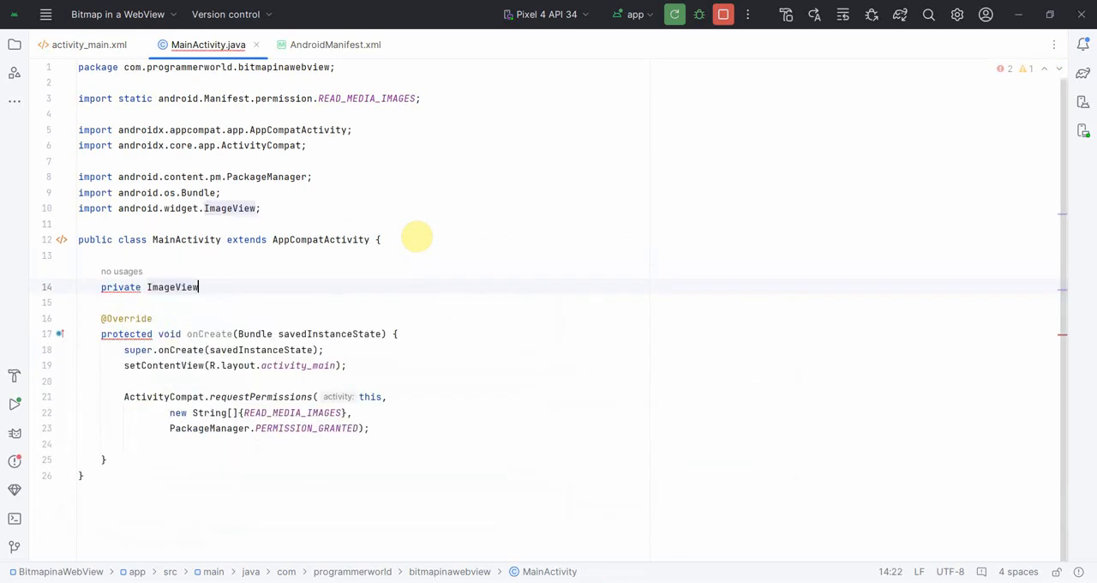
text(imageView;)
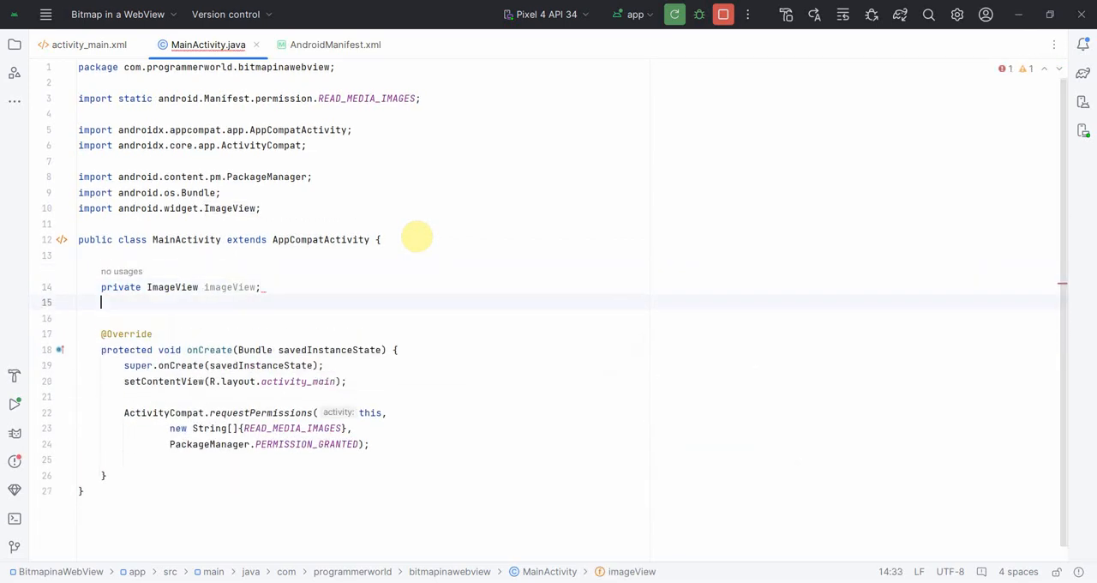
text(private)
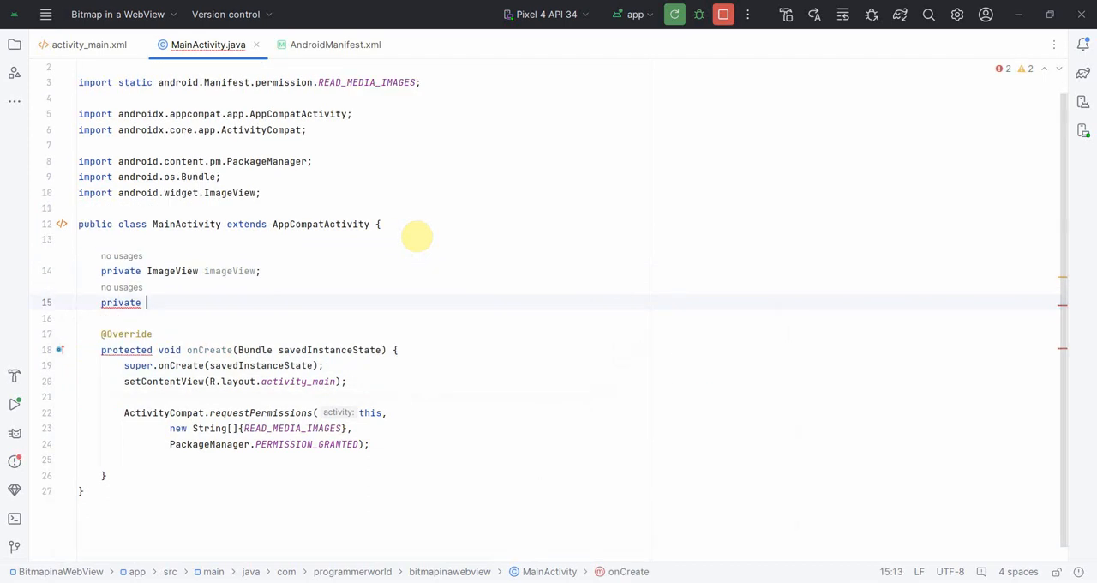
text(WebView webView;)
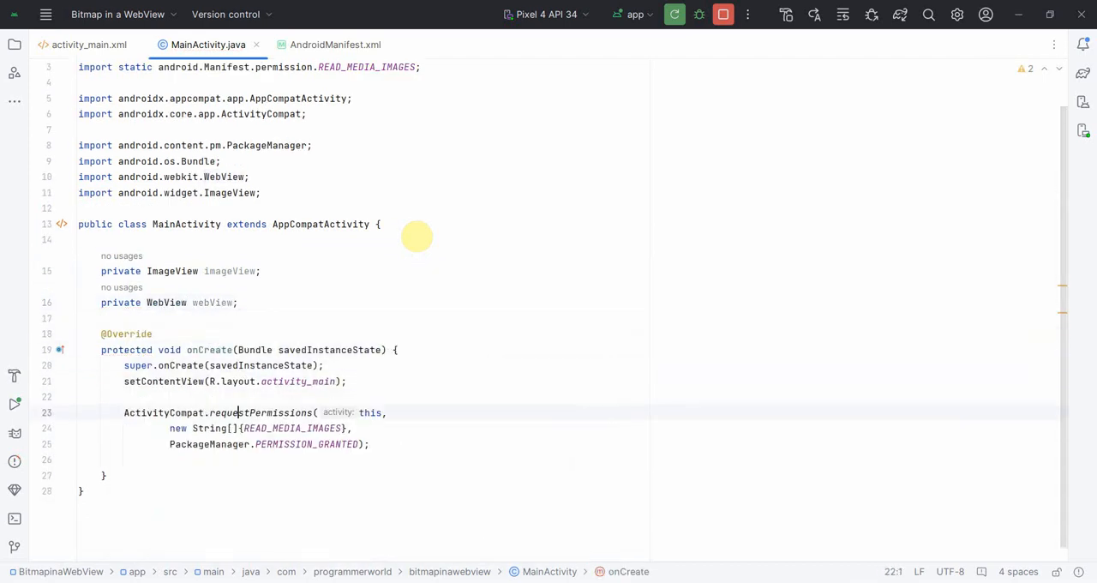
- Assign webView and imageView with findViewById in onCreate
text(we)
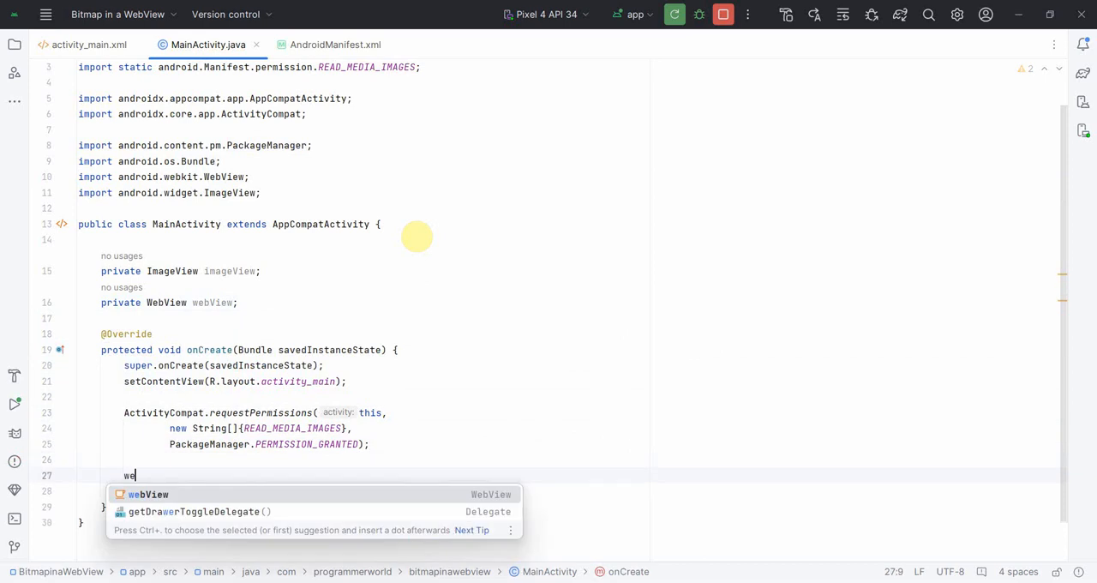
text(webView = findViewById(R.id.)
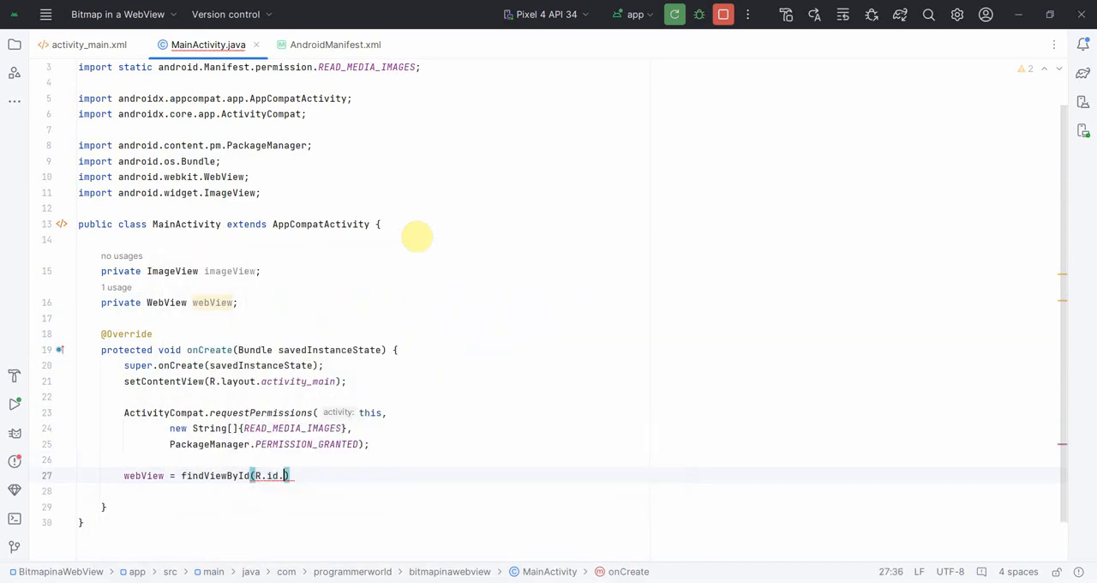
text(webView)
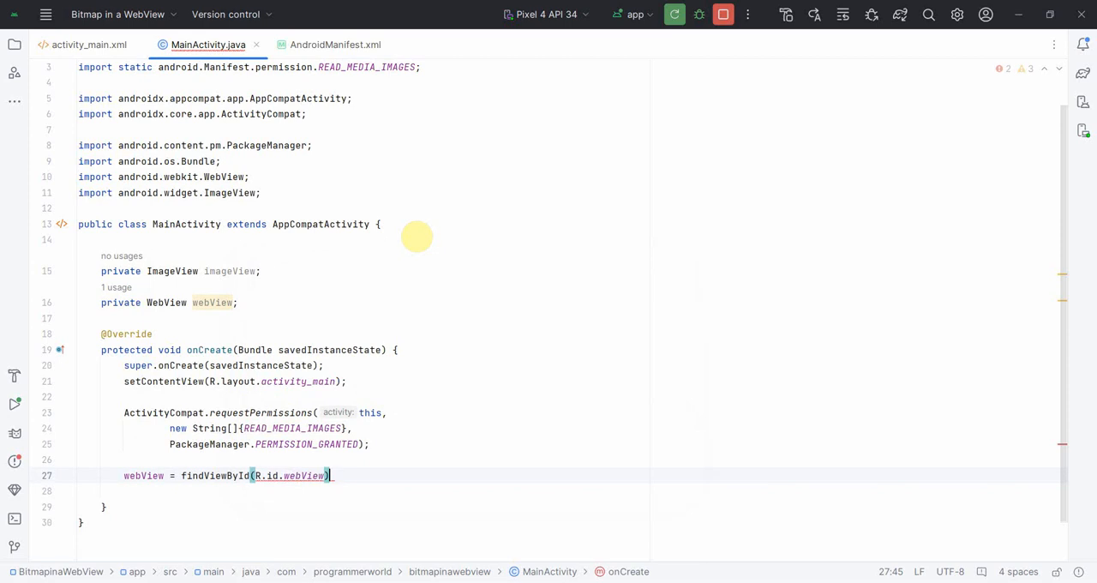
text(imageView)
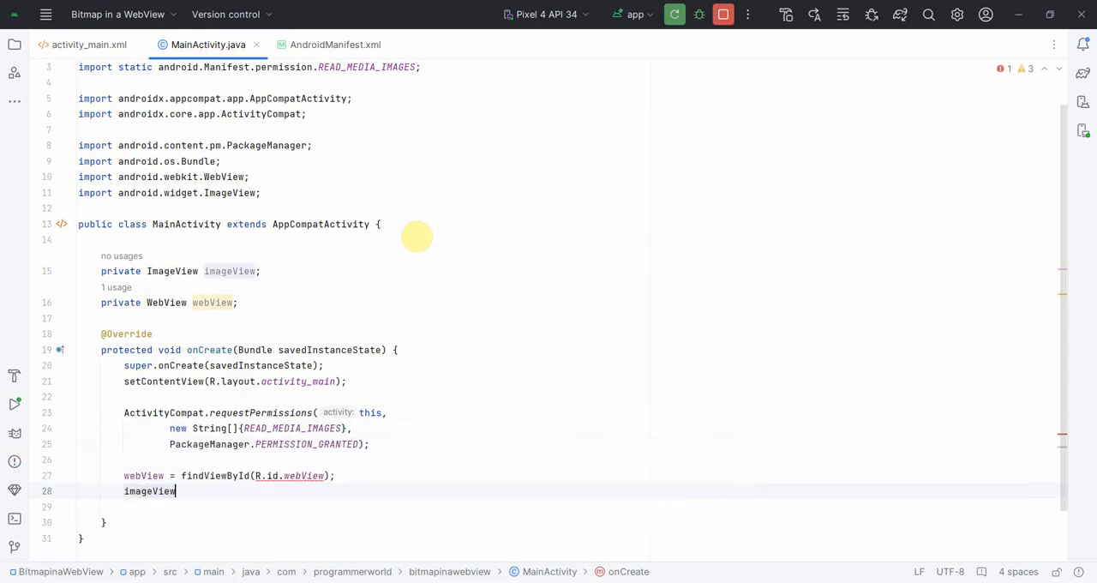
text(= findViewById(R)
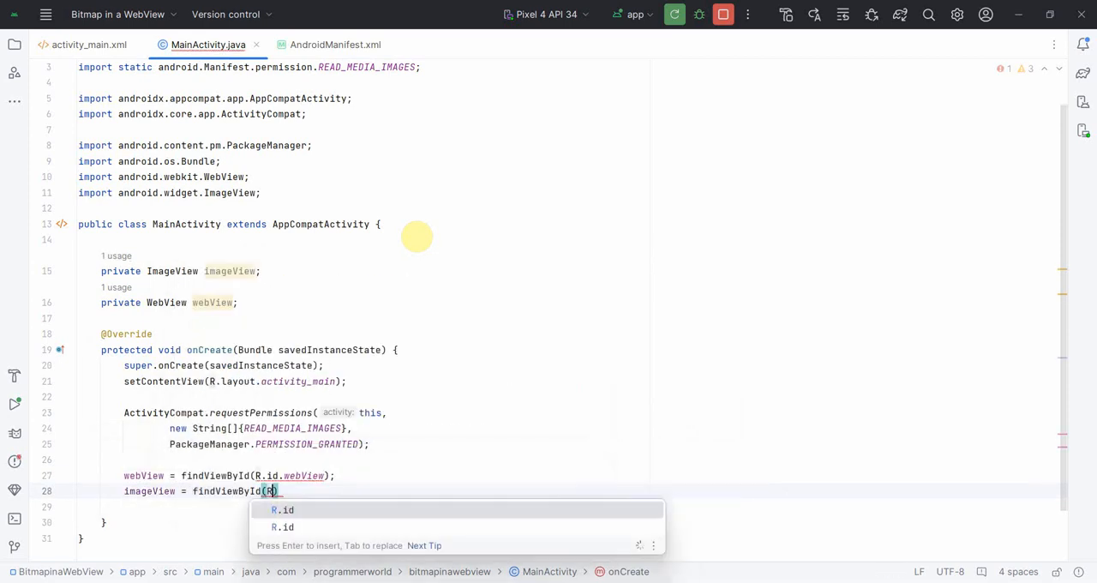
text(.im)
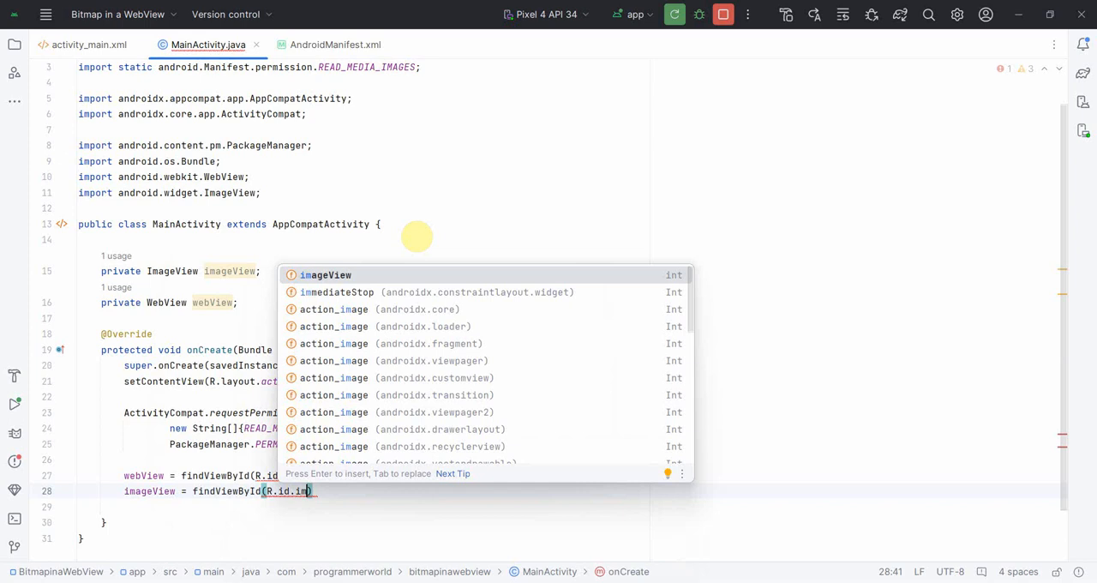
key(Enter)
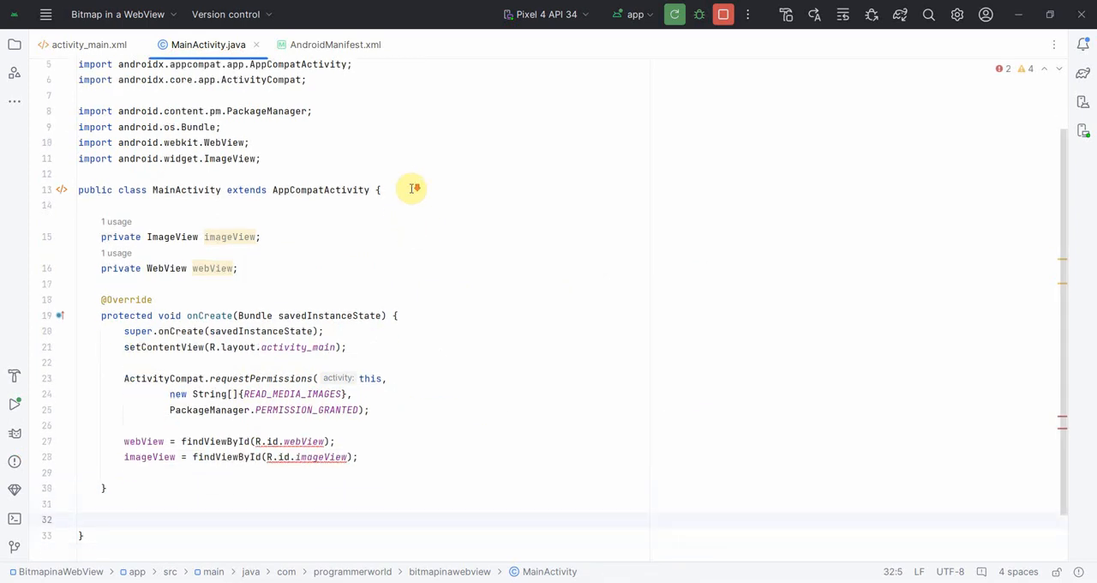
- Start the public void buttonBitmapToWebView(View view) method
text(public)
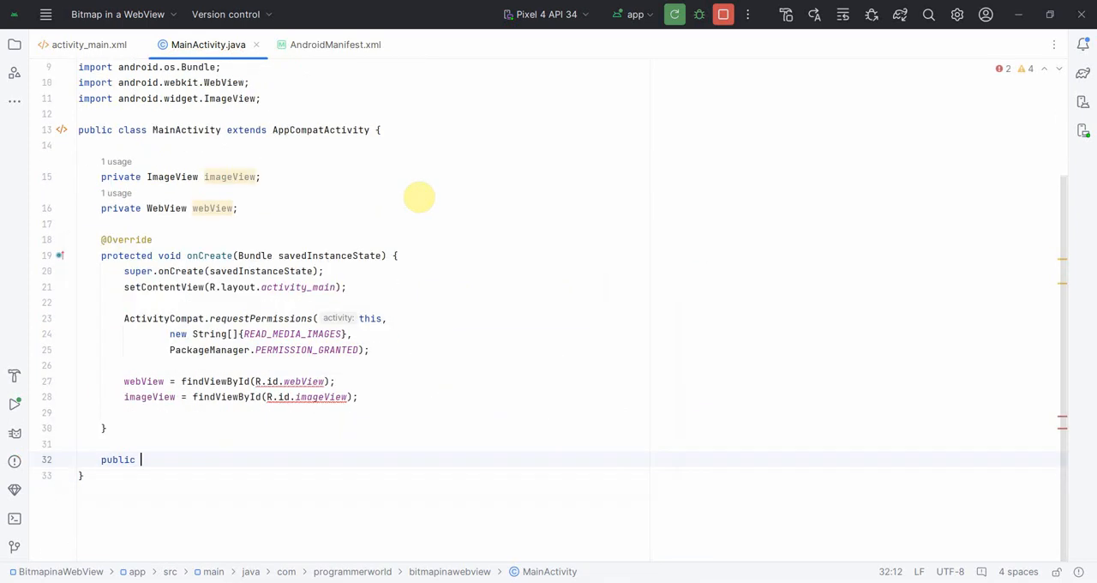
text(void)
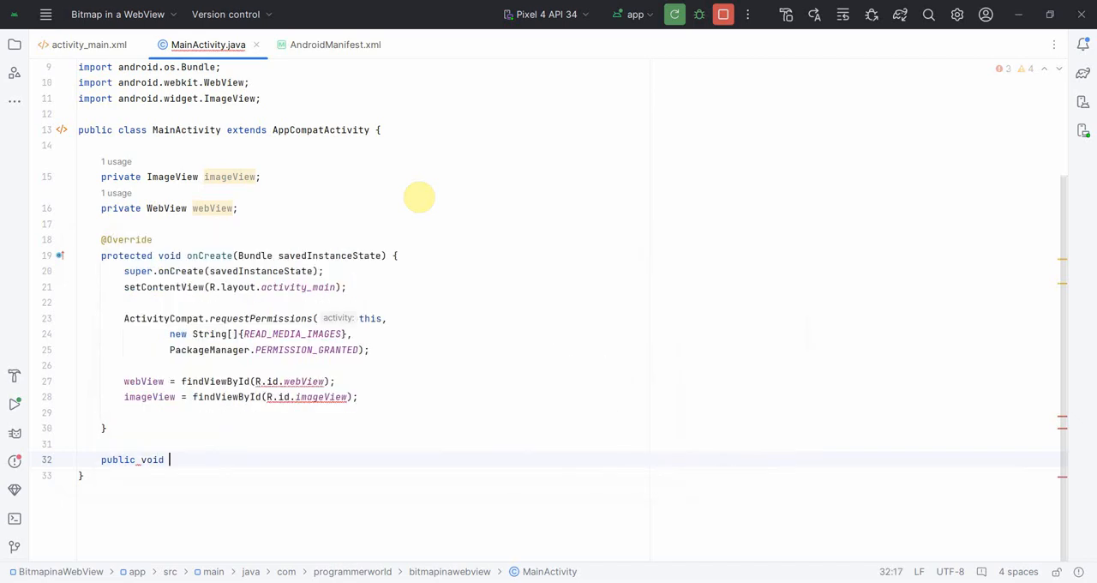
text(button)
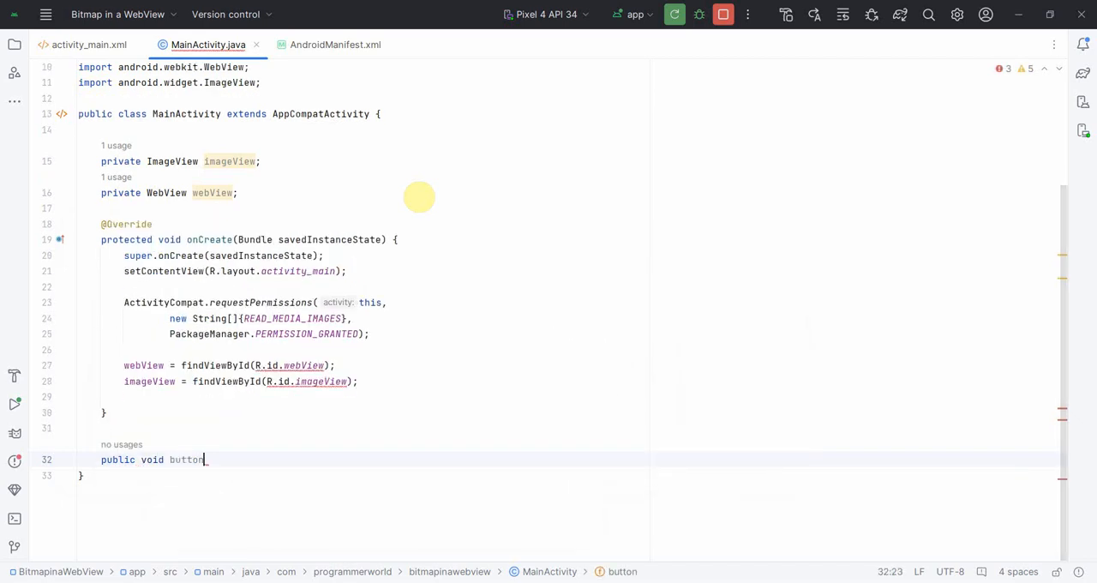
text(Bit)
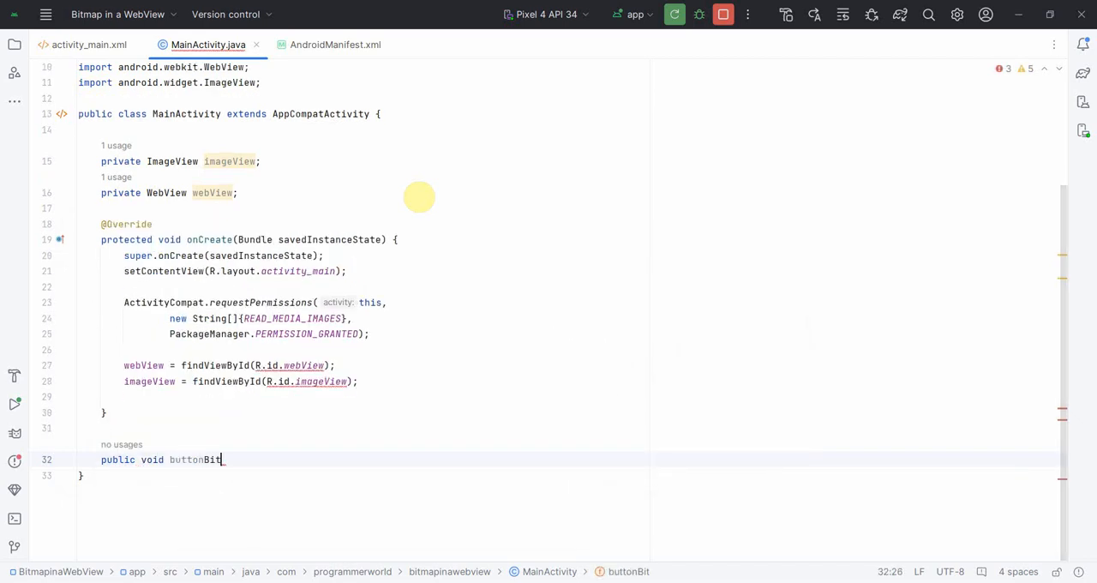
text(mapToWe)
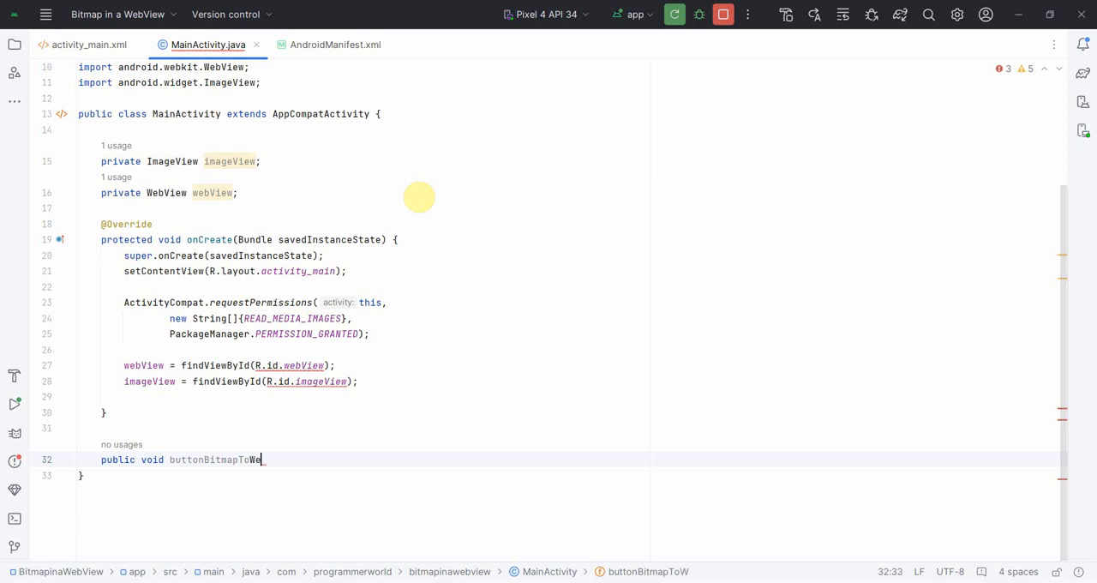
text((View view){)
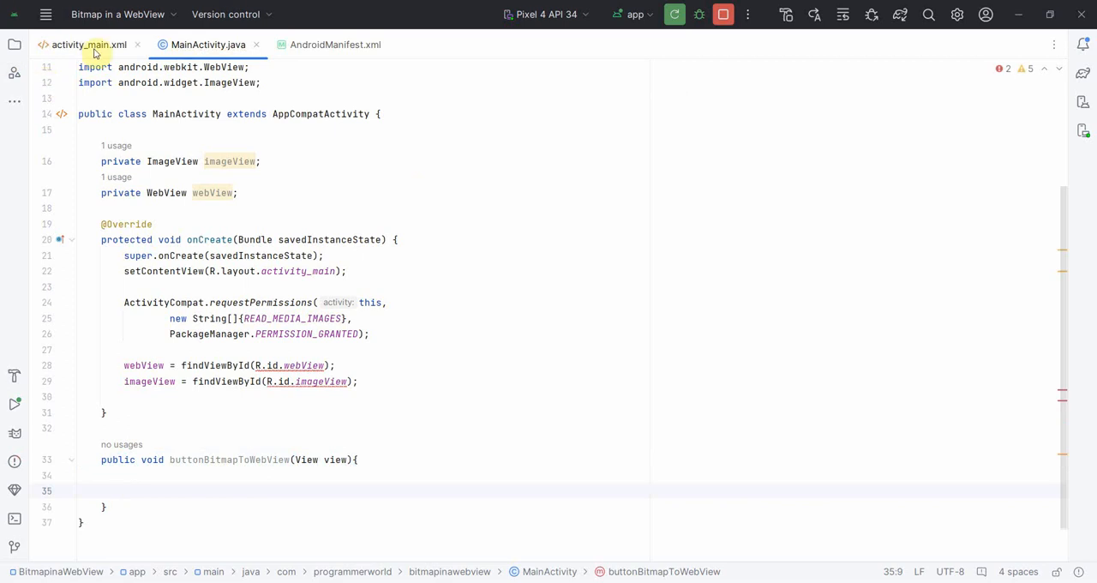
- Set the Bitmap into WebView button's onClick attribute to buttonBitmapToWebView in activity_main.xml
click(84, 45)
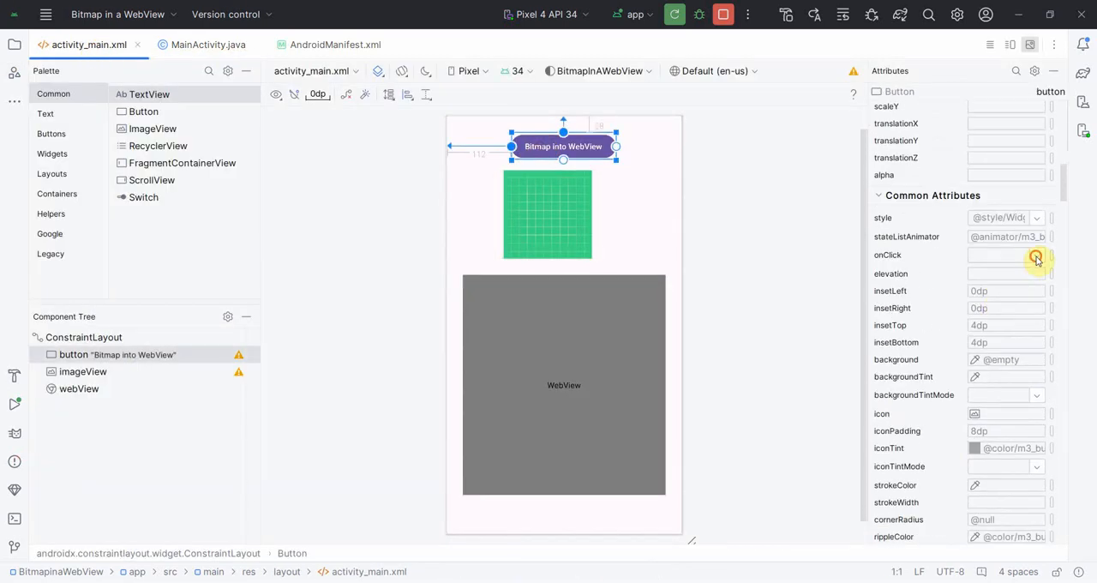
click(581, 178)
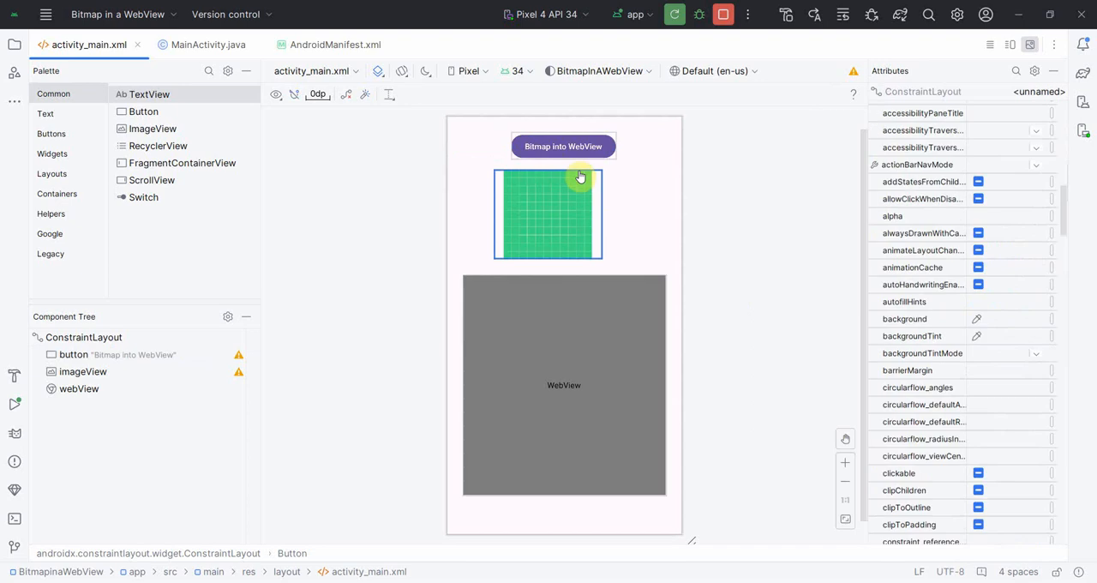
click(562, 146)
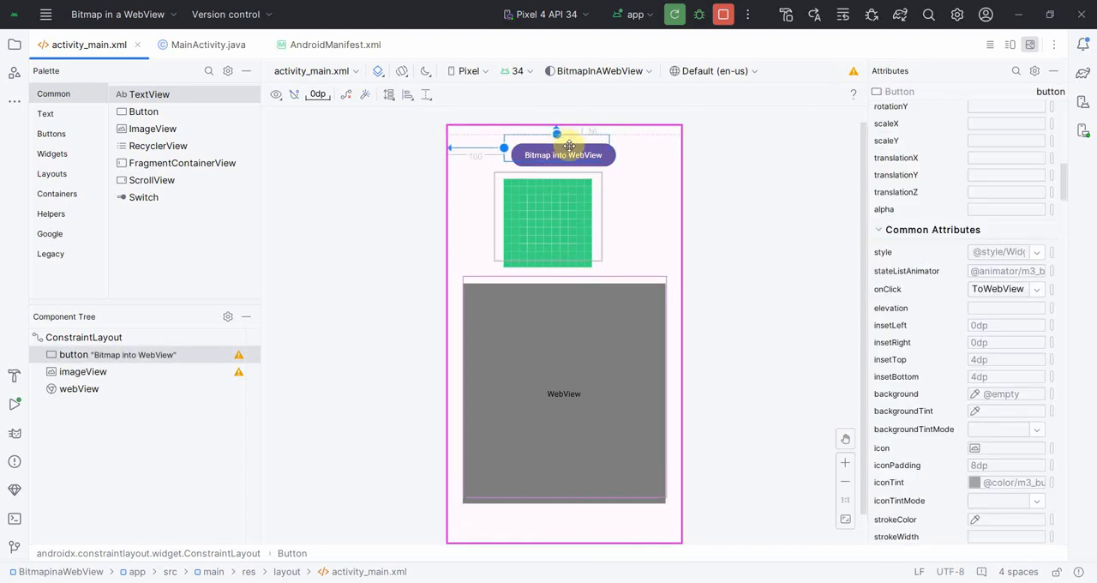
click(548, 214)
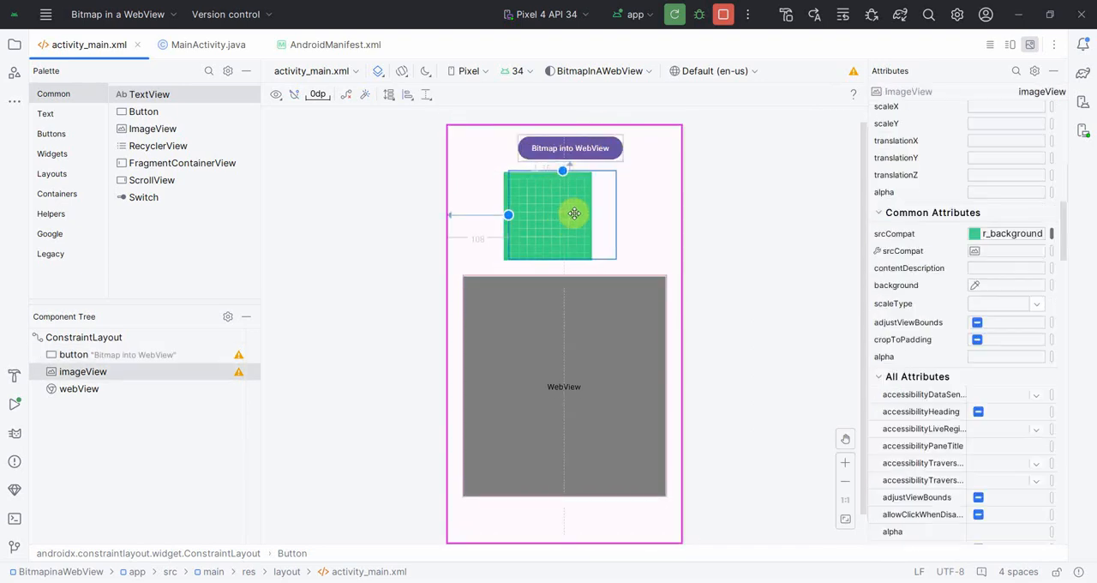
click(207, 43)
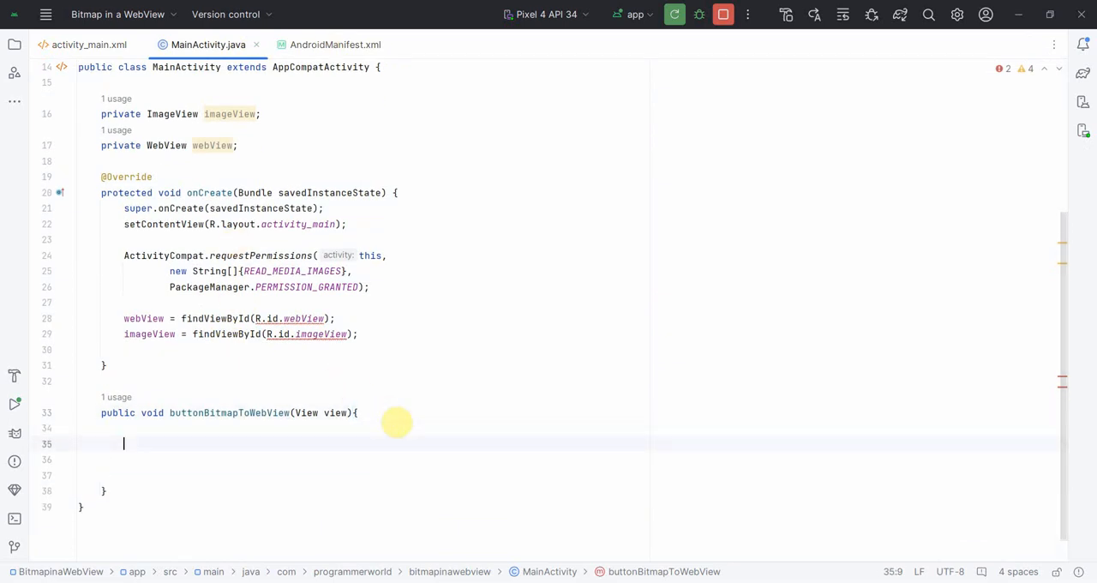
- Write storageManager = (StorageManager) getSystemService(STORAGE_SERVICE) in buttonBitmapToWebView
text(Sto)
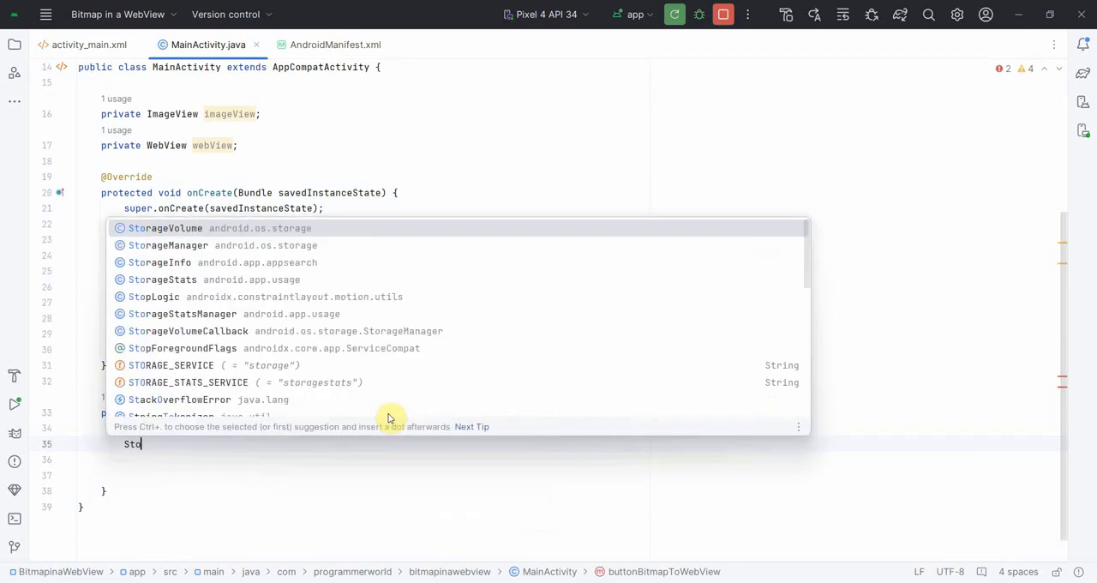
click(165, 228)
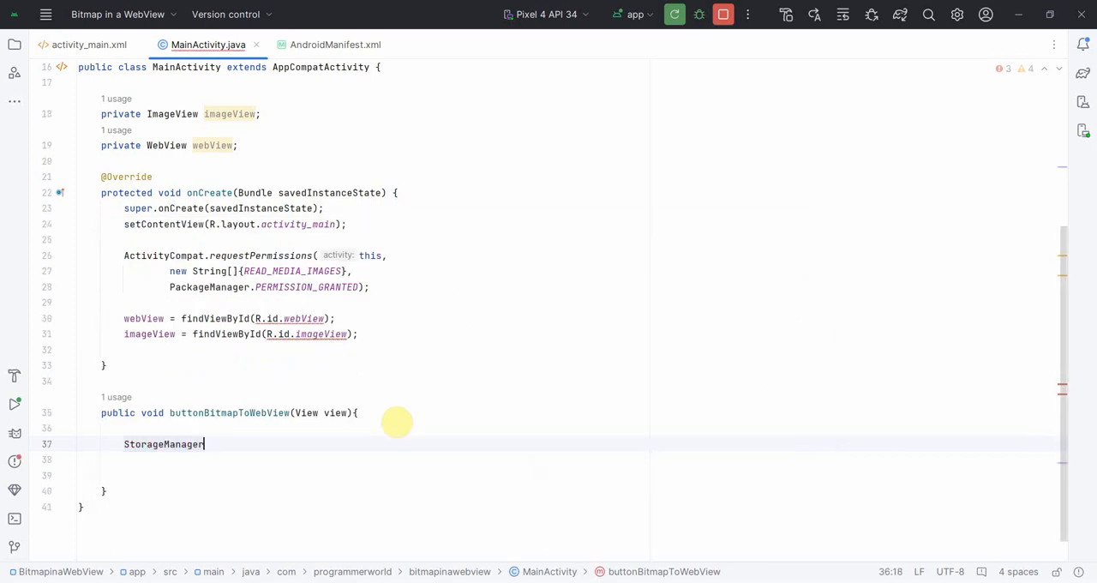
text(storageManager =)
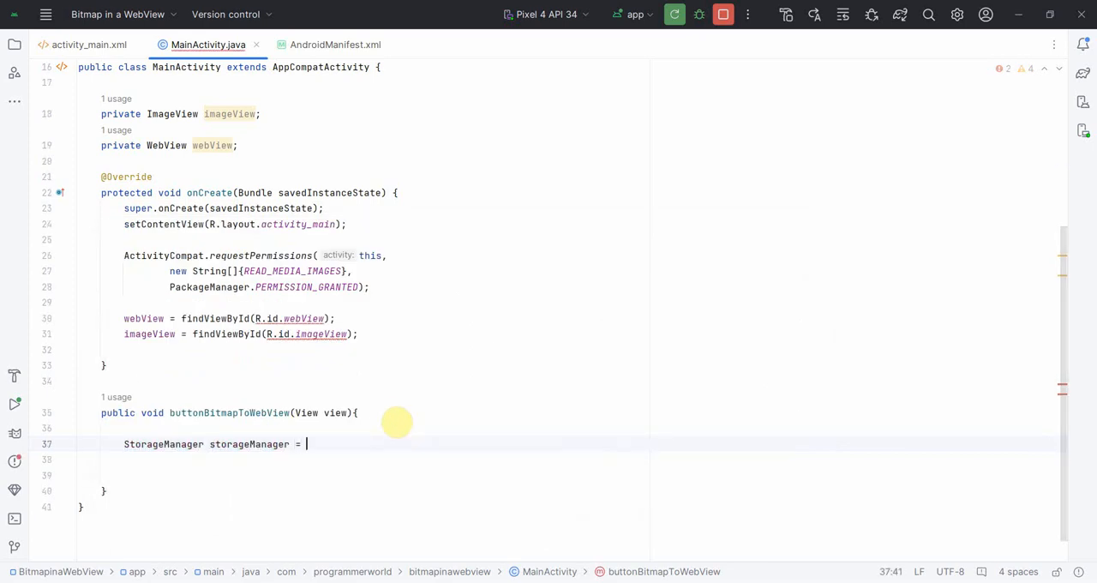
text(getSystemService()
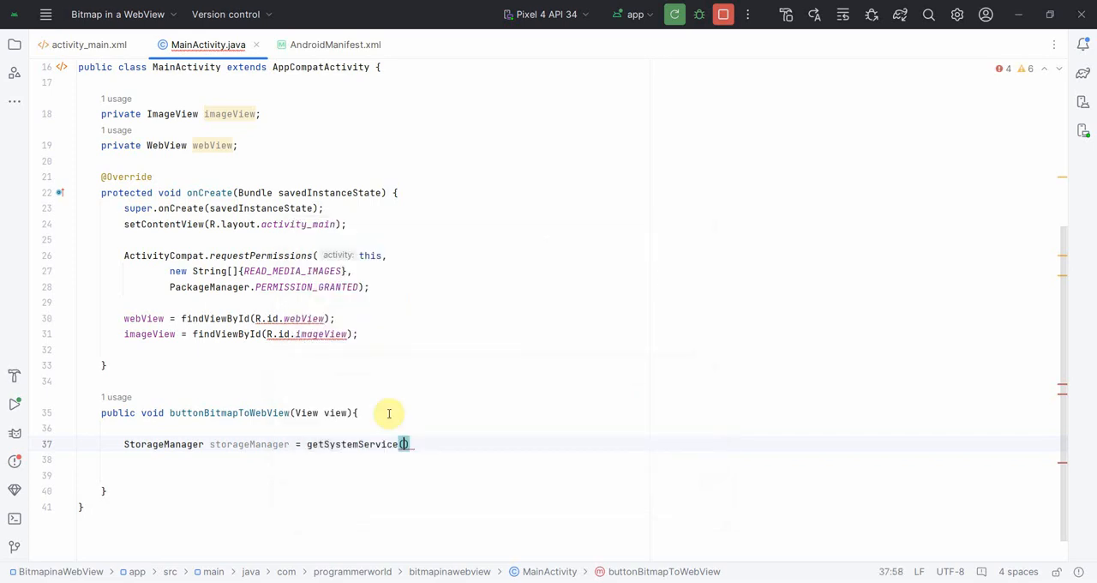
text(Serv)
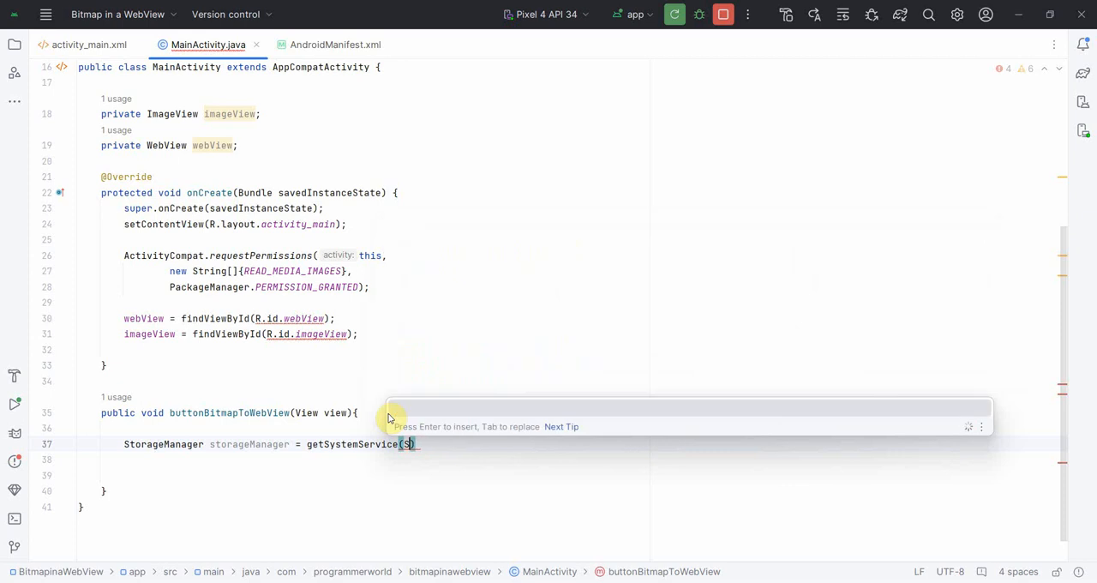
text(tor)
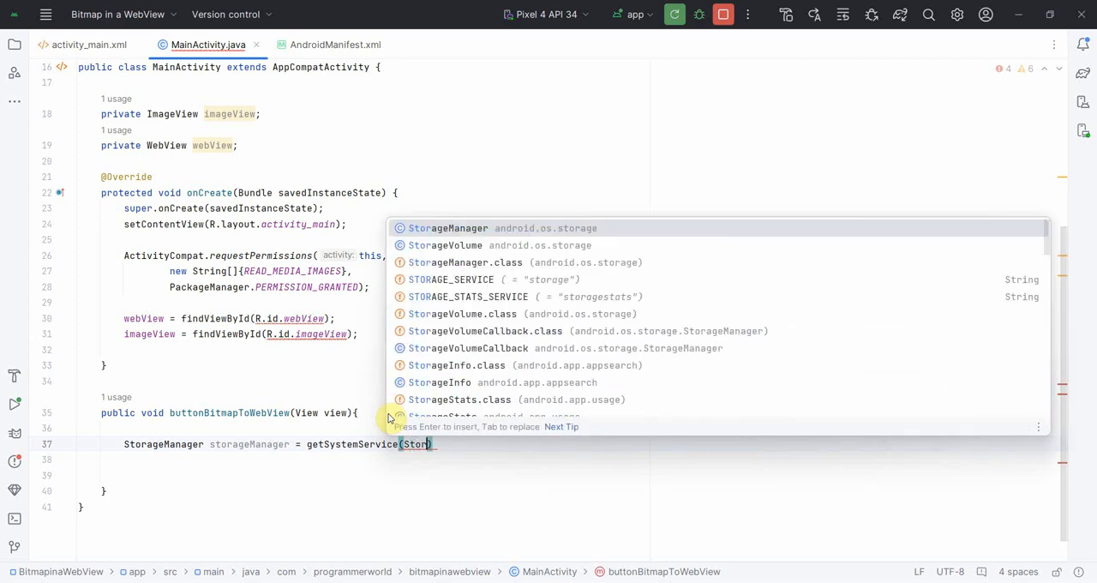
click(450, 279)
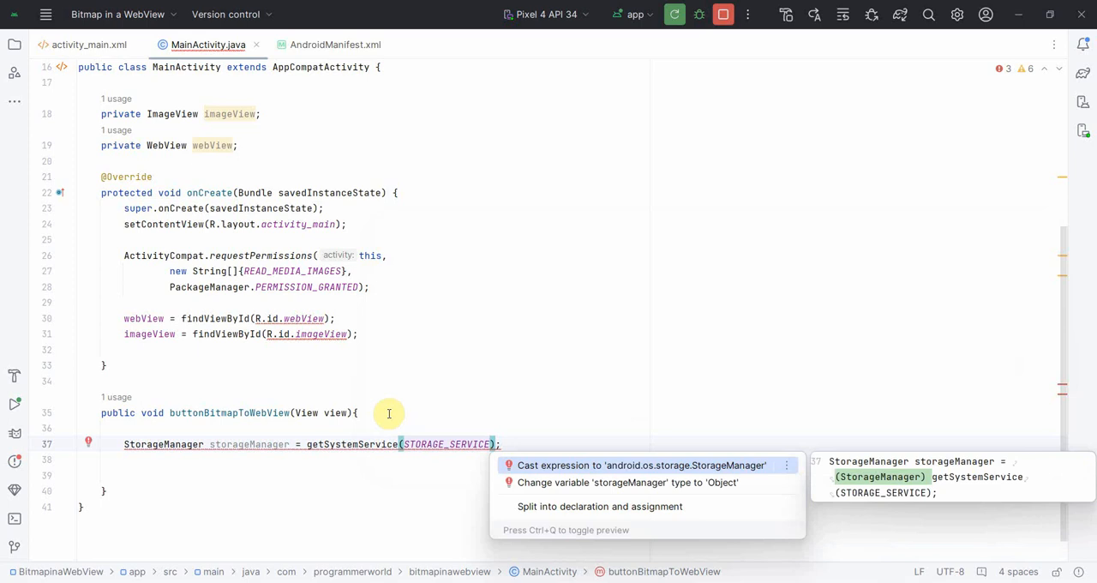
click(643, 465)
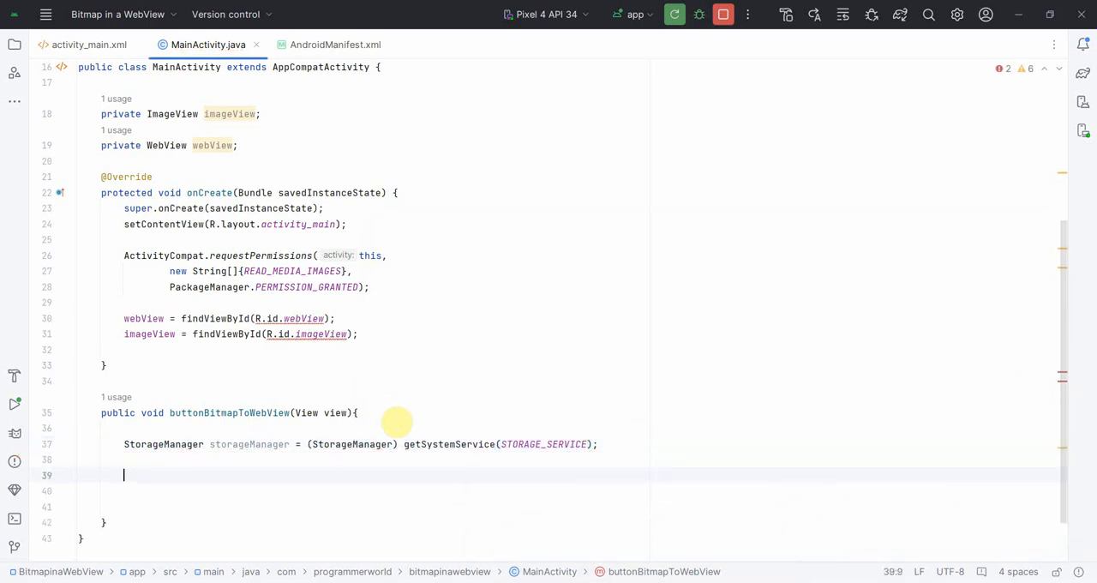
- Declare storageVolume = storageManager.getStorageVolumes().get(0), commented as internal storage
text(s)
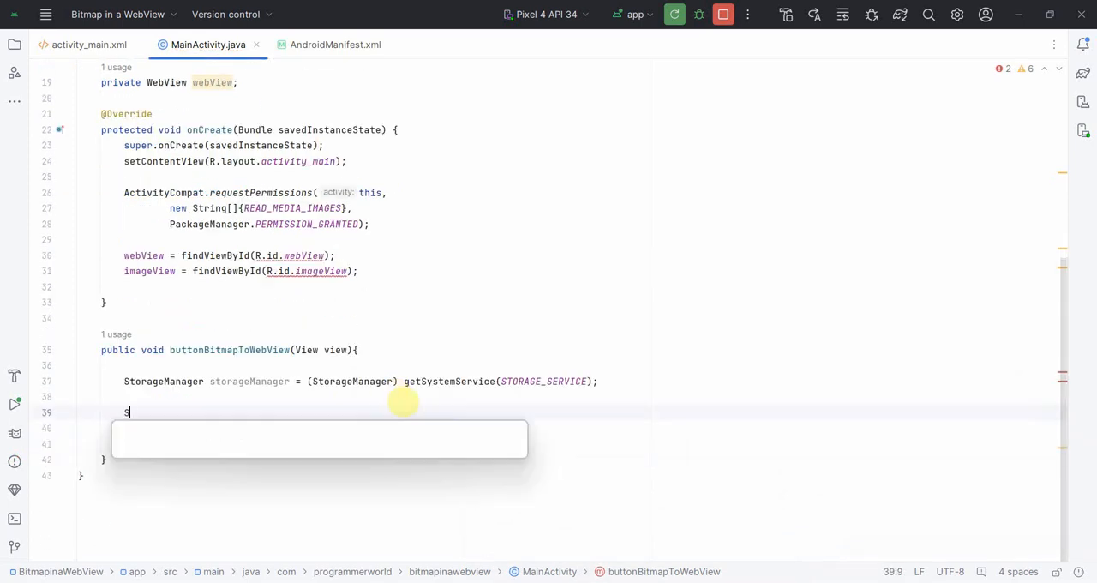
text(torageVolume =)
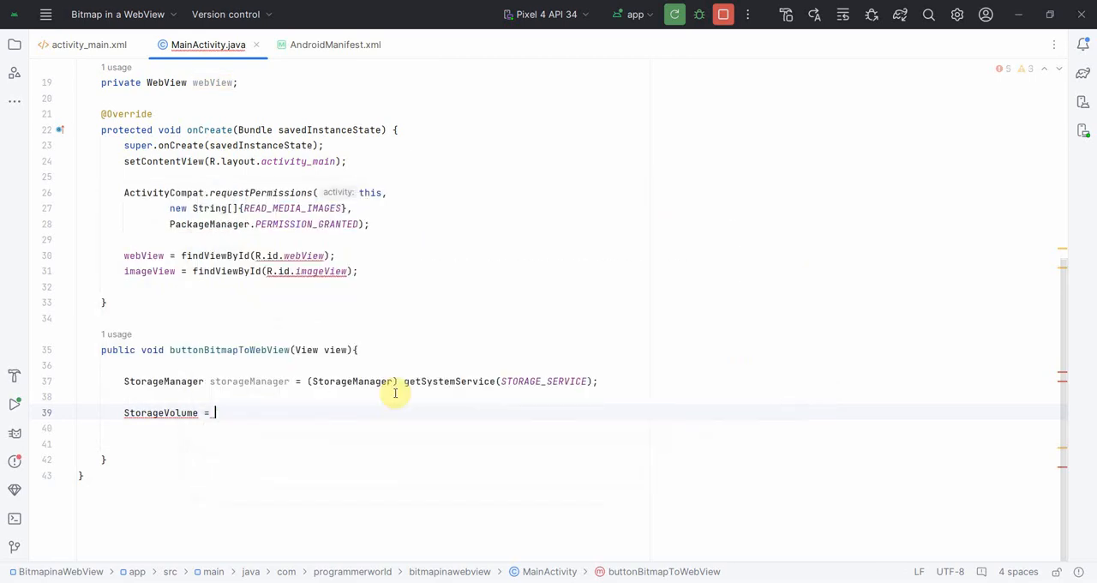
text(storageVolume = st)
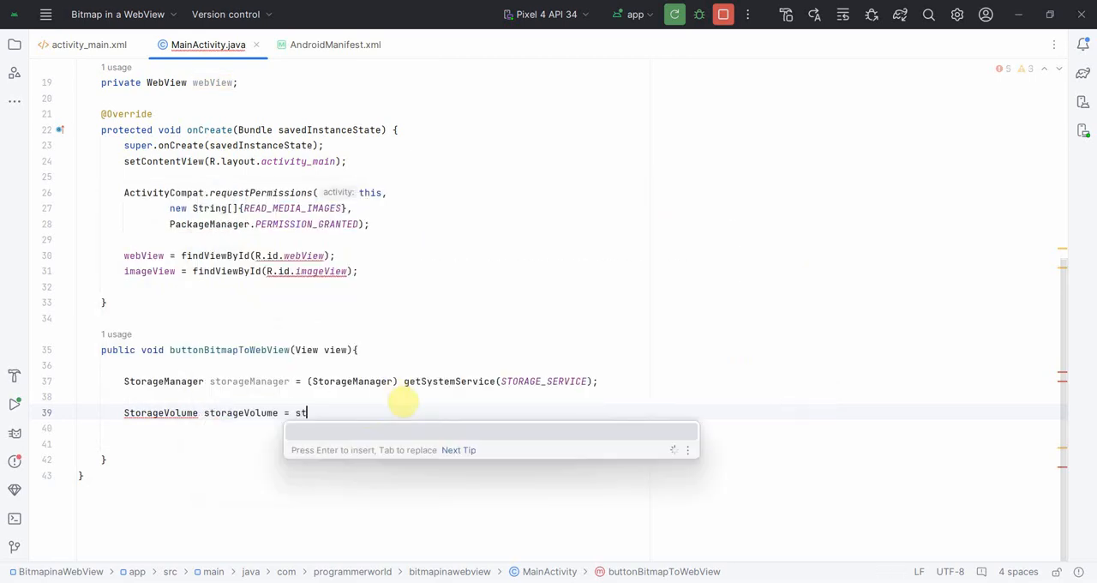
text(orageManager.getStorageVolumes().get(0); // 0 for internal s)
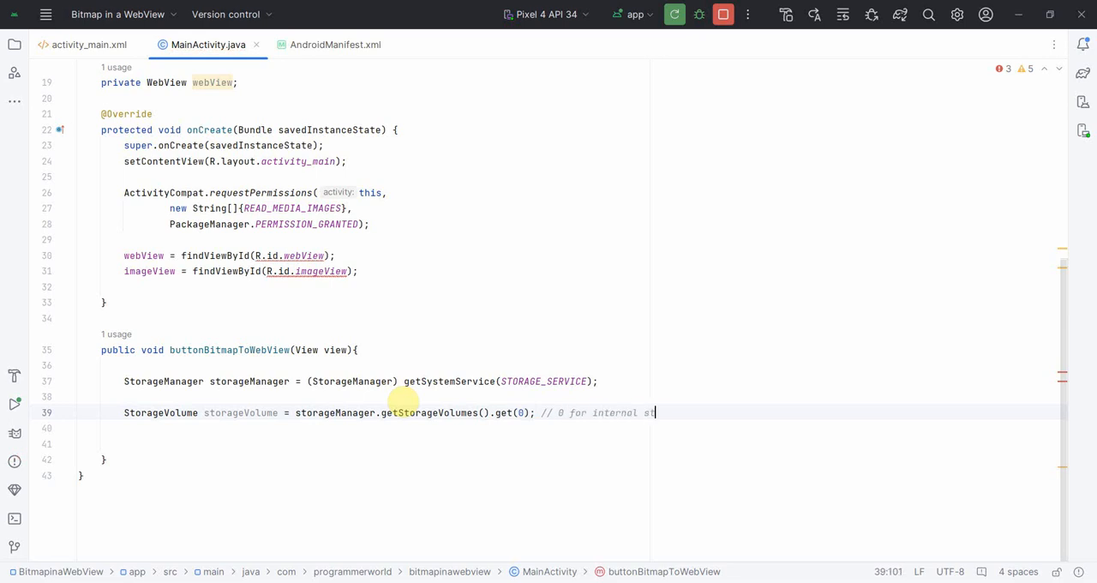
text(torage)
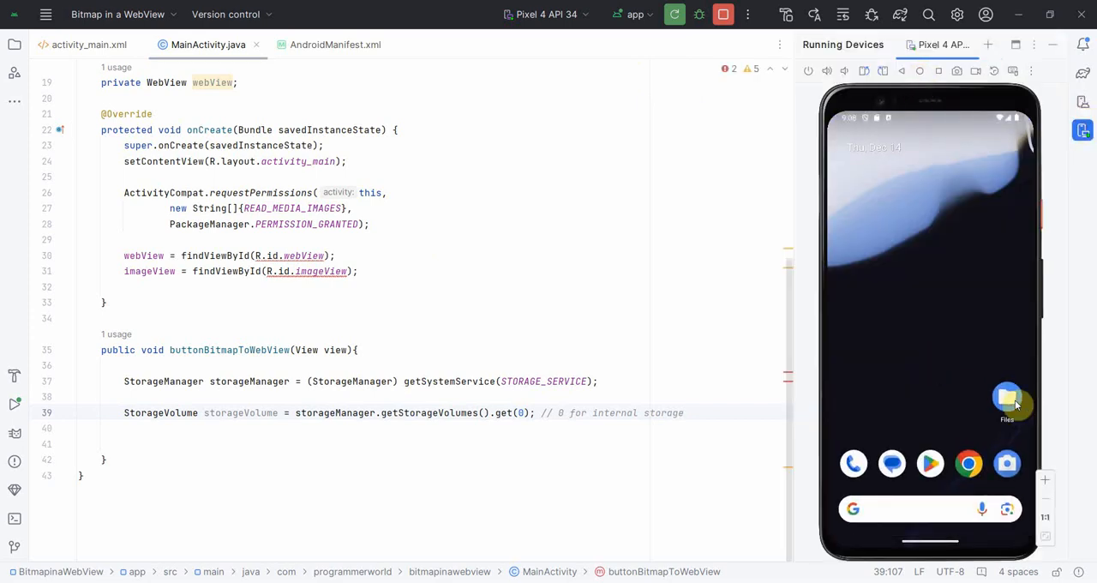
- Open the emulator's Files app to view Downloads containing flower.jpg
click(1006, 397)
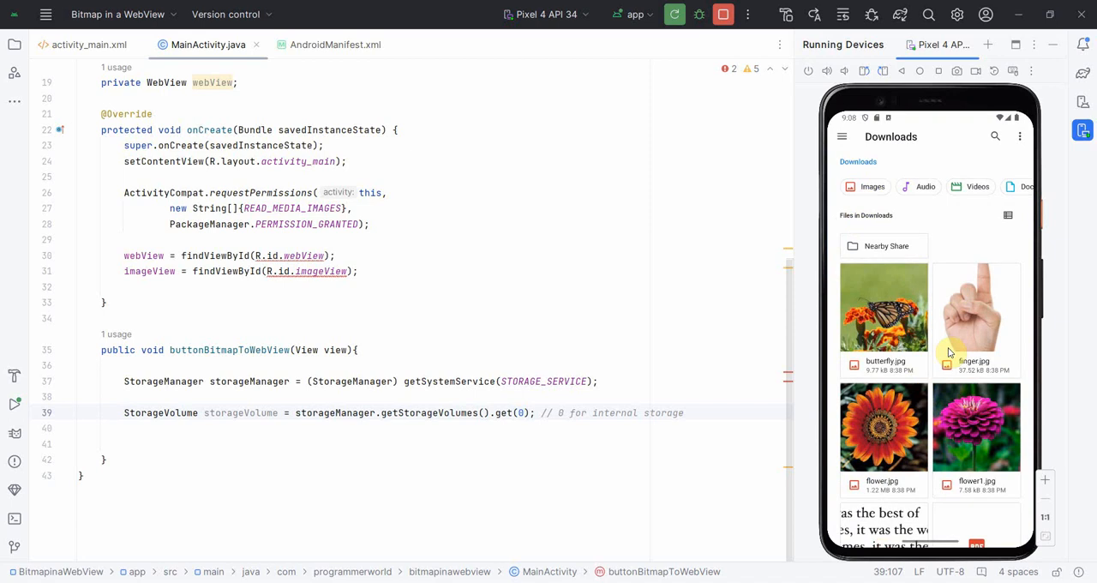
mouse_move(906, 491)
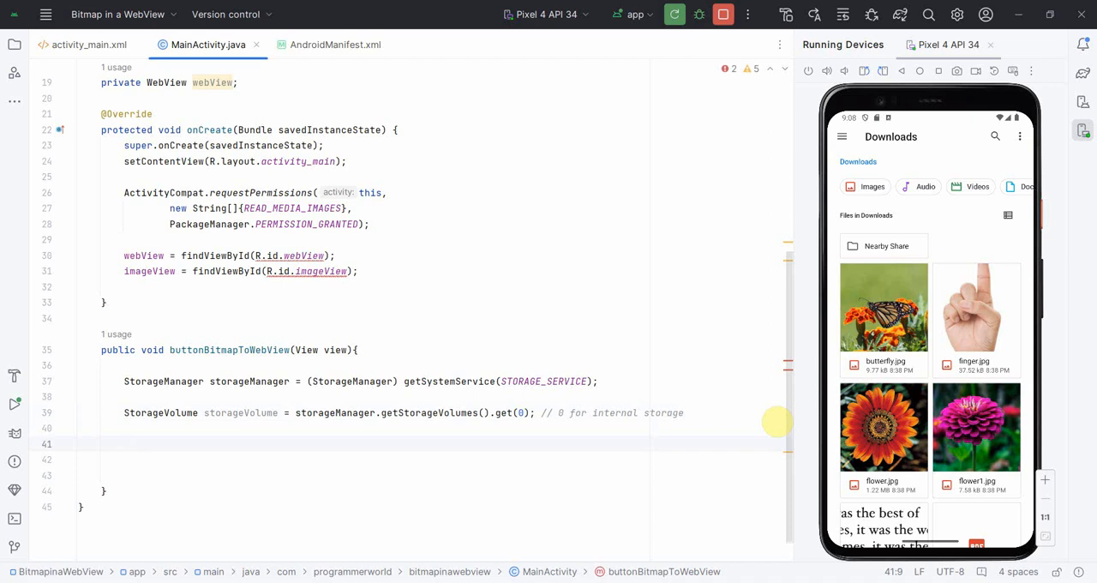
- Write String stringFile = storageVolume.getDirectory().getPath() + "/Download/flower.jpg"
text(String string)
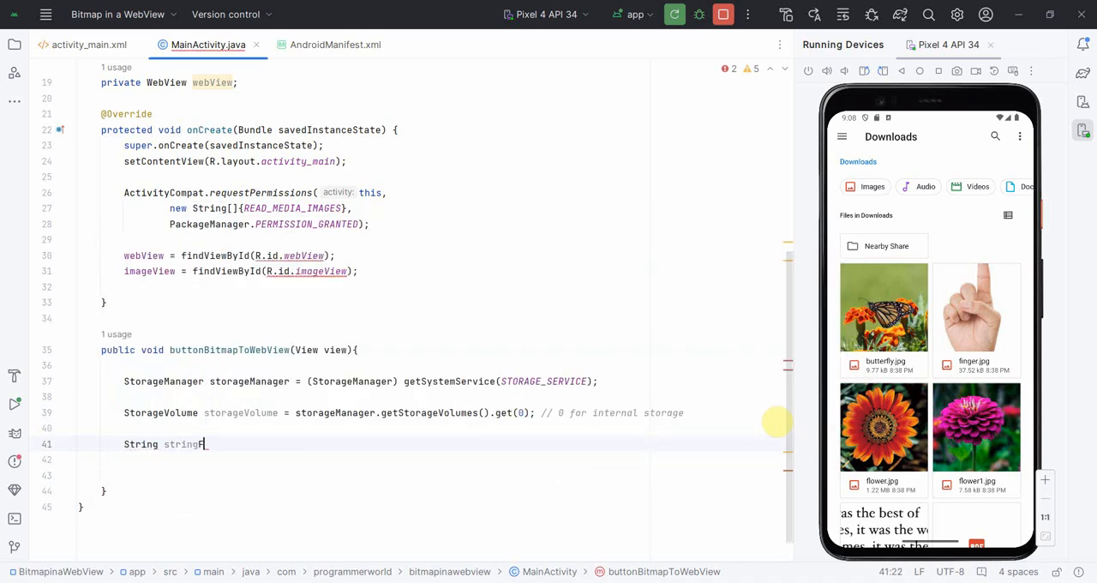
text(File = _s)
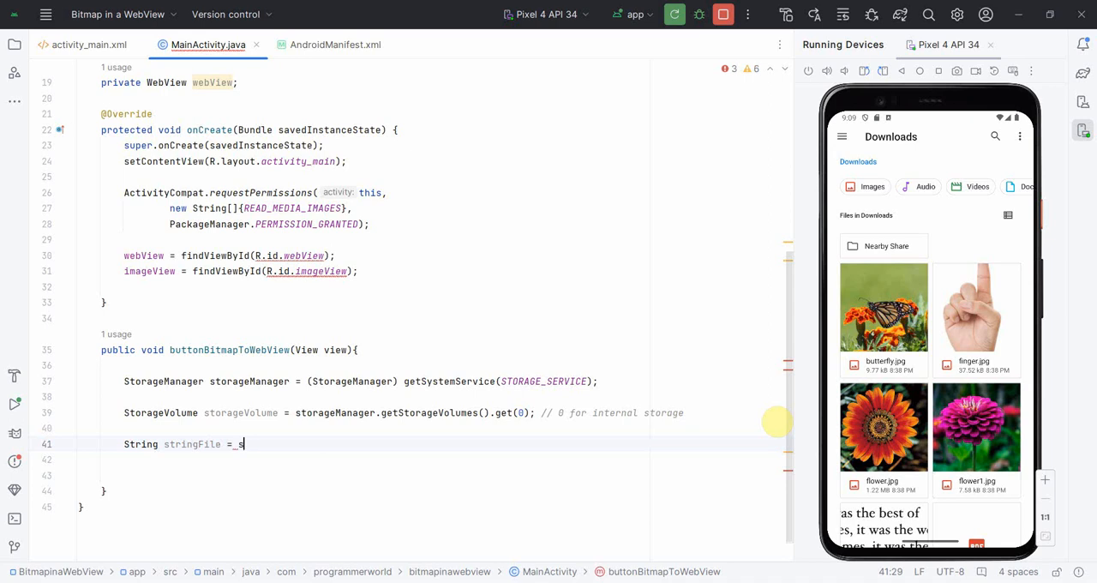
text(storageVolume.get)
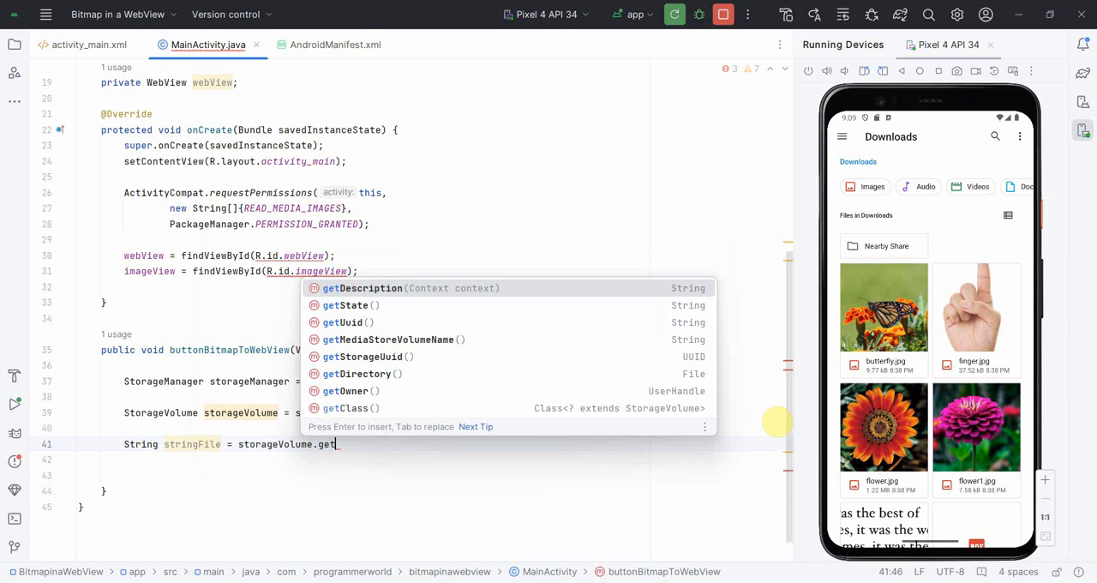
text(Directory().)
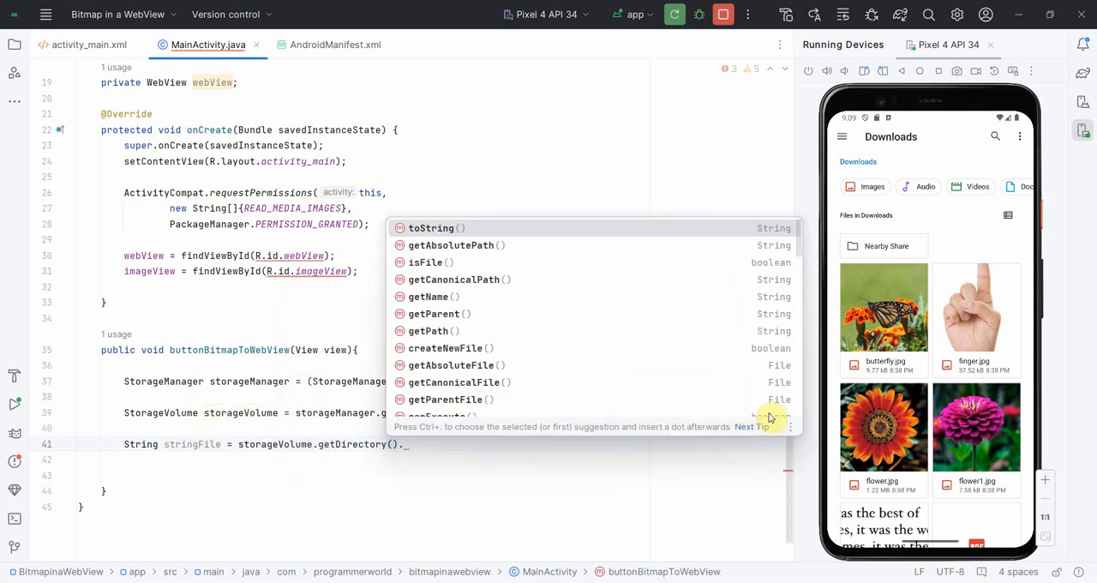
text(getPath()
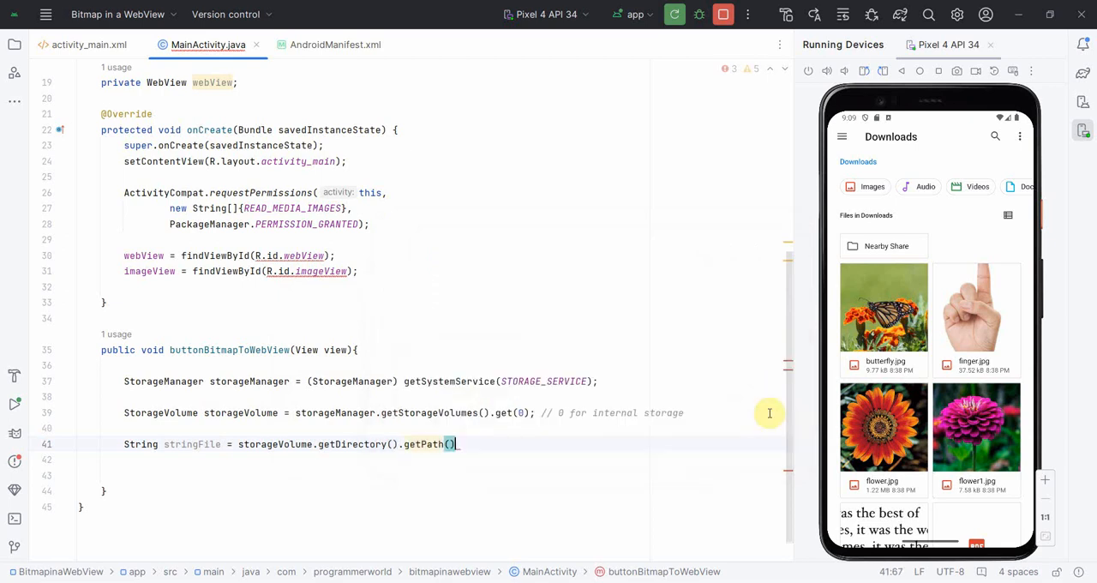
text(+ ")
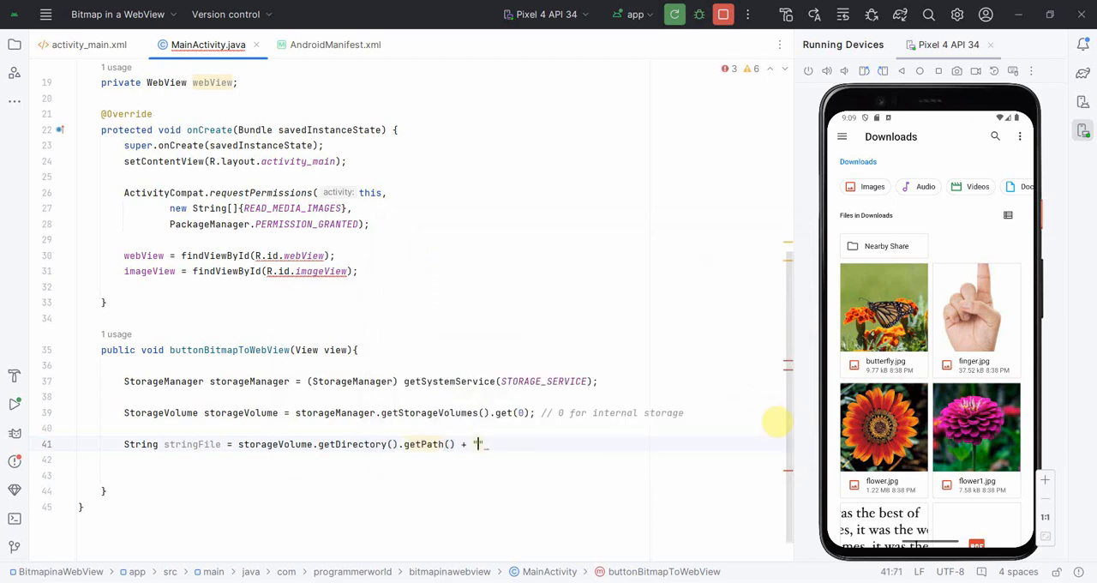
text(/Download/)
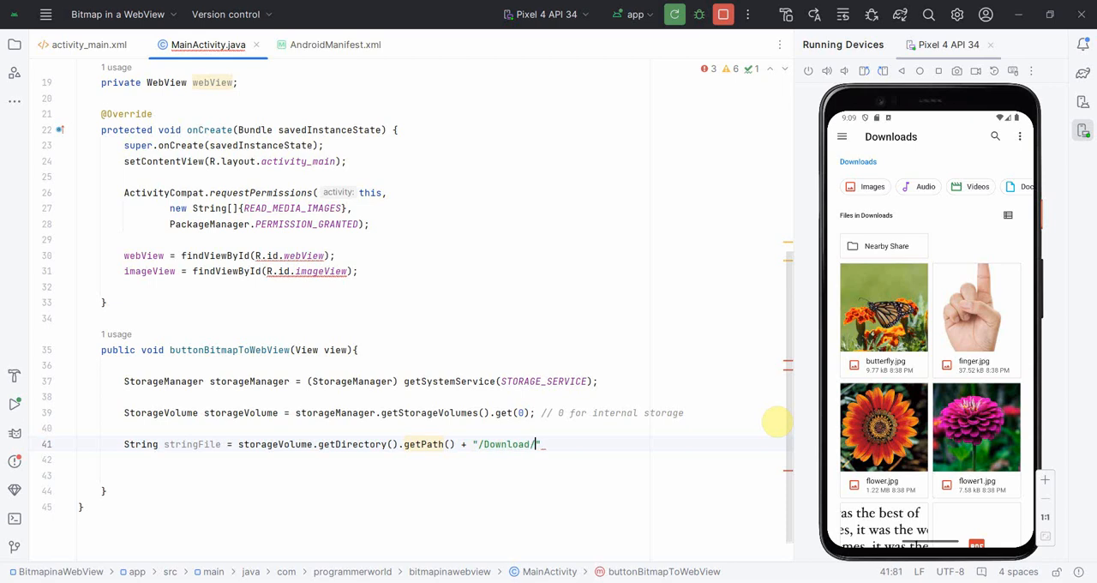
text(flower)
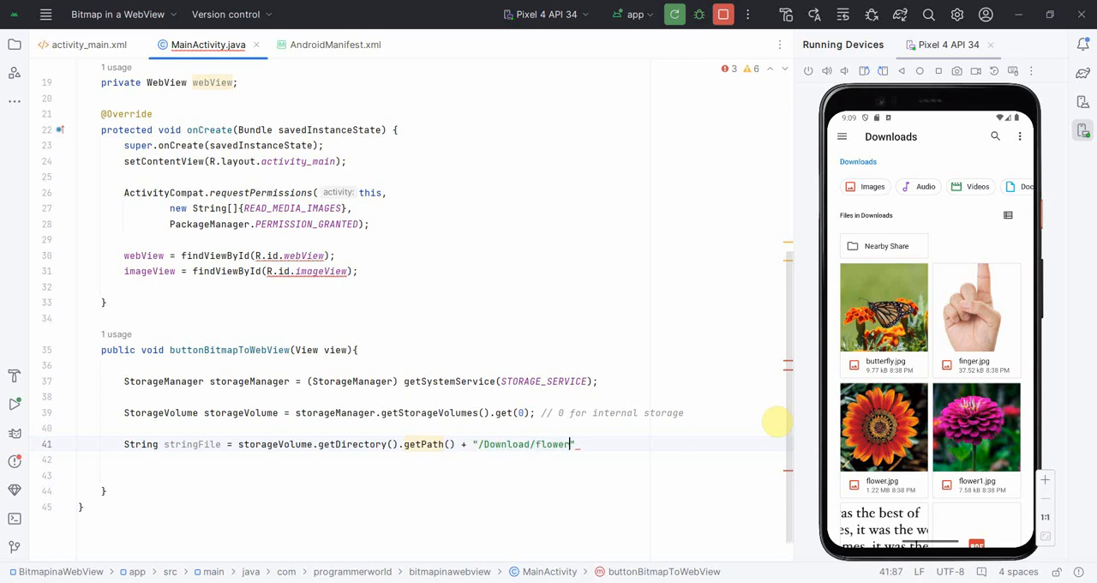
text(.jpg)
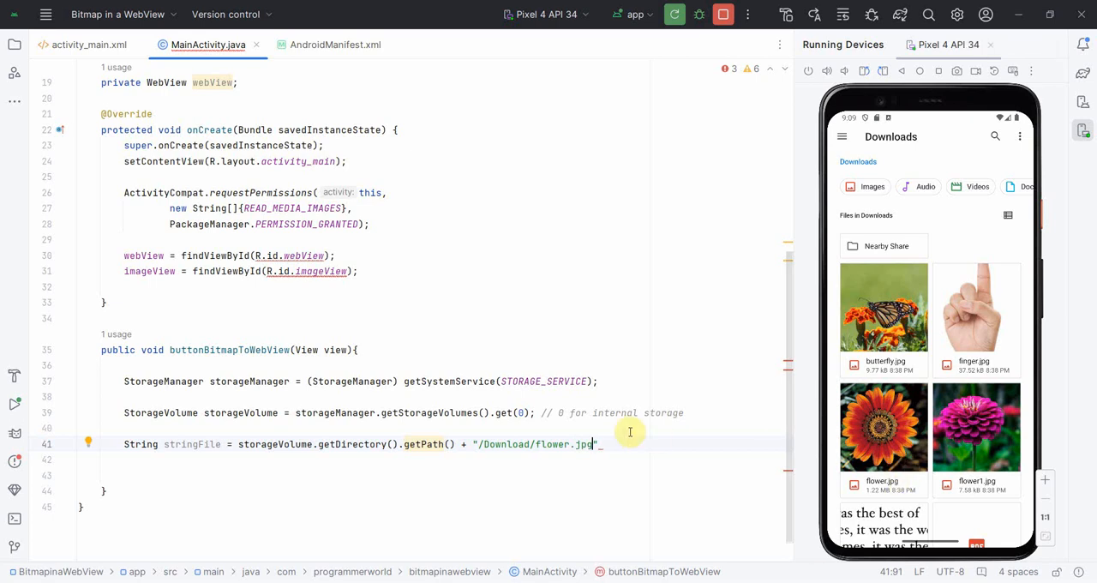
text(;)
key(enter)
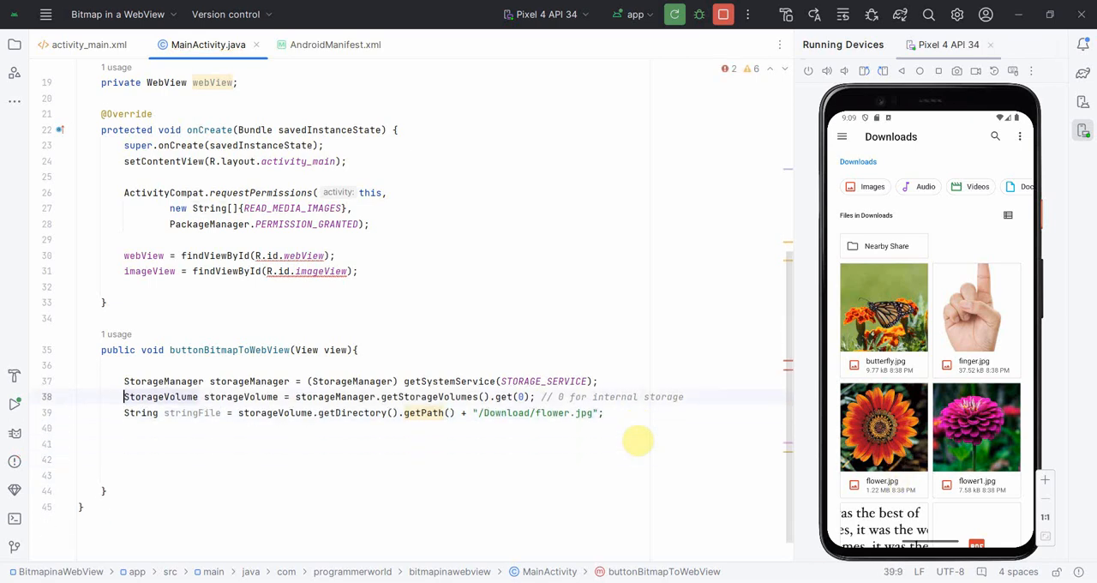
- Decode stringFile into bitmapImage with BitmapFactory.decodeFile and set it on imageView
text(Bitmap bitmap)
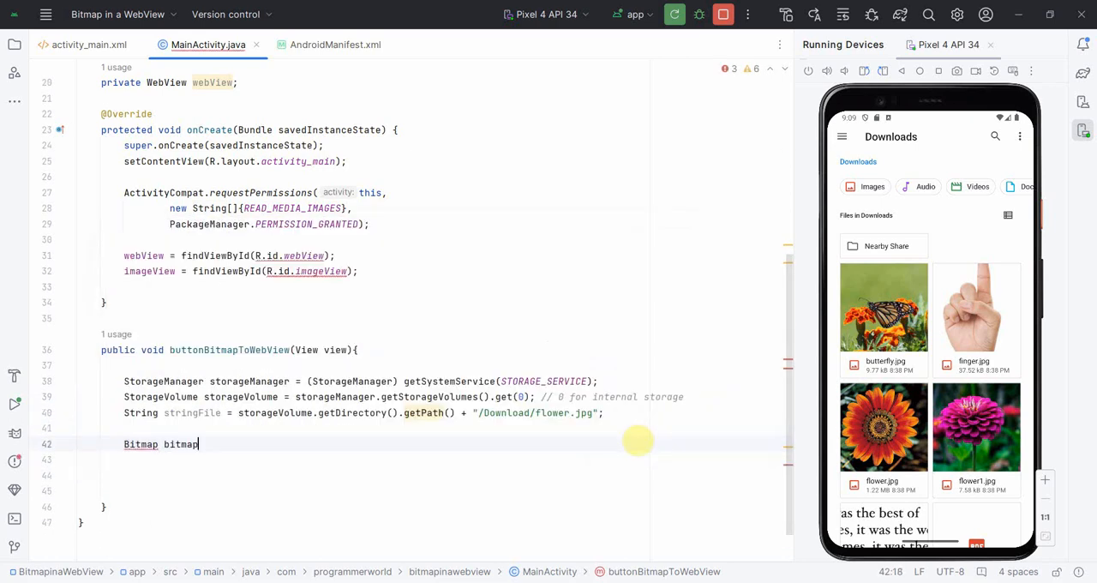
text(Image =)
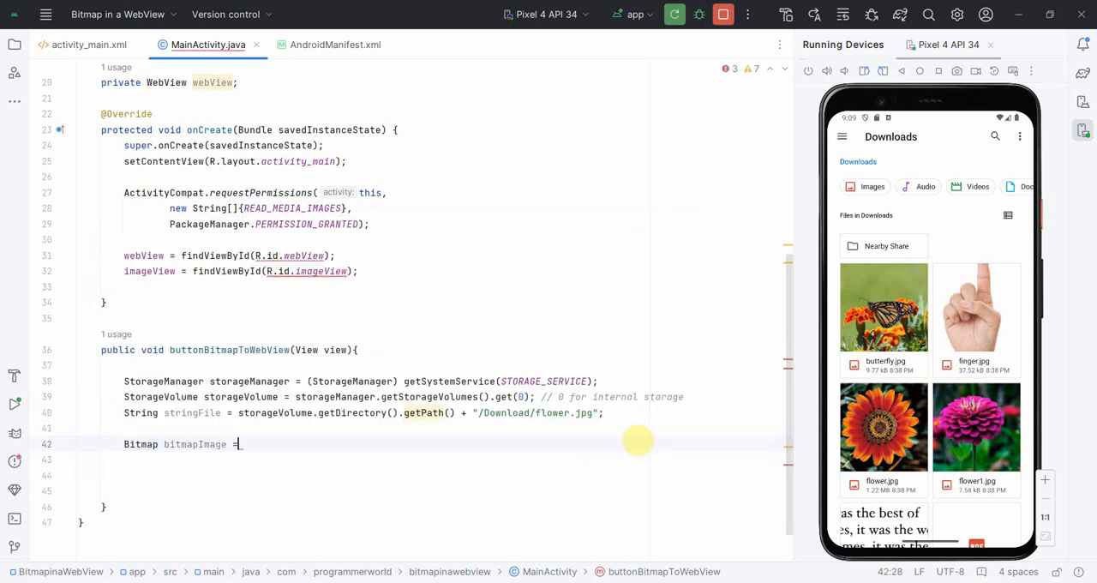
text(_Bit)
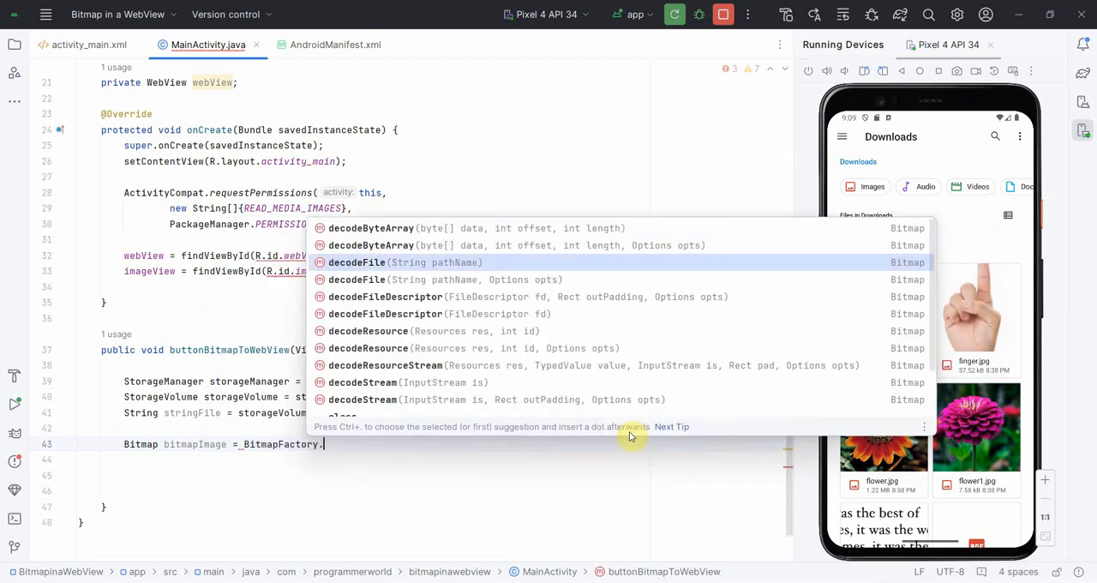
click(403, 262)
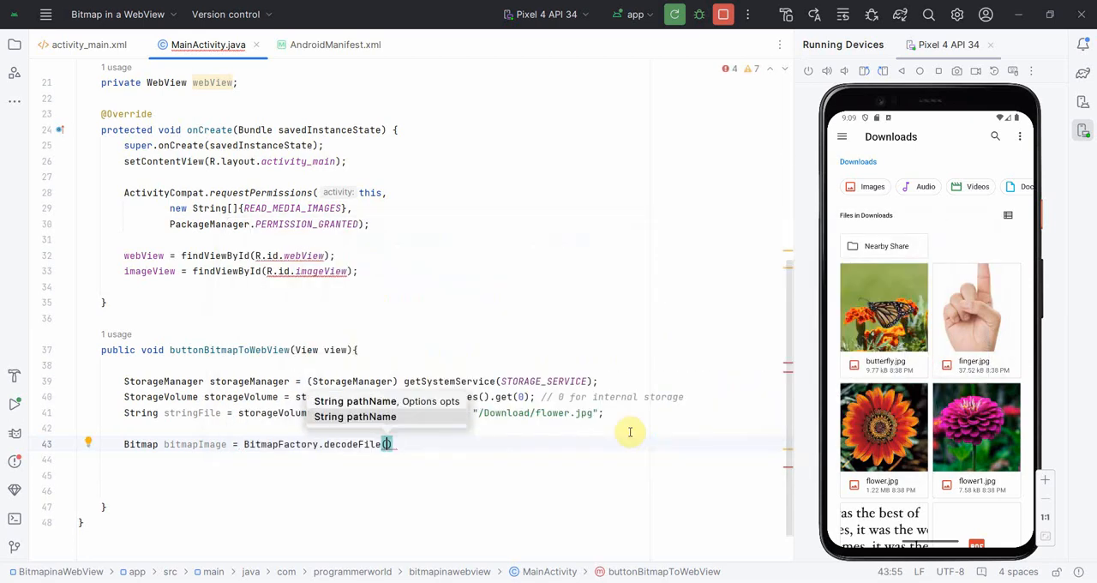
text(stringFile)
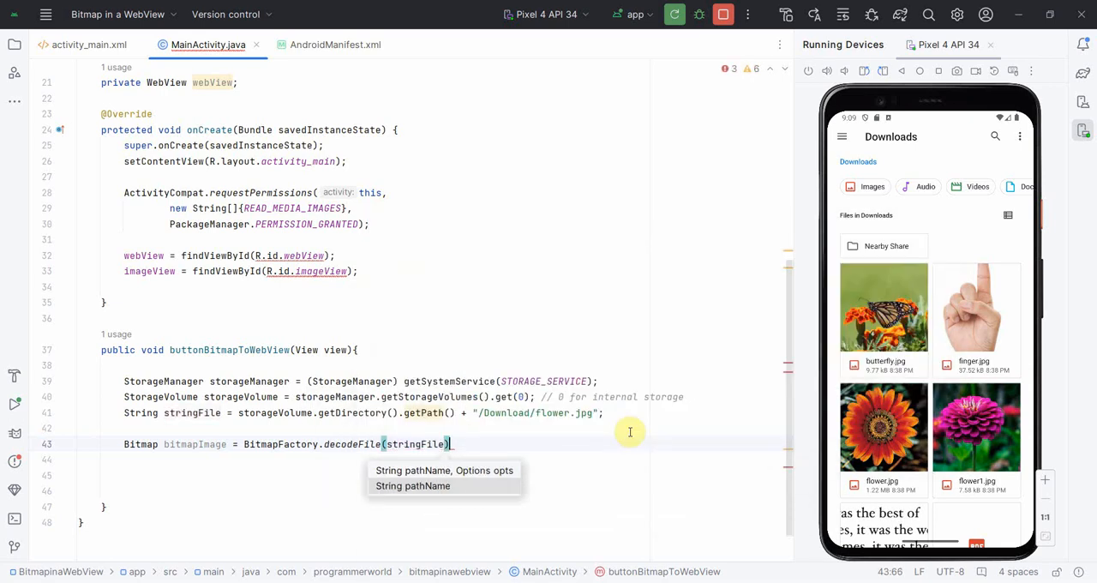
text(ImageBitmap(bitmapImage);)
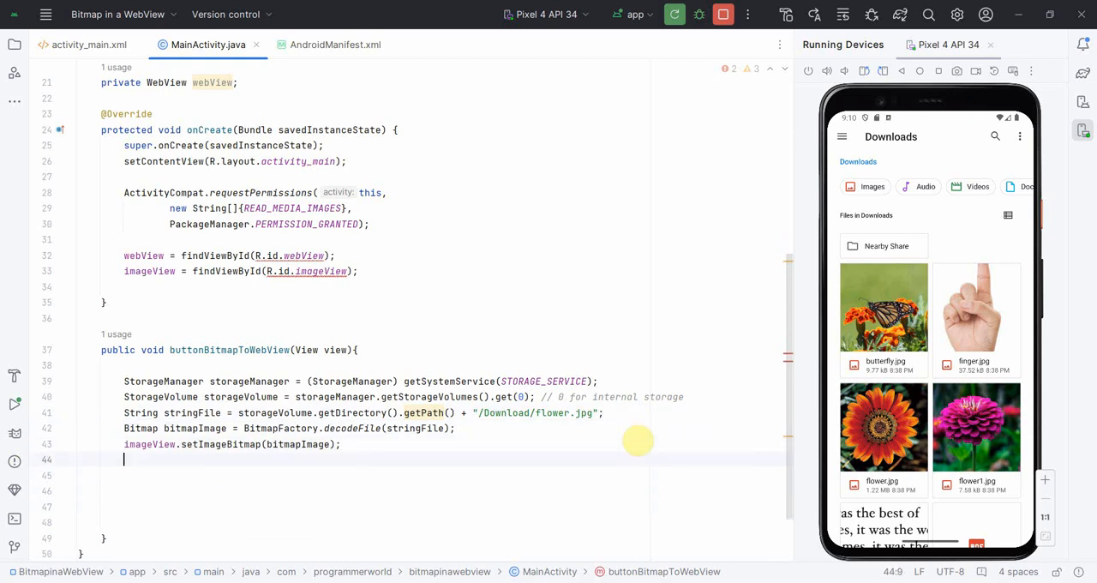
text(/****)
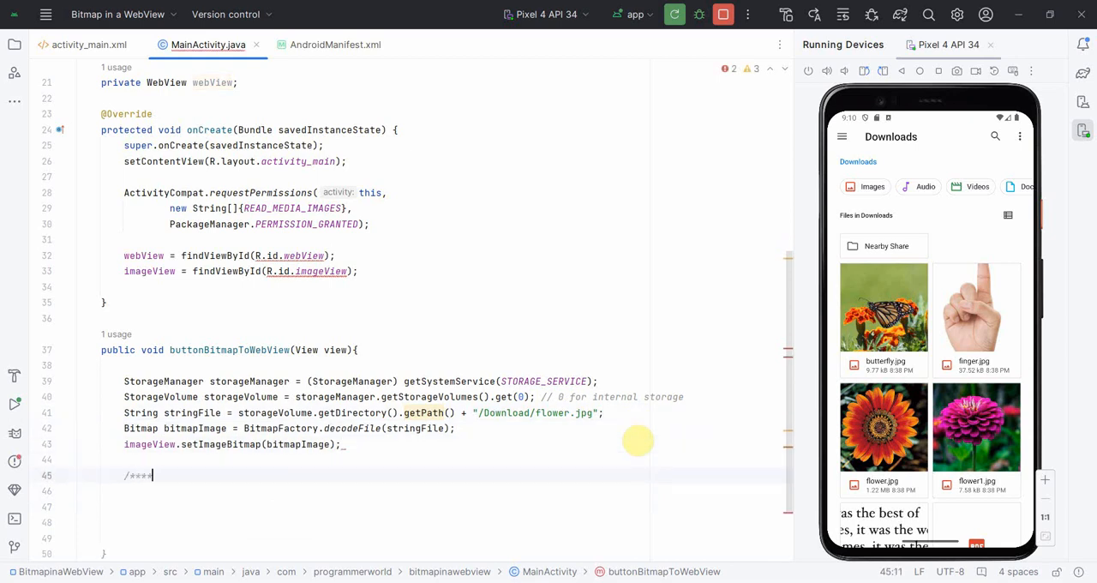
- Add a /*************/ divider comment and begin a ByteArrayOutputStream line beneath it
text(***********/)
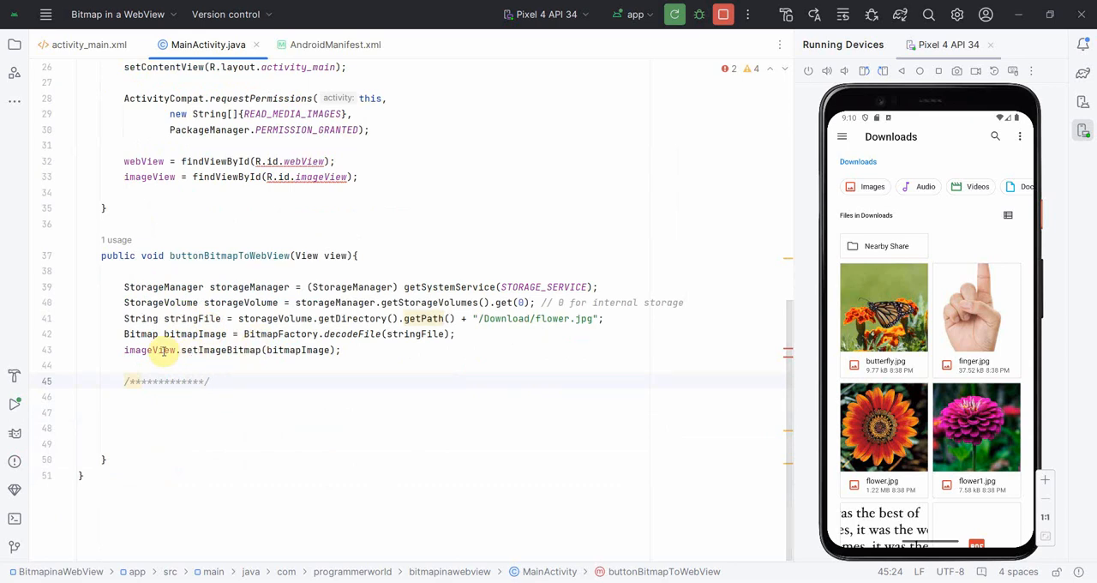
click(229, 395)
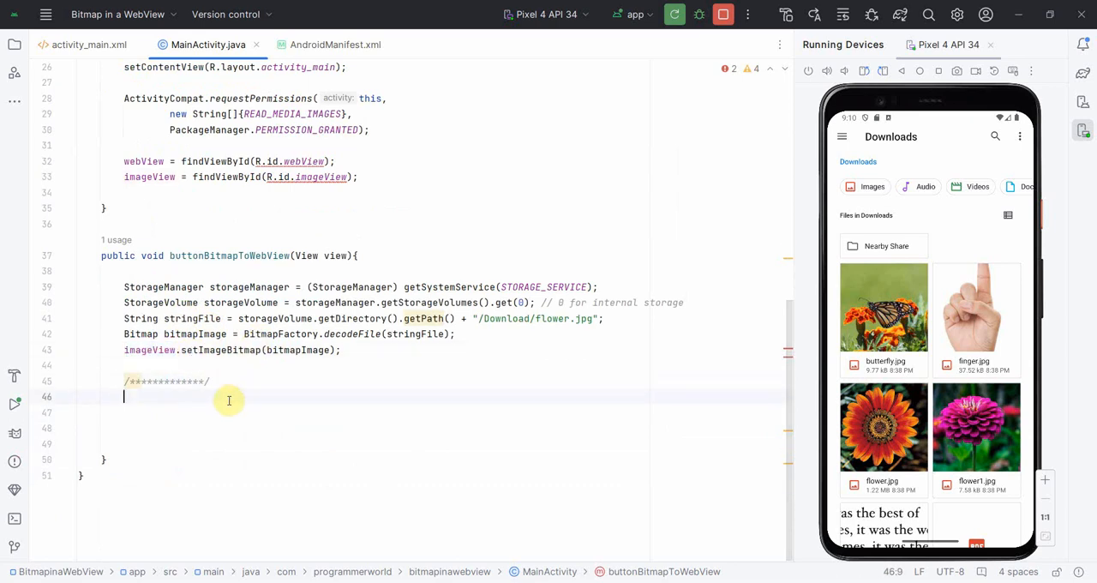
key(enter)
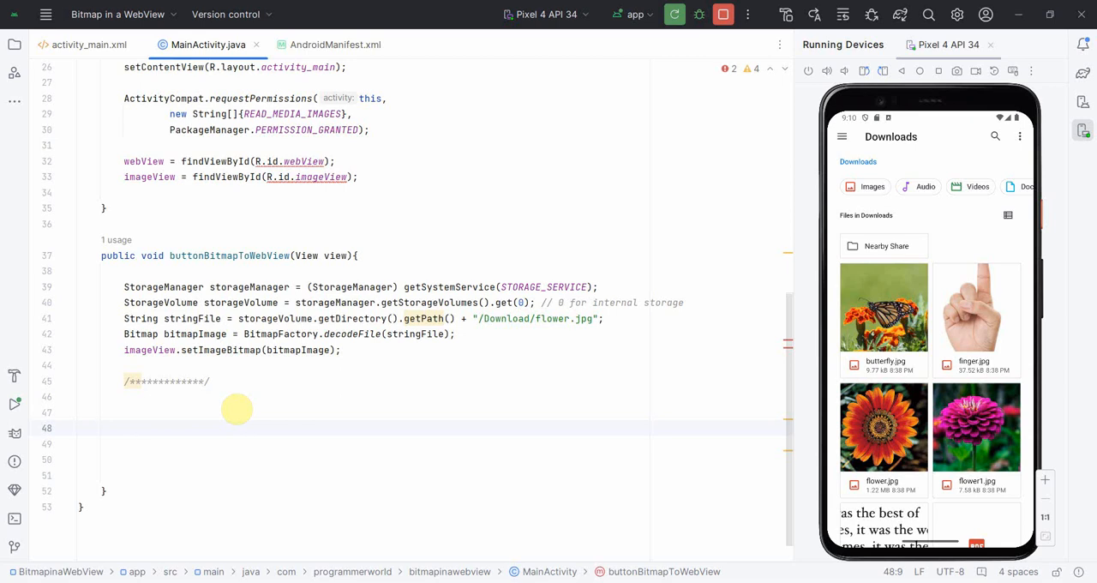
text(ByteArrayOutputStream)
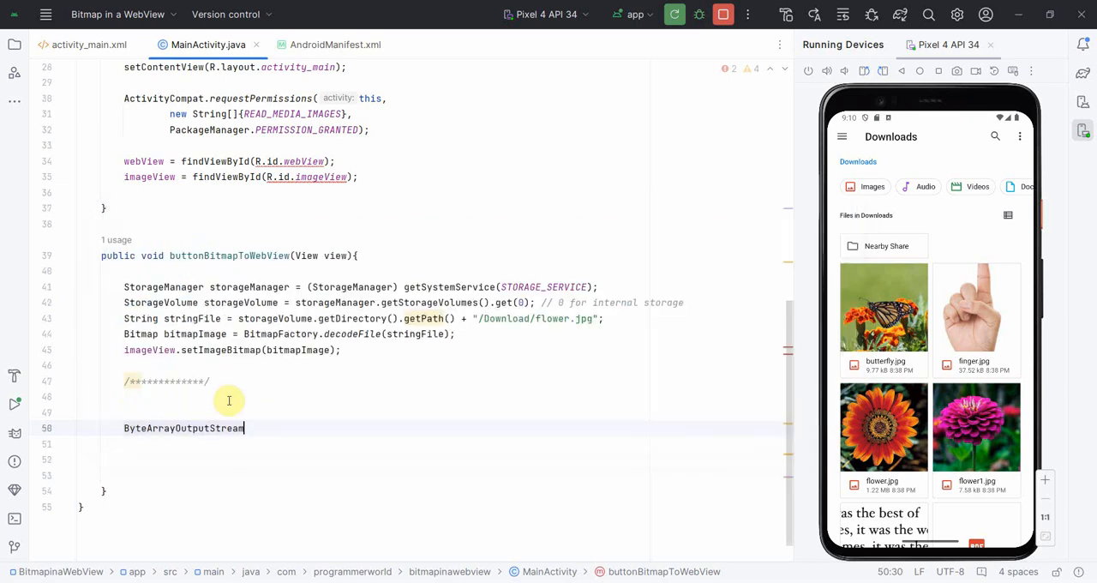
- Create byteArrayOutputStream and compress bitmapImage into it as PNG at quality 10
text(byteArrayOutputStream)
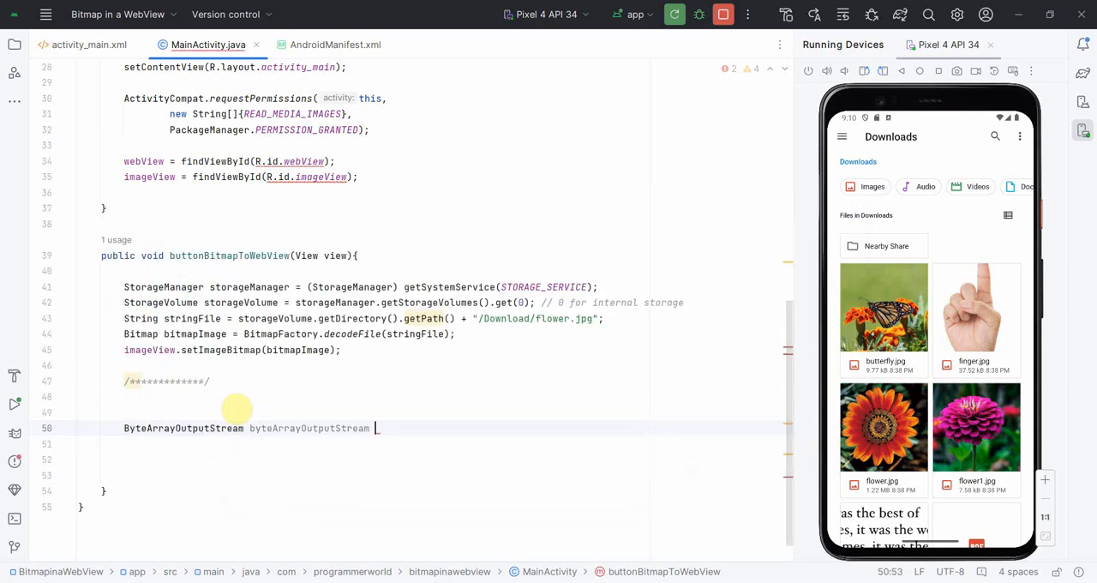
text(= new ByteArrayOutputStream();)
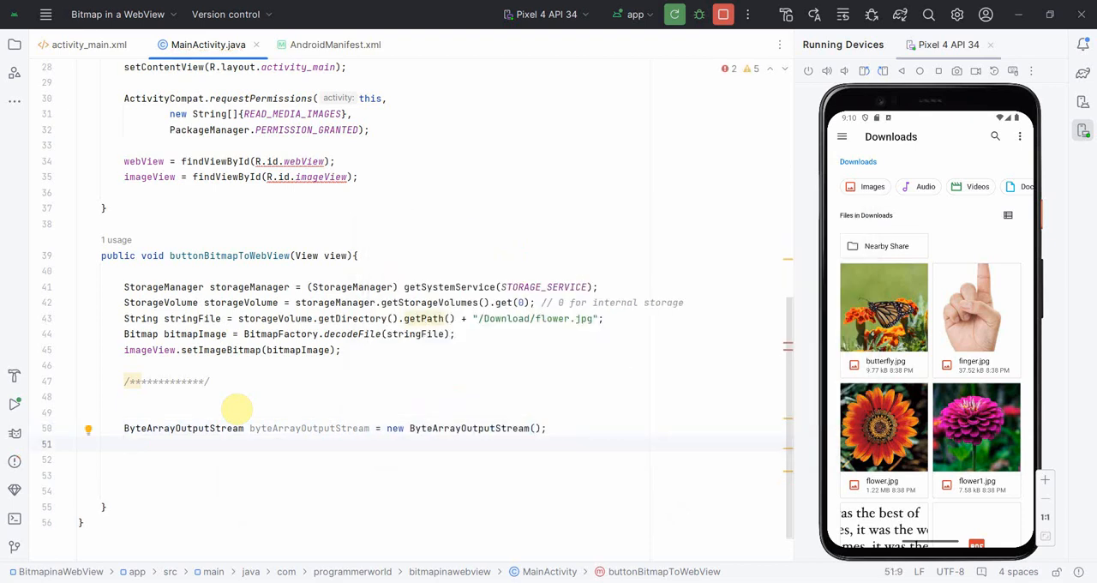
text(bitmapImage.compress(")
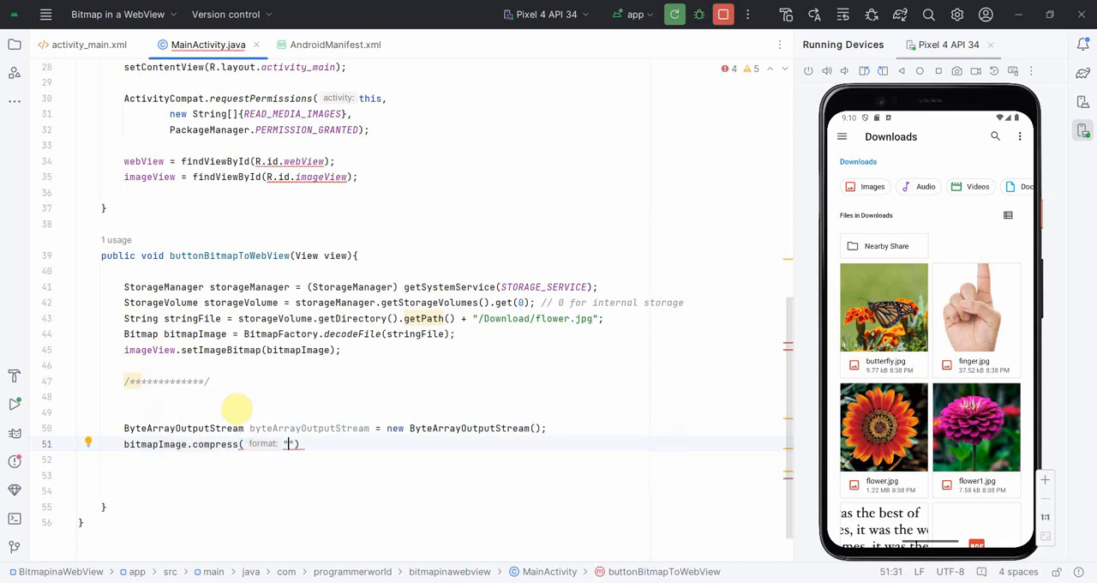
text(P)
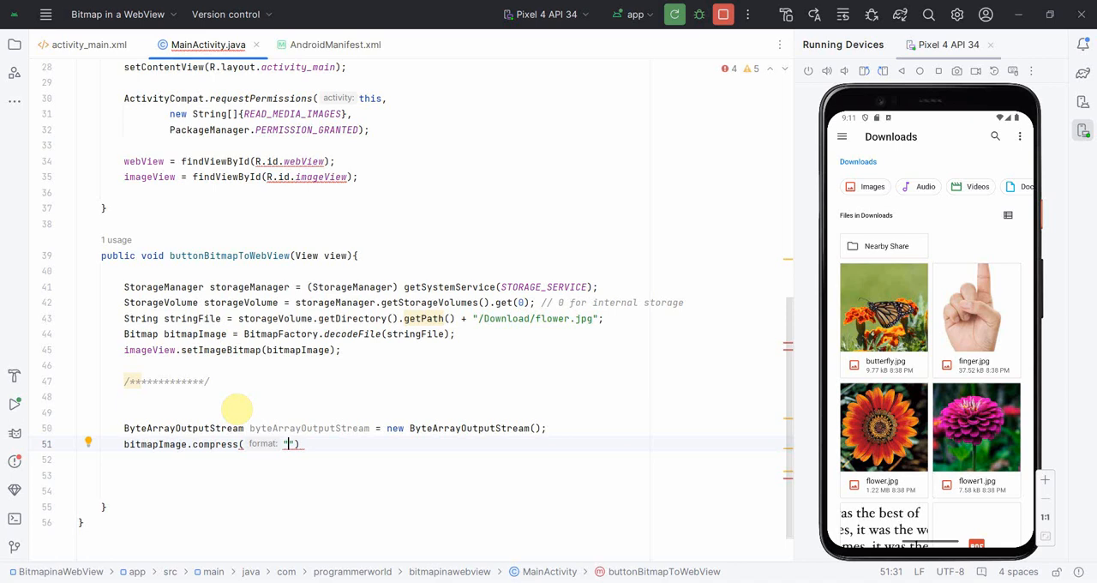
text(")
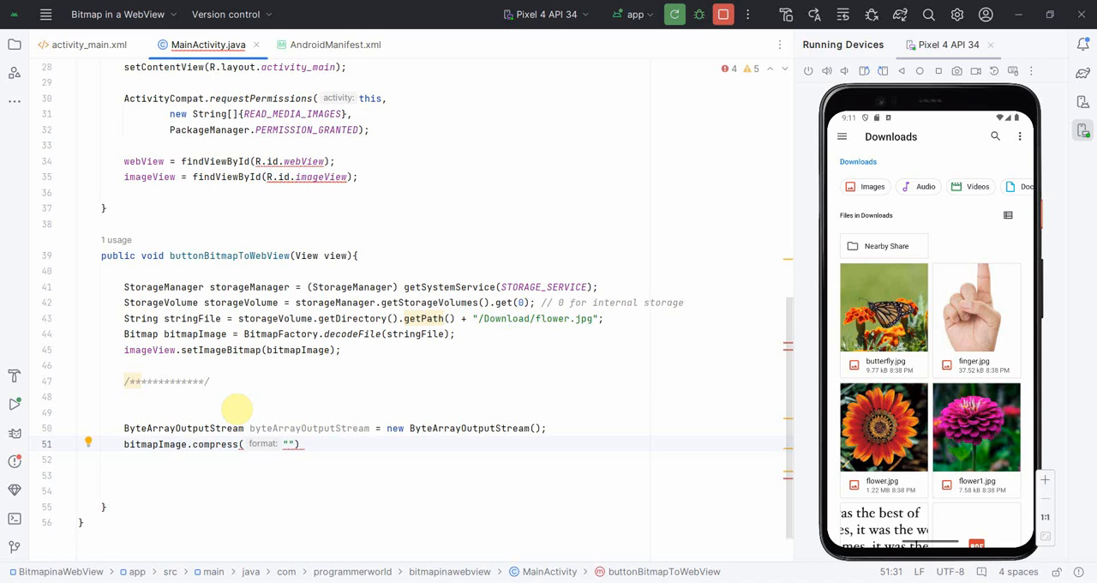
text(COM)
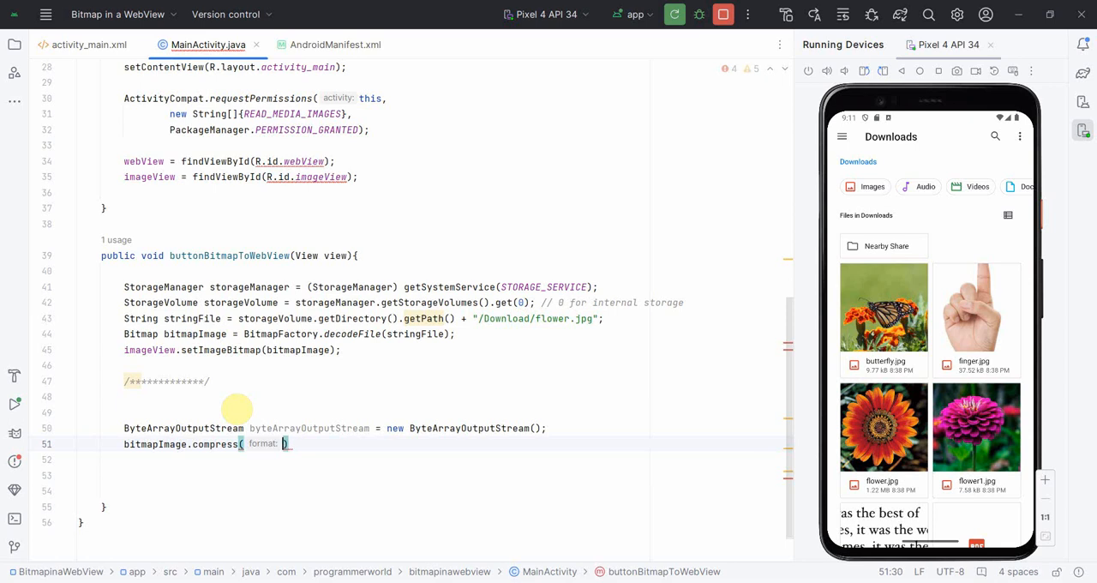
text(PNG)
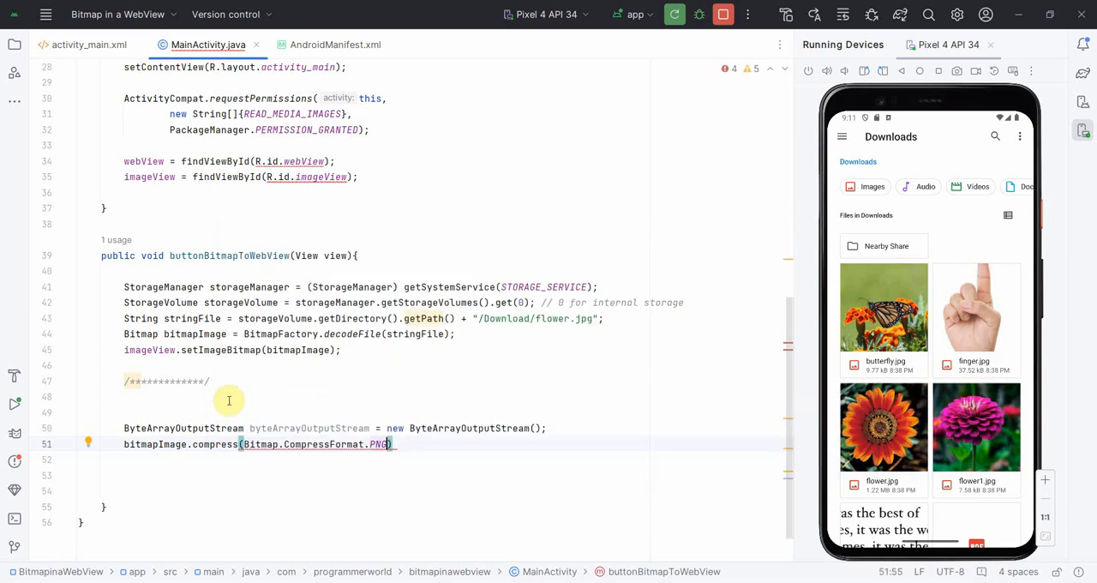
text(,)
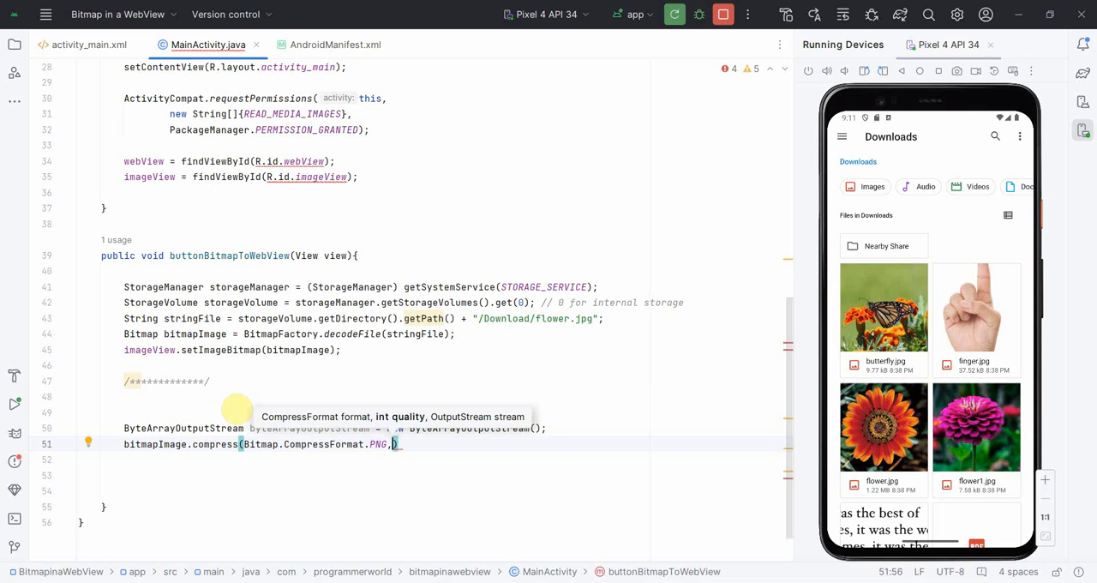
text(10,)
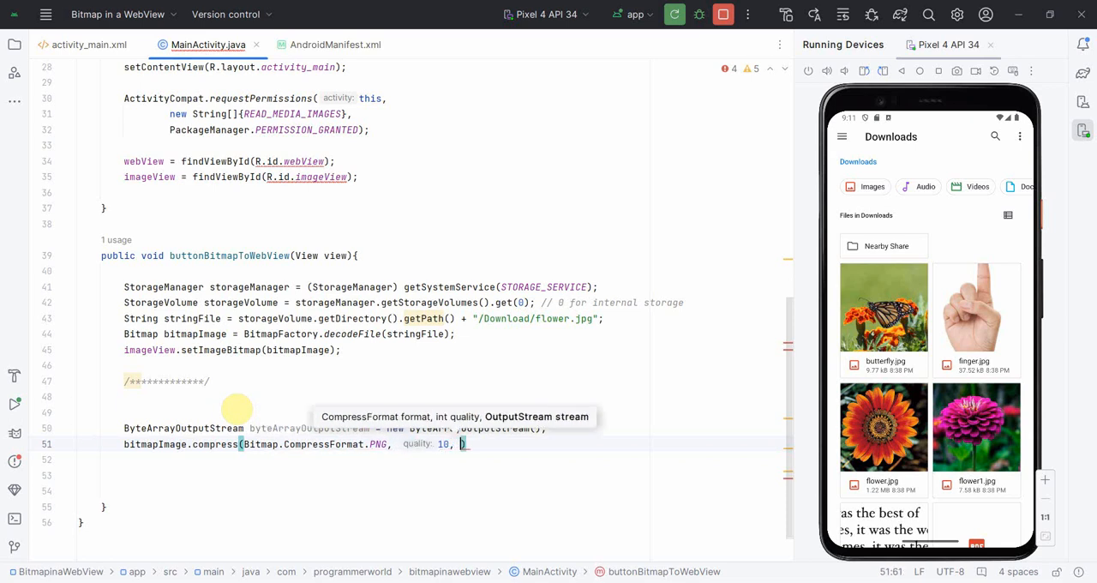
text(byteArrayOutputStream))
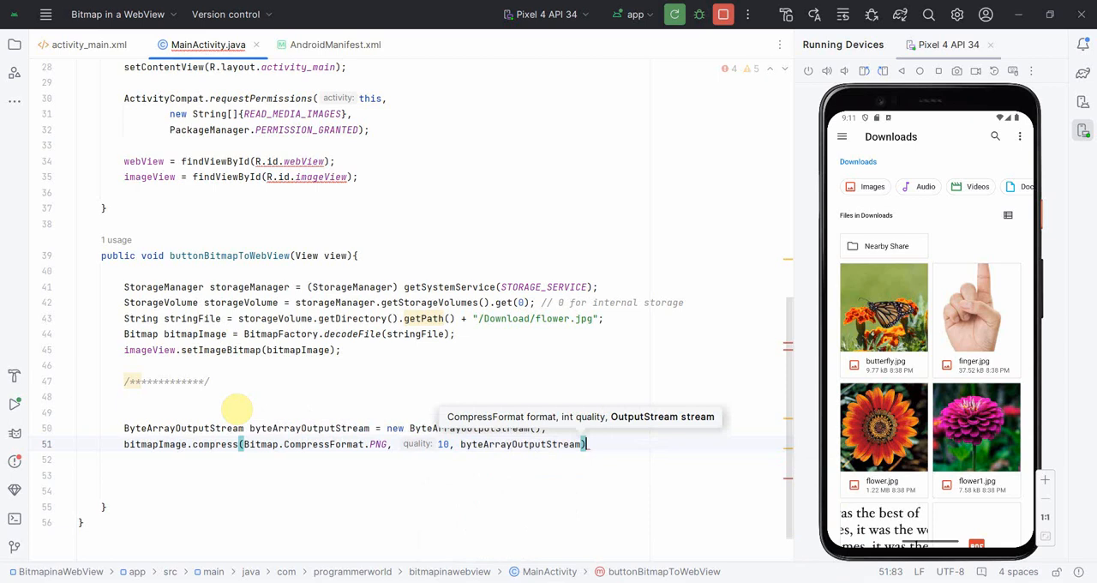
key(enter)
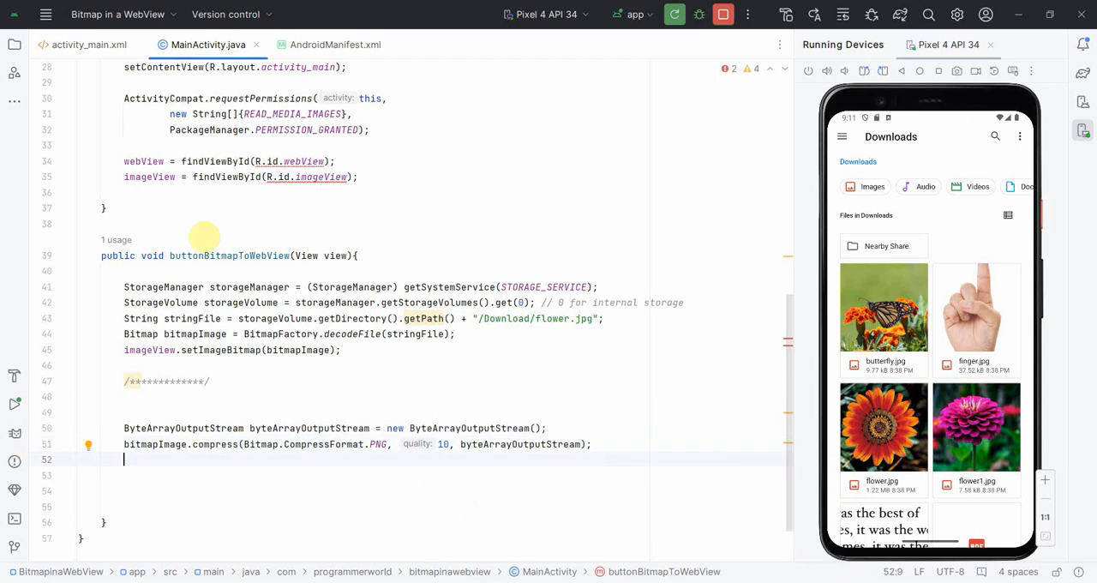
scroll(down, 3)
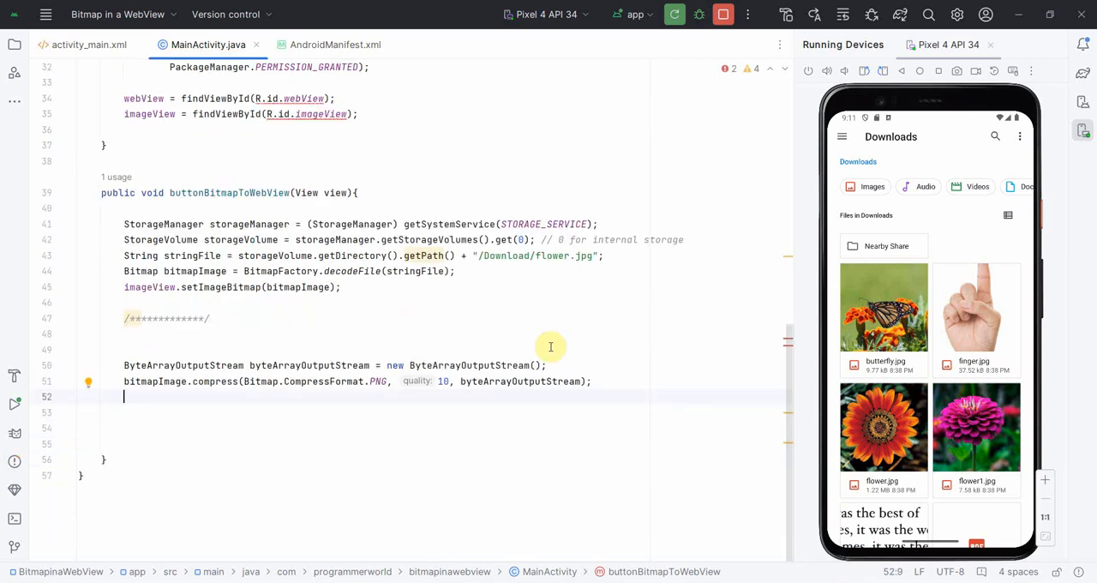
- Declare byte[] bytesArray = byteArrayOutputStream.toByteArray()
text(byte[] by)
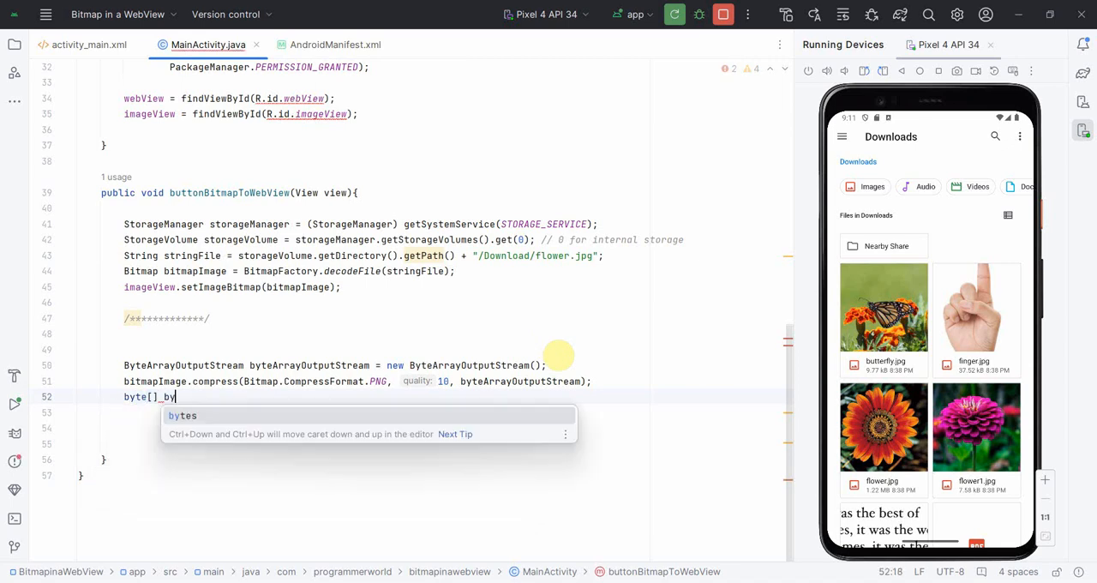
text(tesArray)
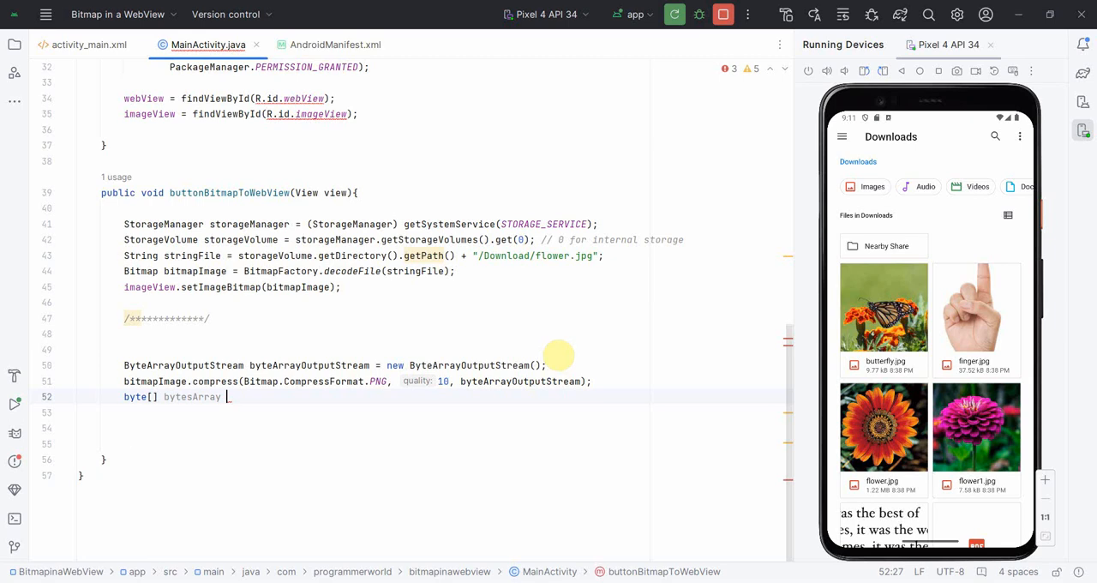
text(=)
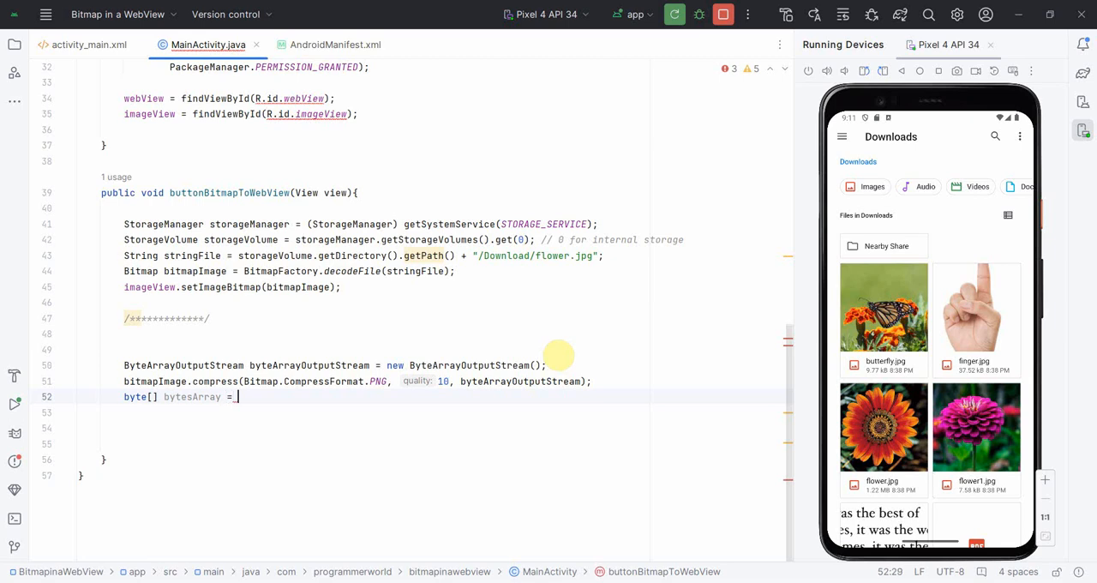
text(by)
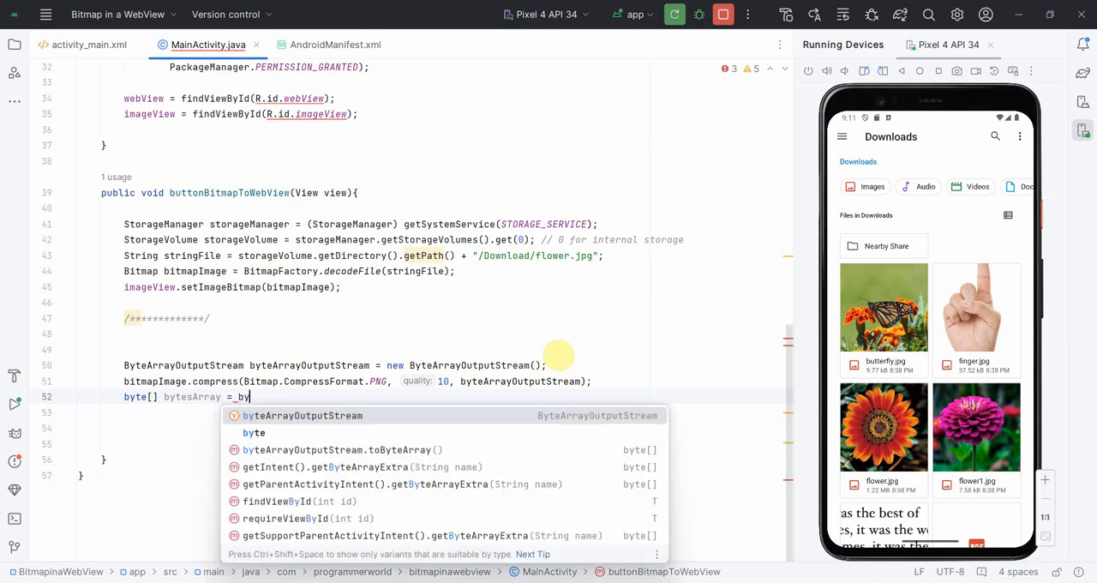
text(teArrayOutputStream.toByteArray()
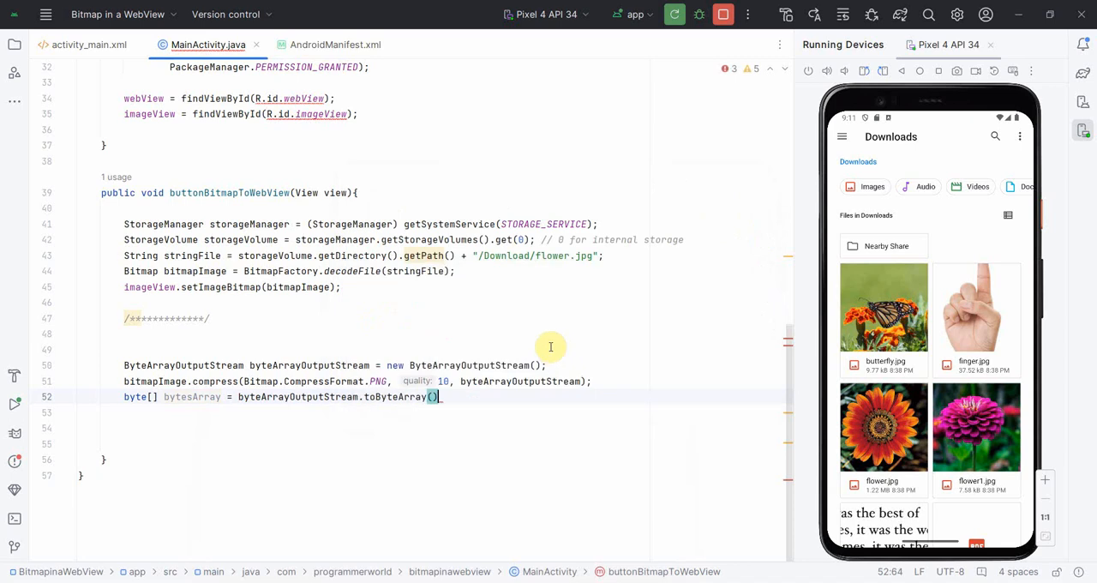
text(s)
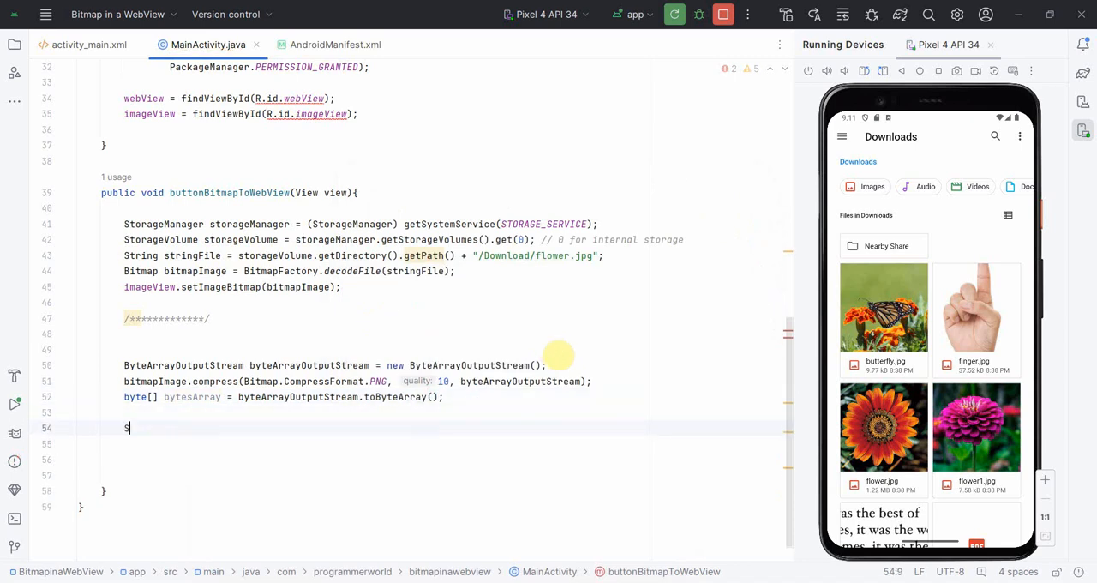
- Declare String stringImageBytes = Base64.encodeToString(bytesArray, Base64.DEFAULT)
text(String)
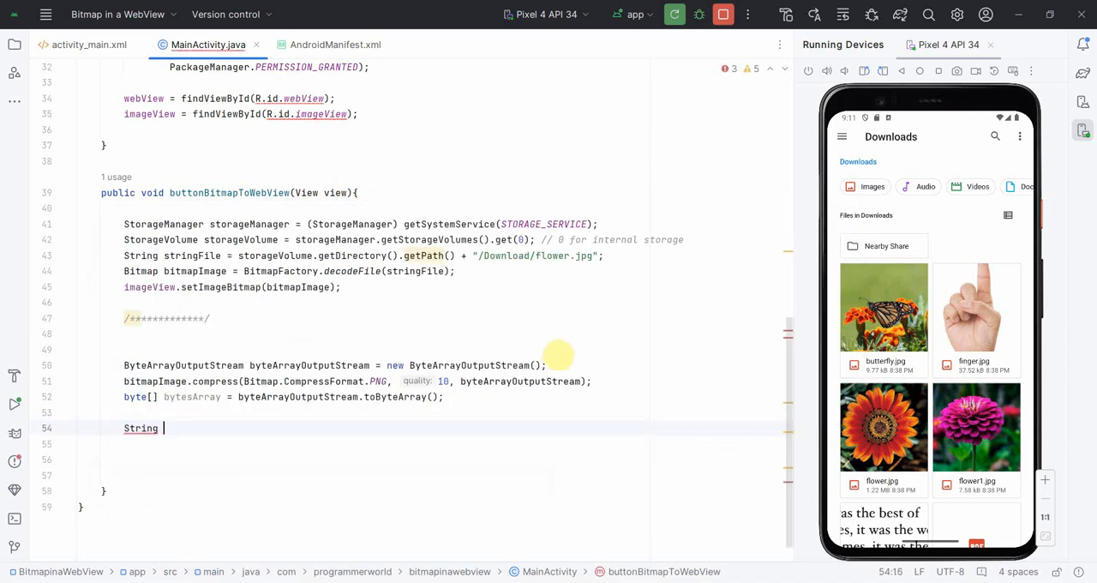
text(string)
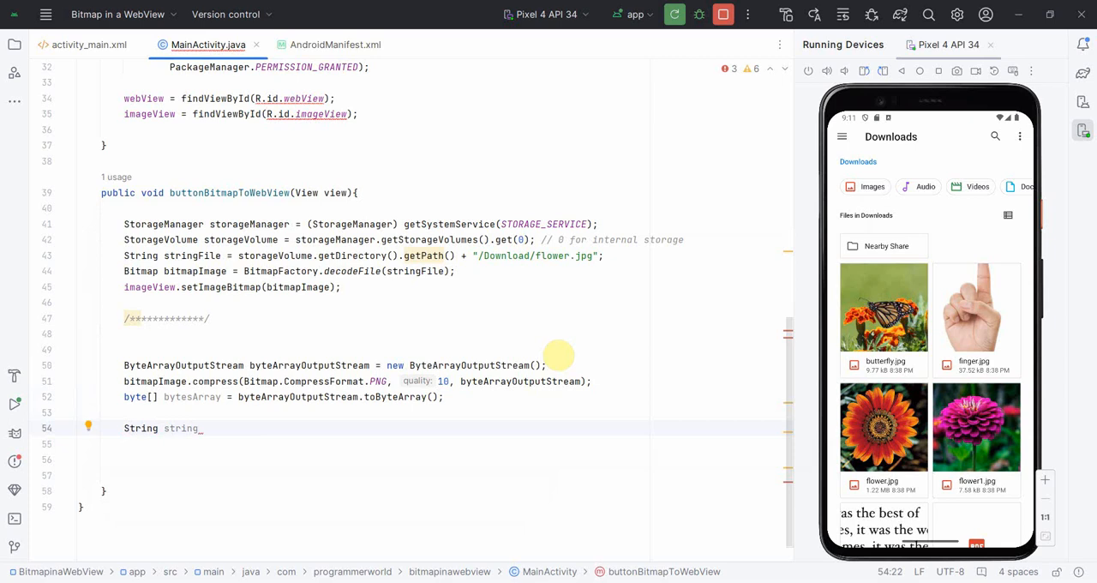
text(Image)
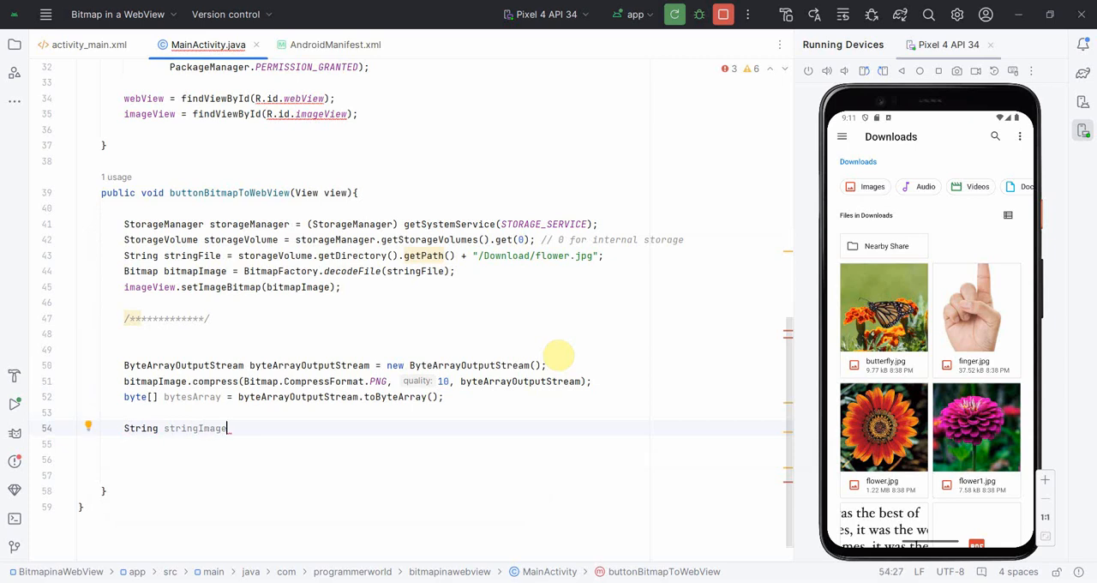
text(Bytes =)
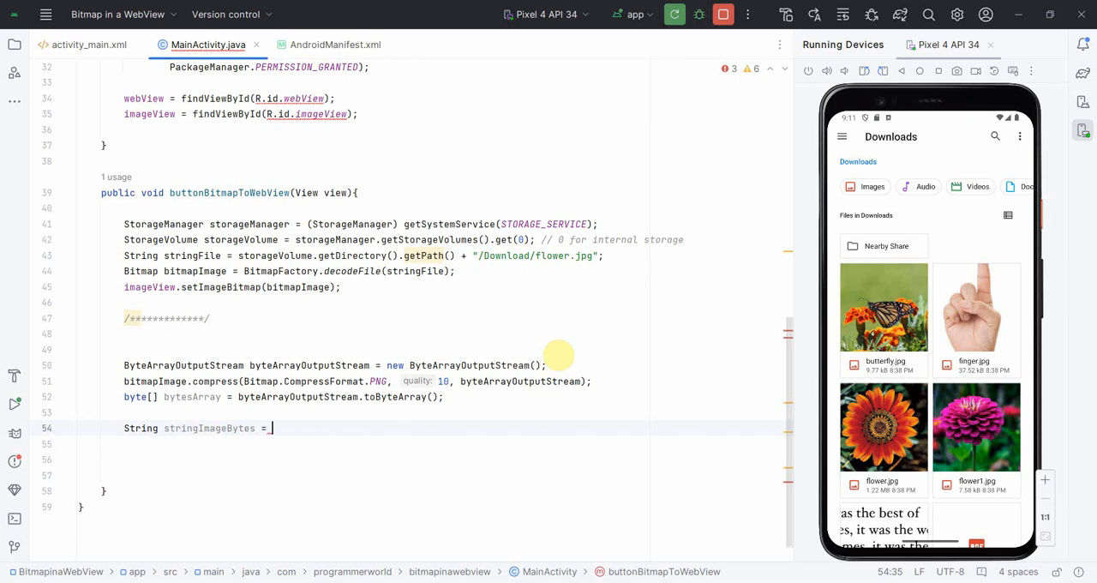
text(Bas)
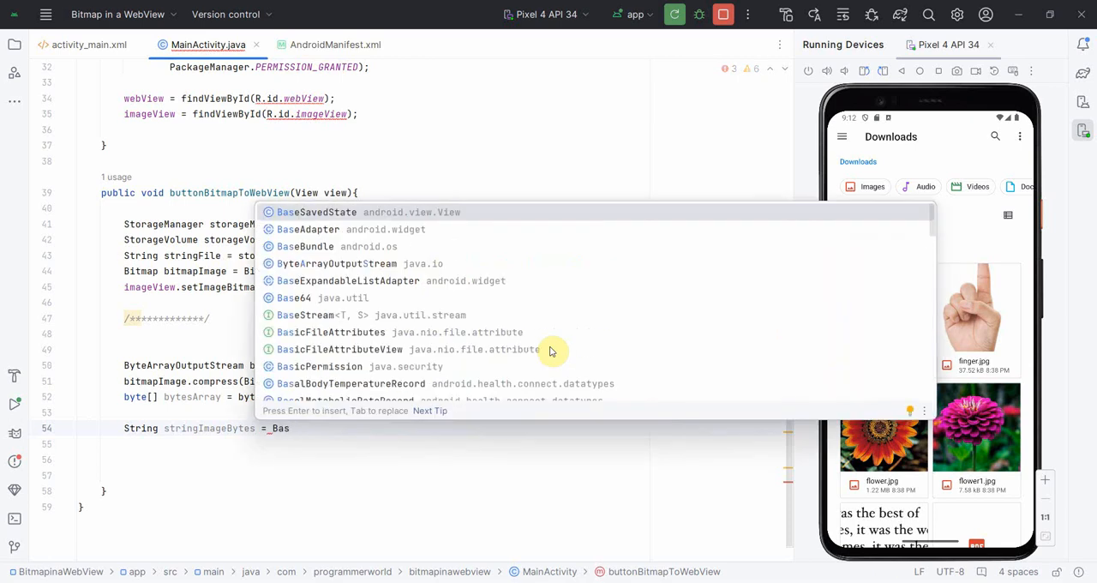
text(e64.)
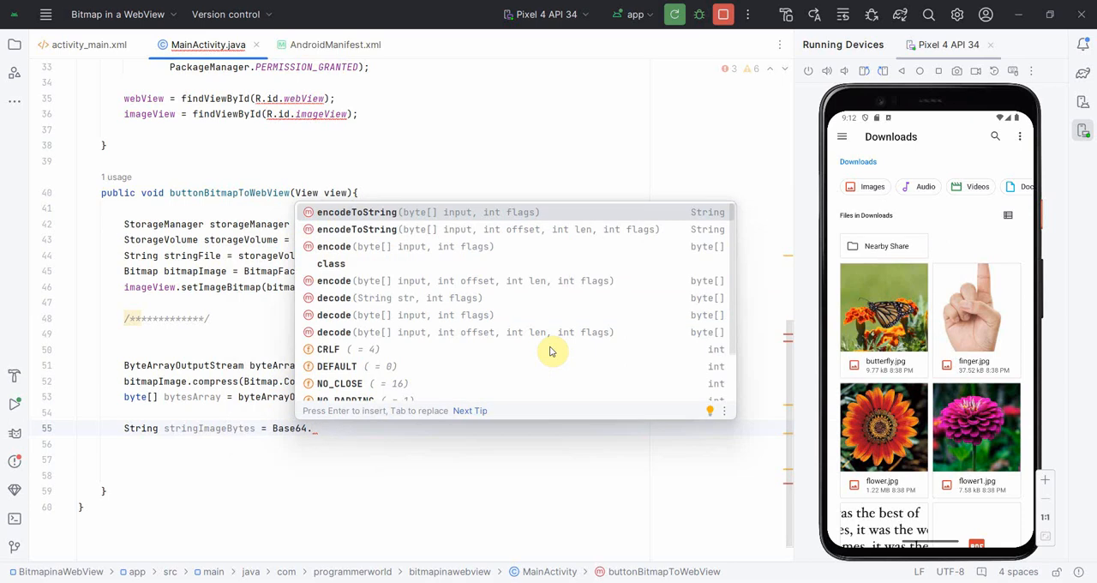
click(357, 212)
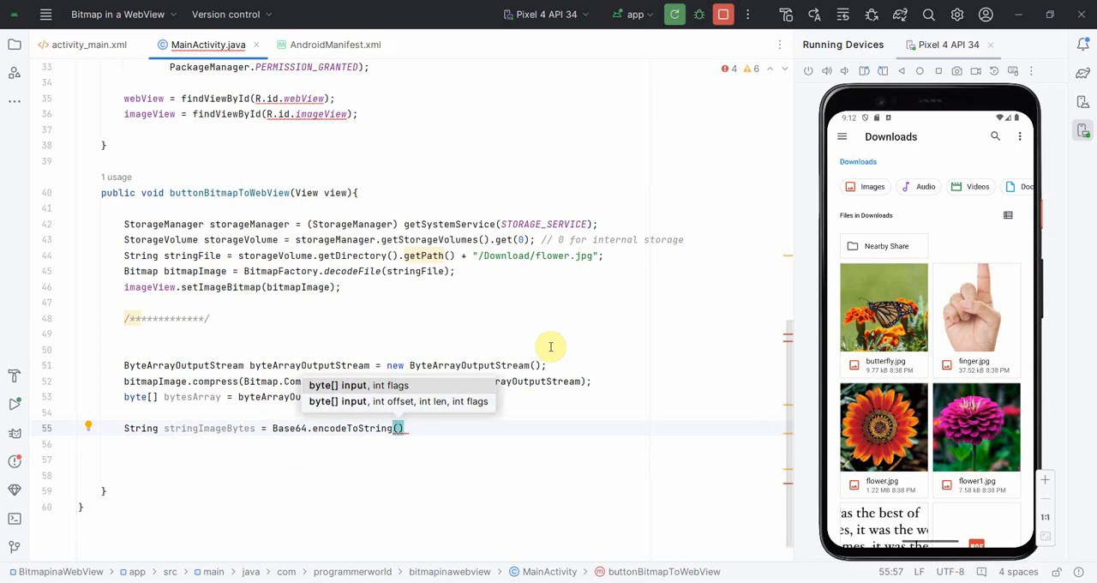
text(bytesArray,)
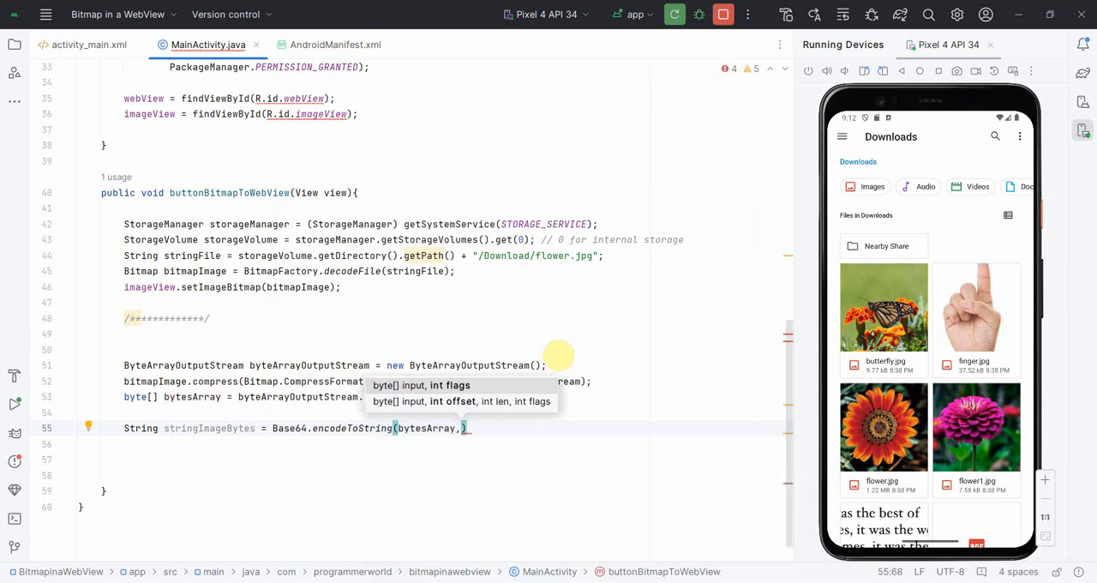
text(Bsd)
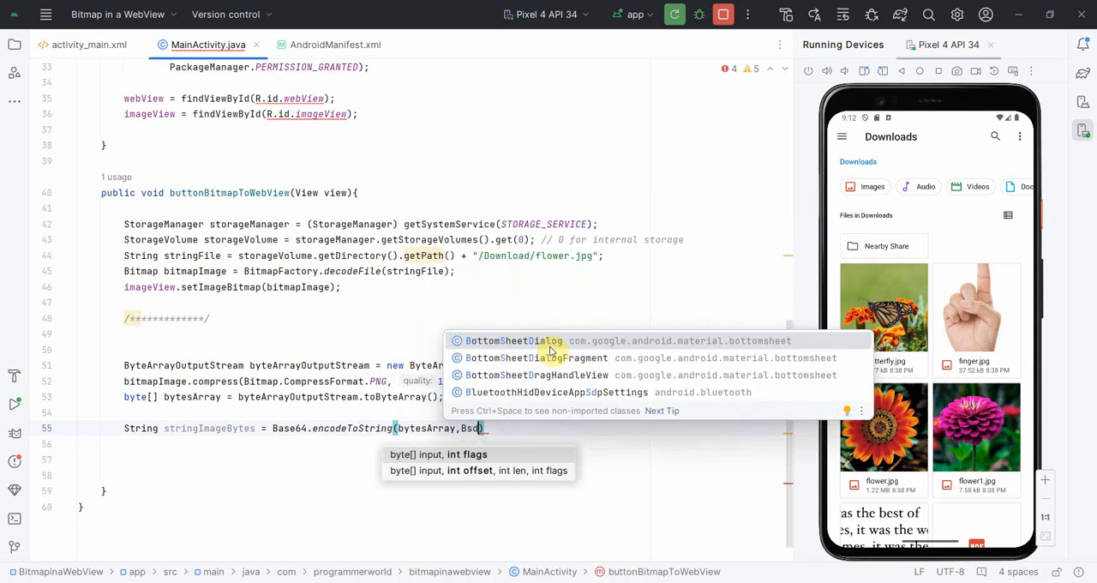
text(ase64.DEFAULT)
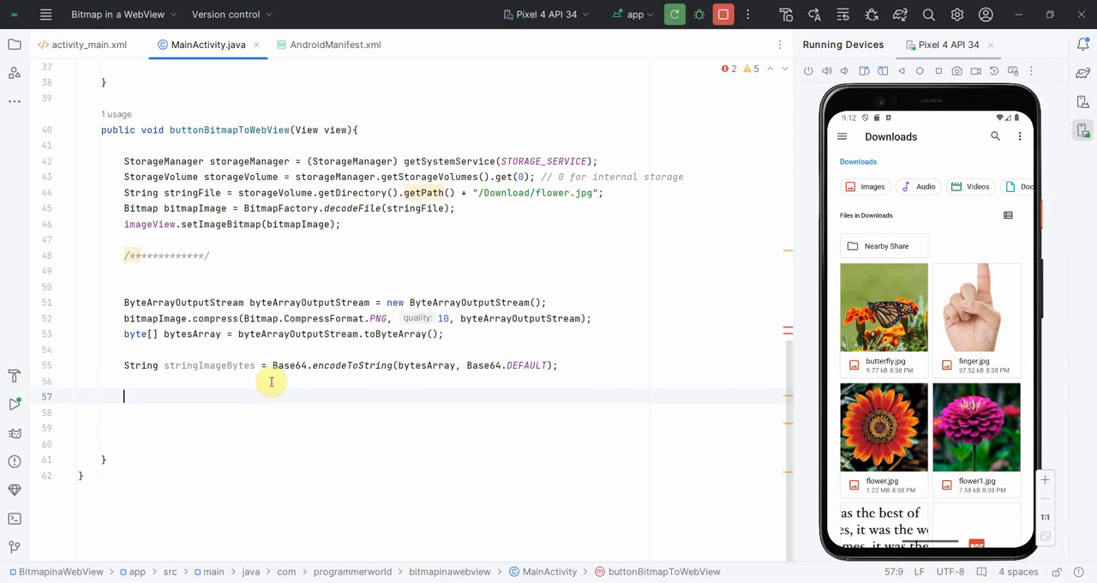
text(String s)
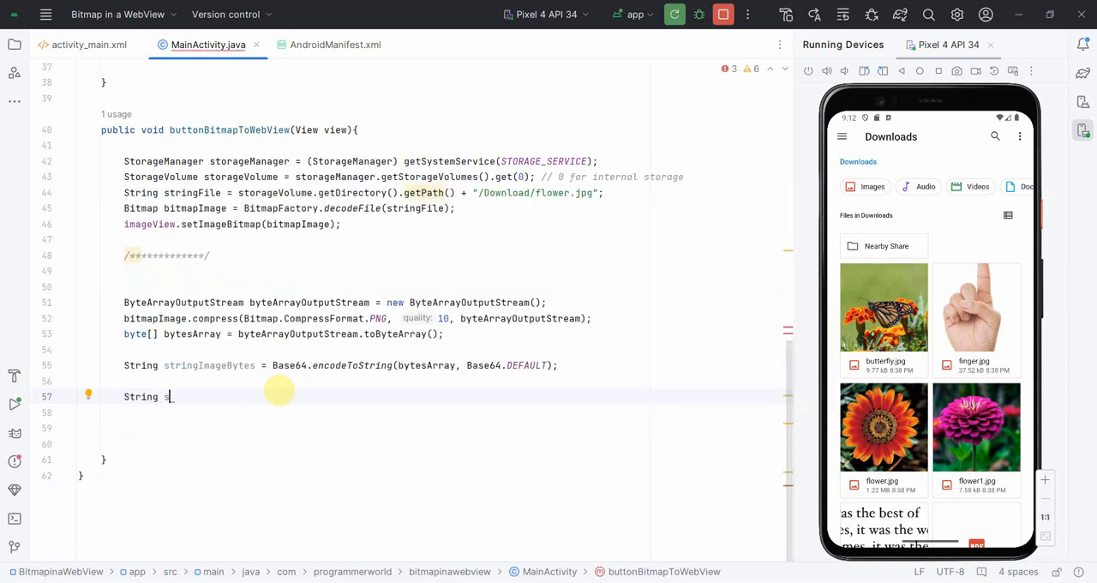
- Declare String stringHTMLURL and move the file:///android_asset/ text to a commented line
text(tring)
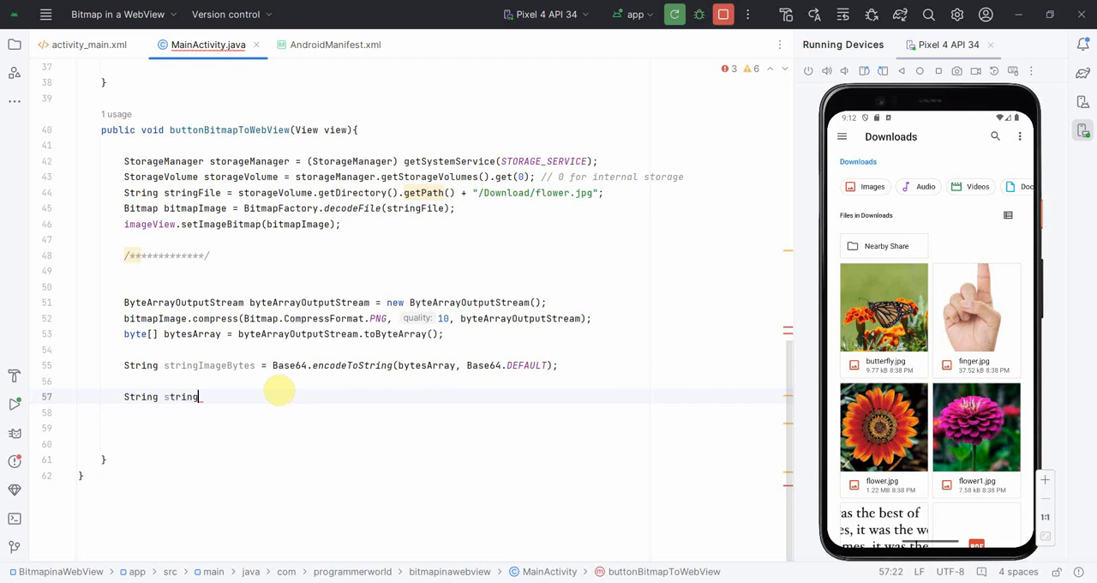
text(_)
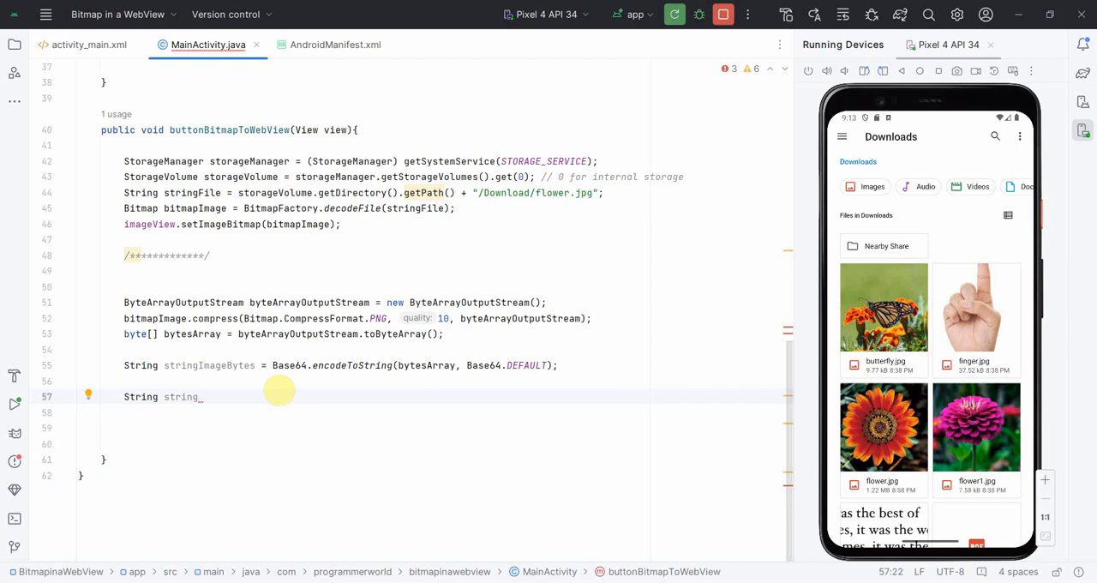
text(U)
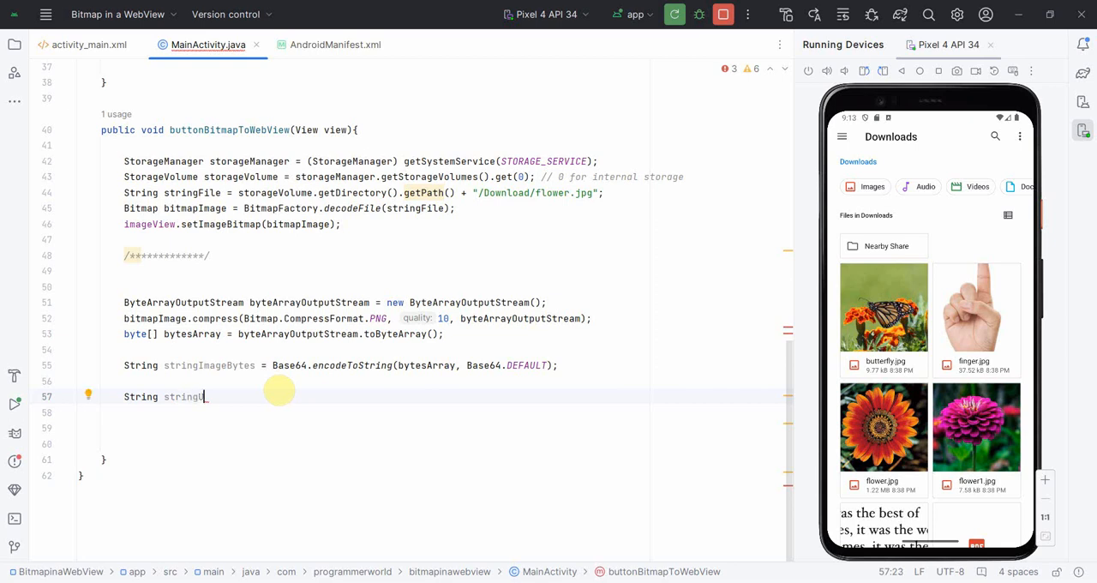
text(HTML)
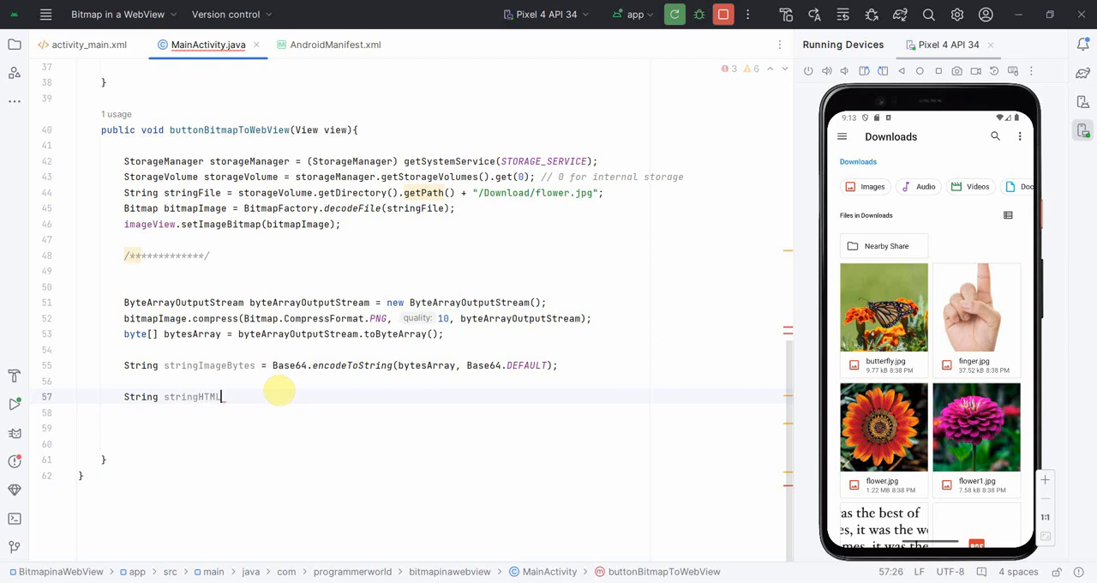
text(URL)
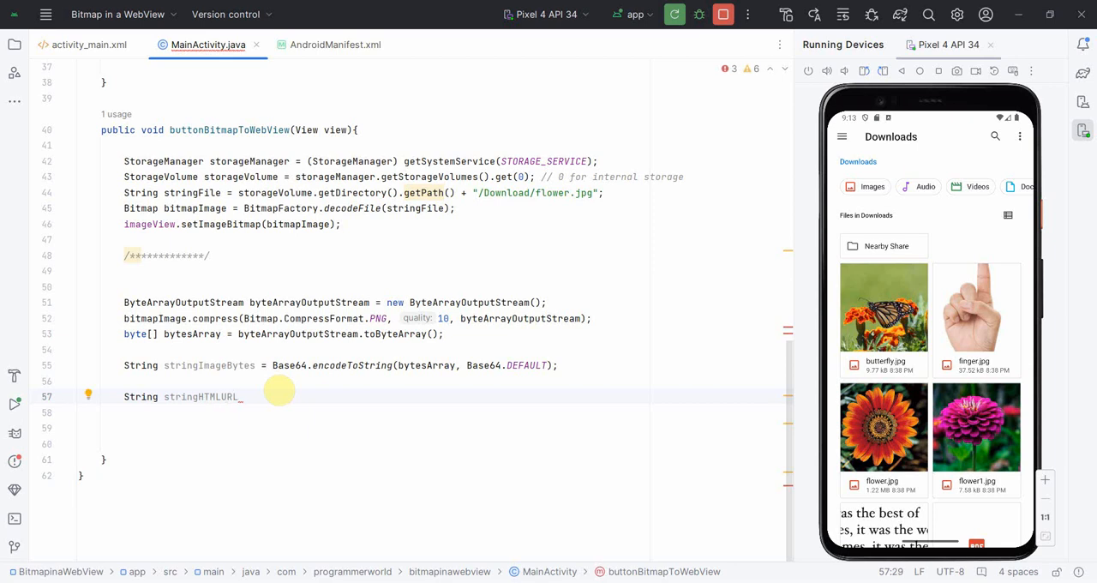
text(=)
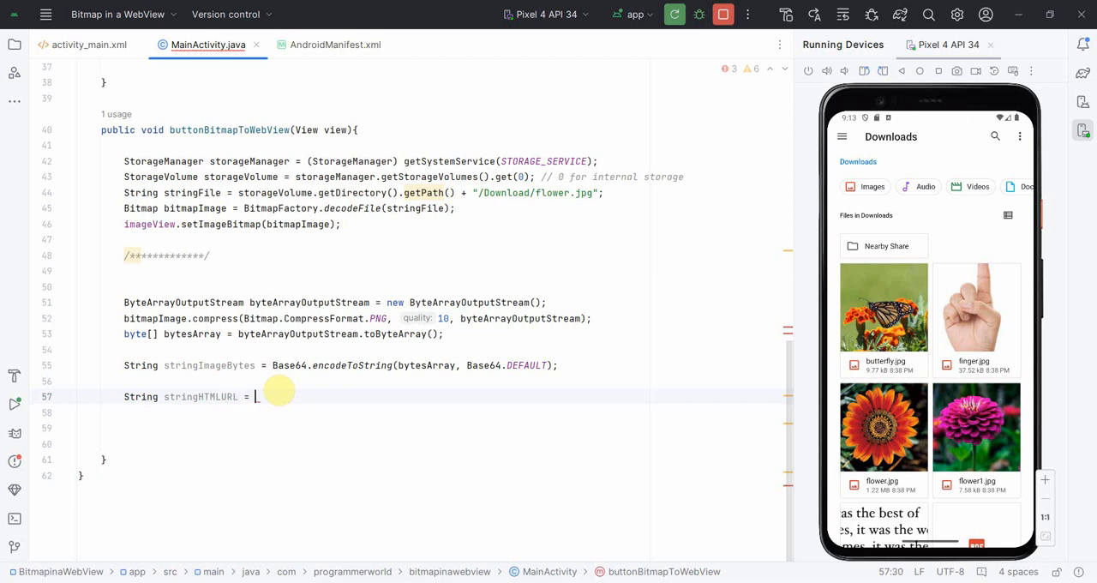
text("")
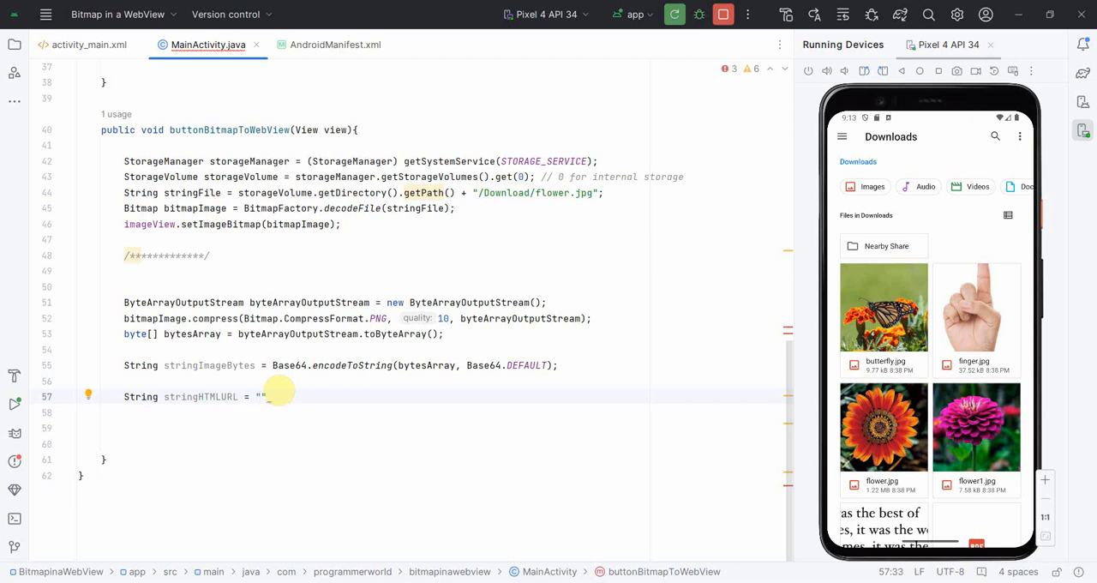
text(file:///android_asset/)
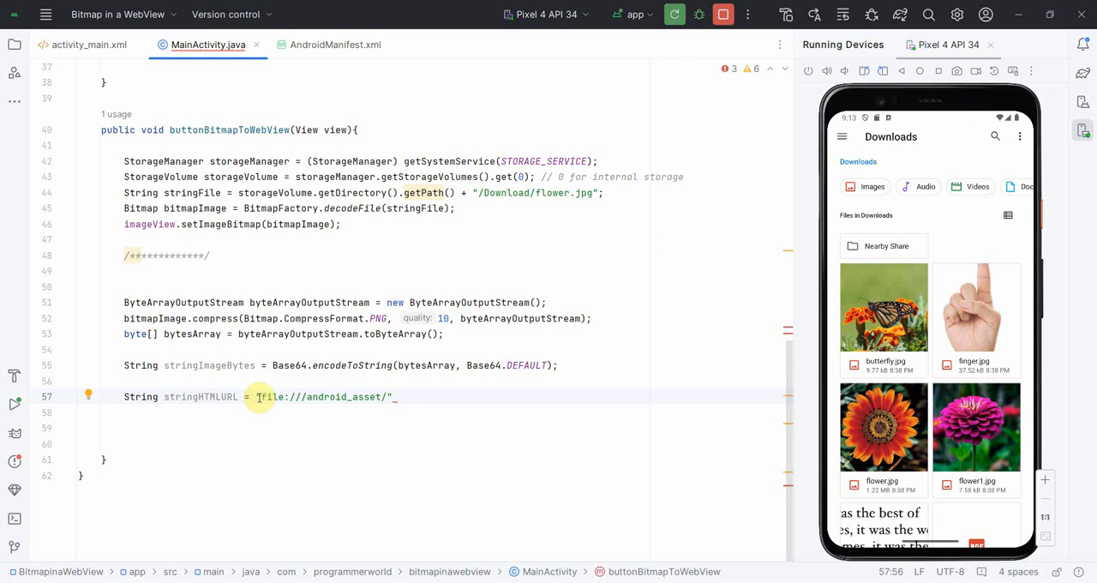
double_click(323, 396)
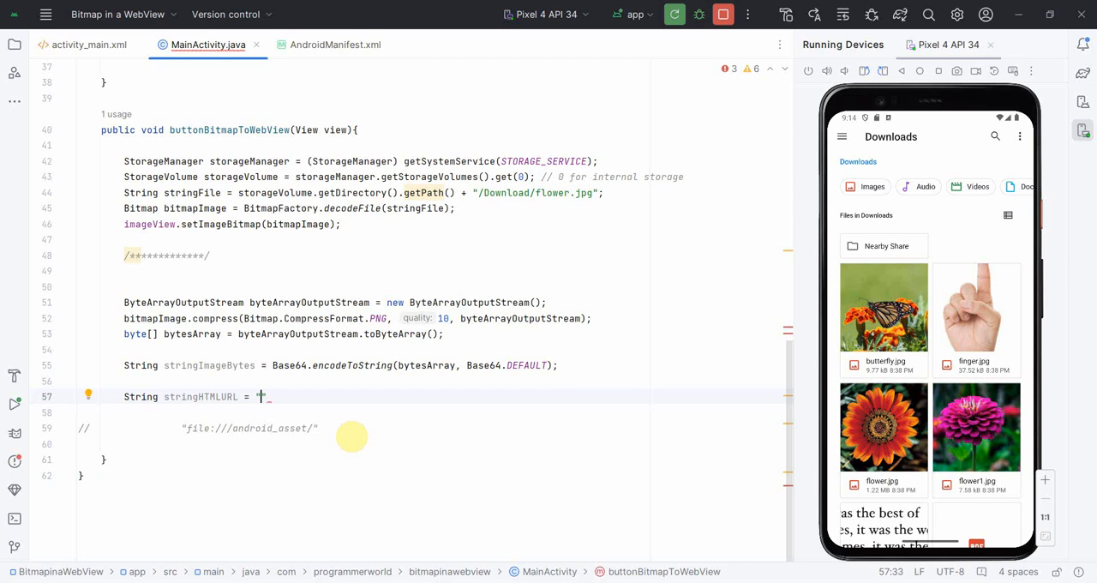
- Set stringHTMLURL to "<html><body><img src='IMAGE'/></body></html>"
text(<ht)
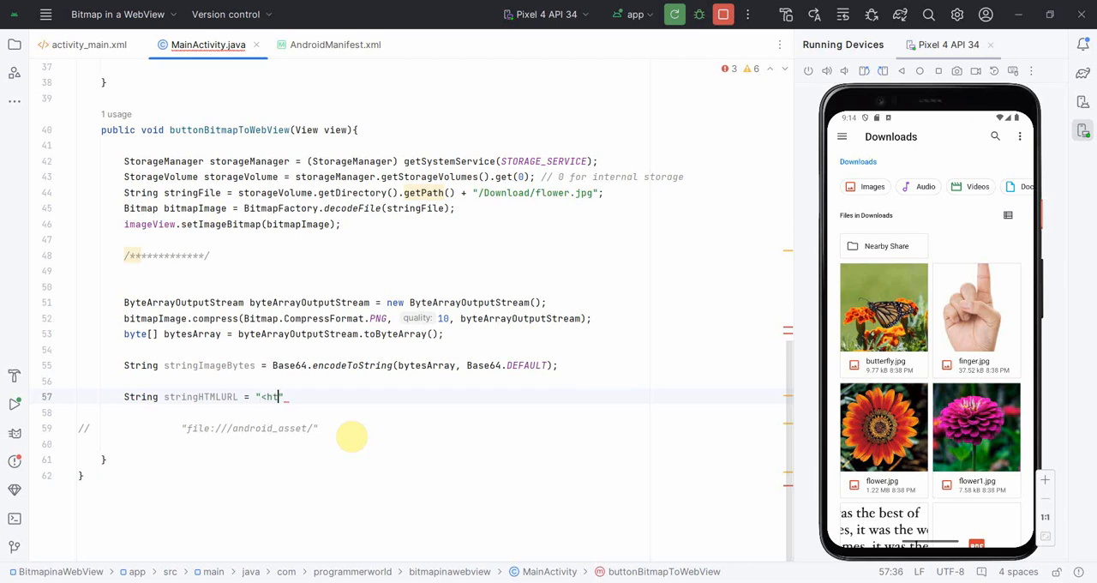
text(ml>)
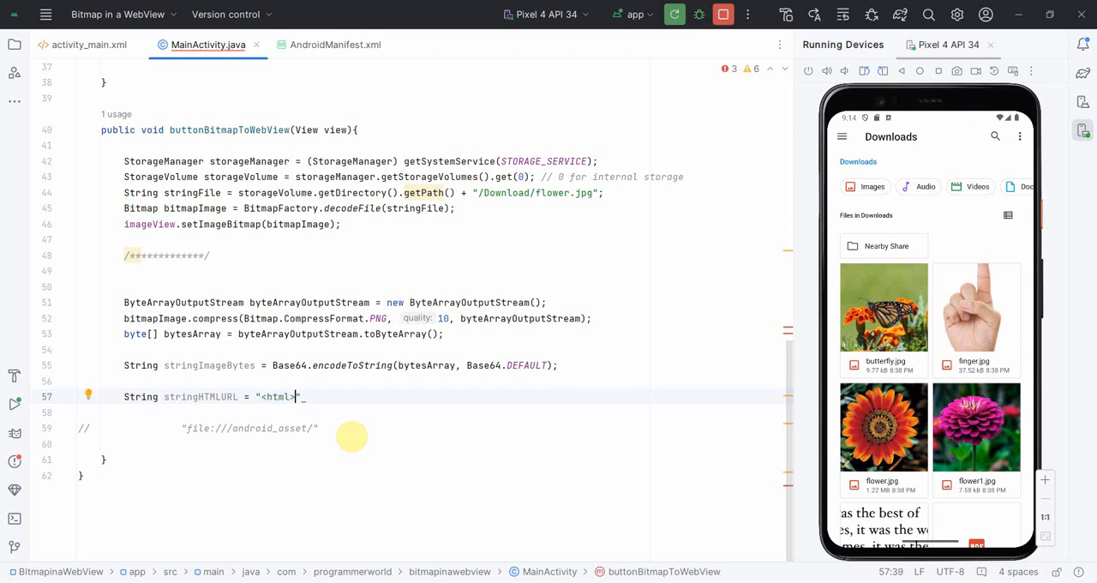
text(<bo)
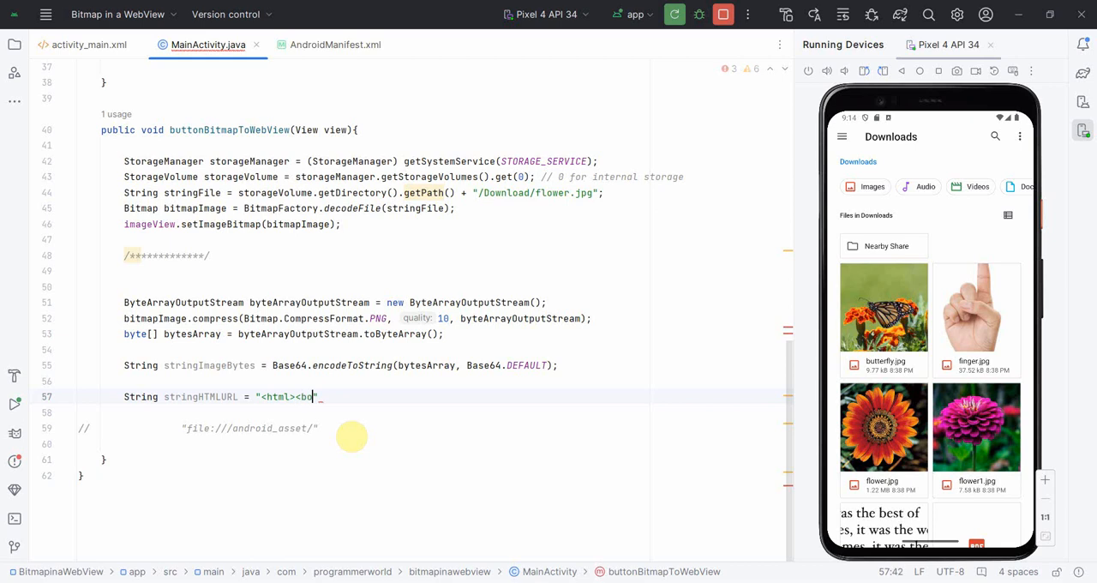
text(dy>)
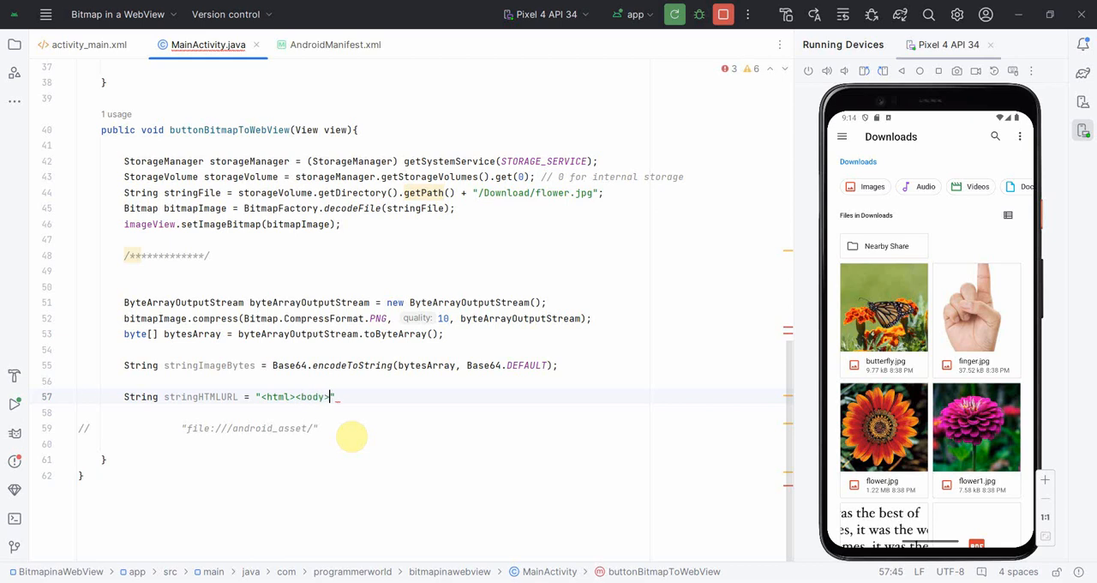
text(<img src)
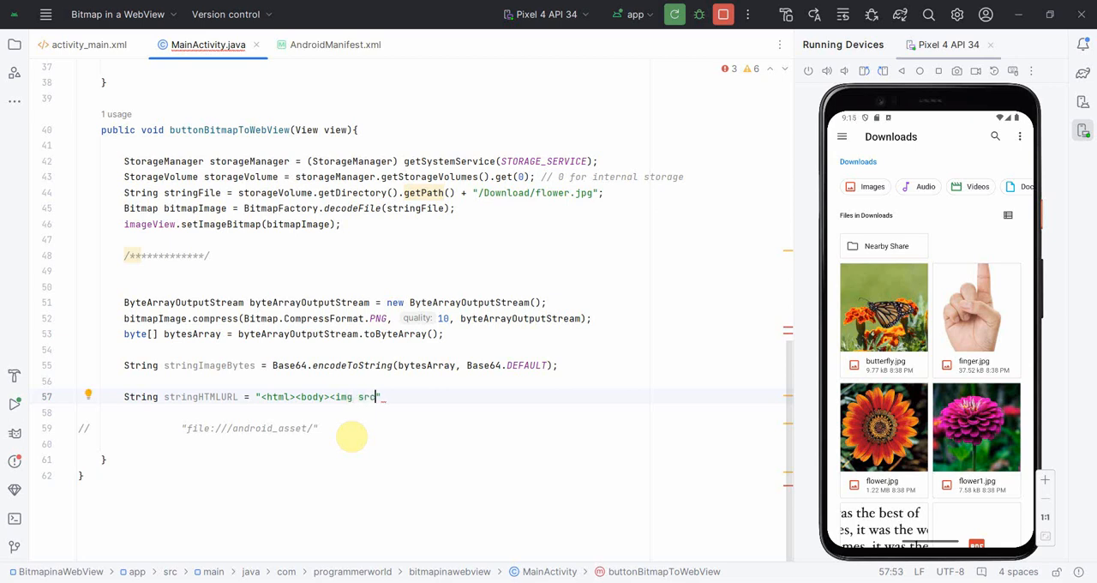
text(=")
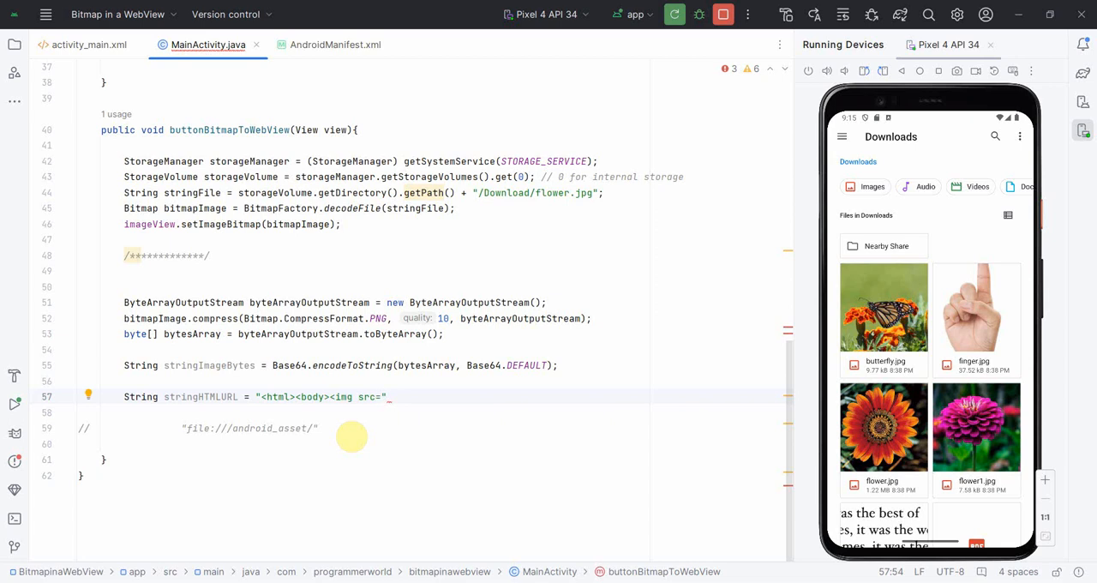
text(IMAGE)
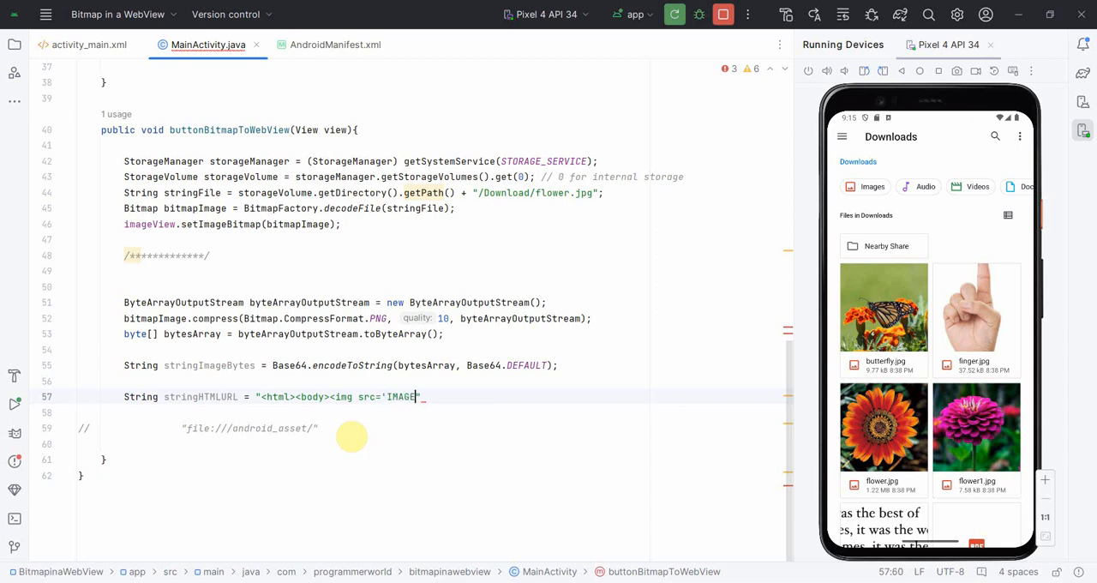
text(")
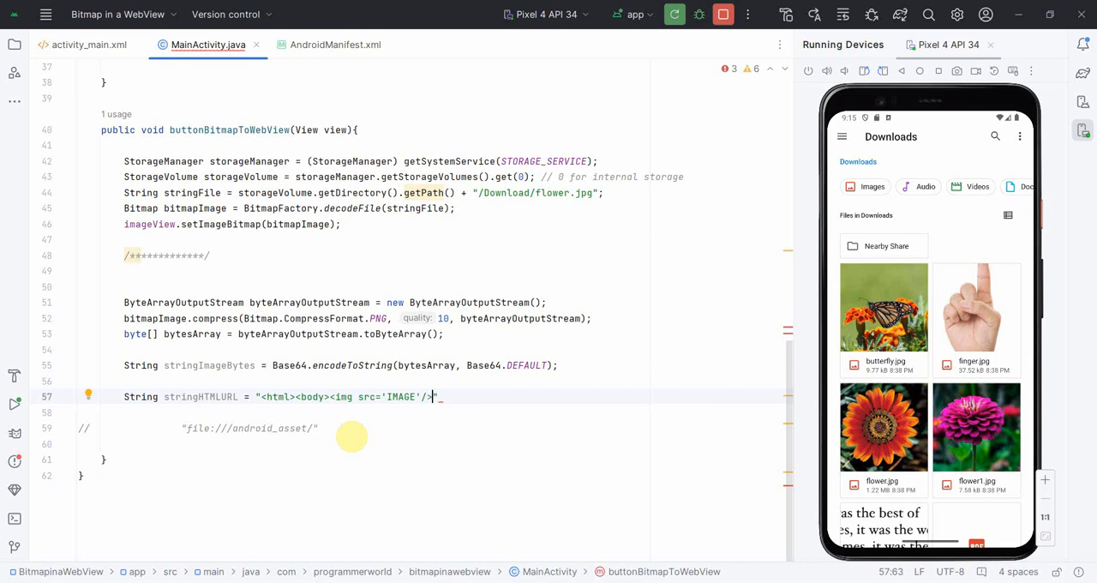
text(</)
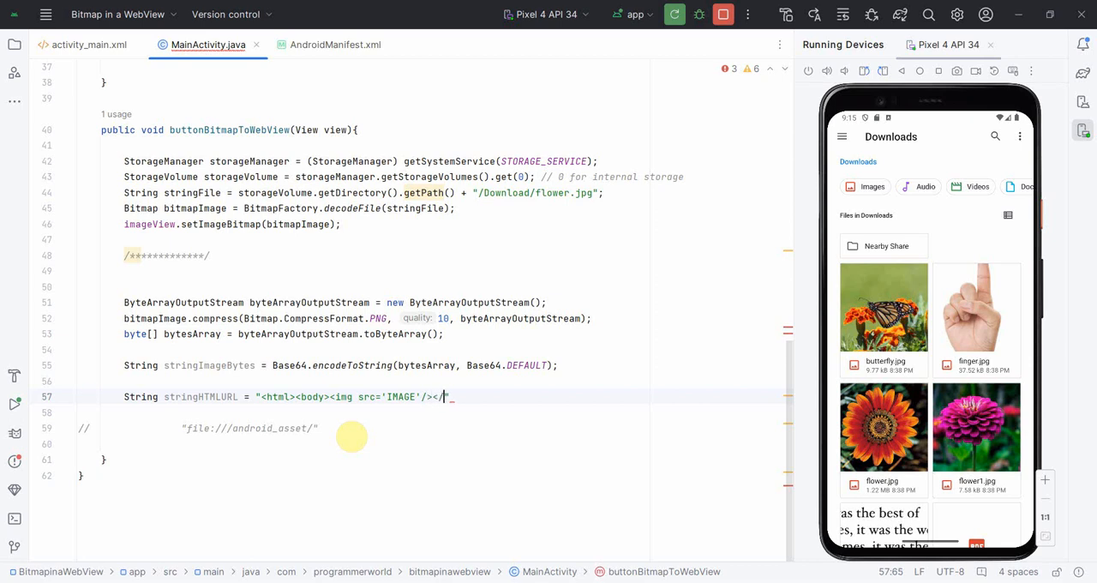
text(body>)
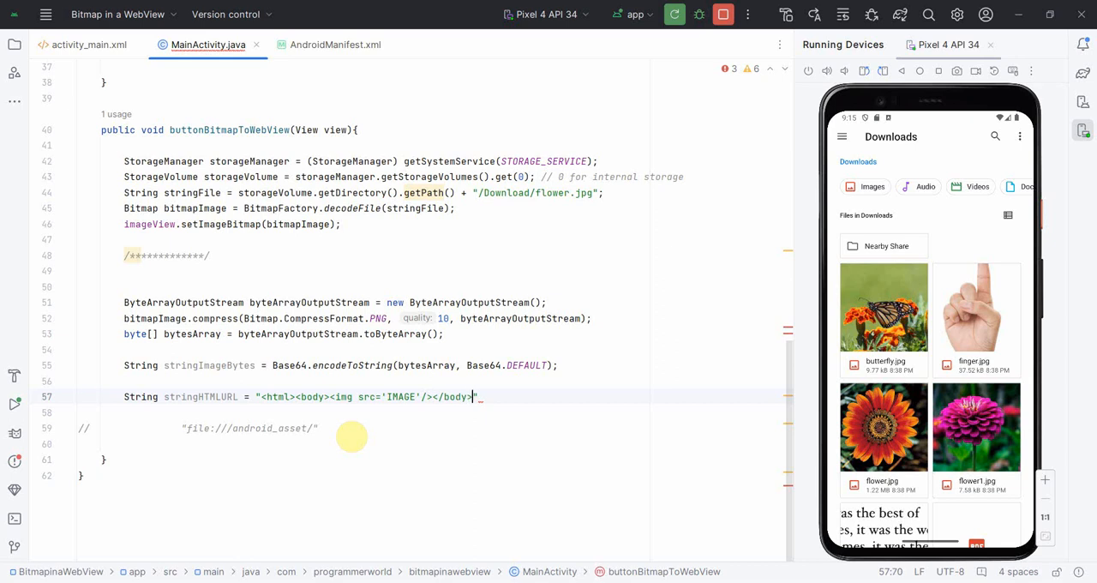
text(</html)
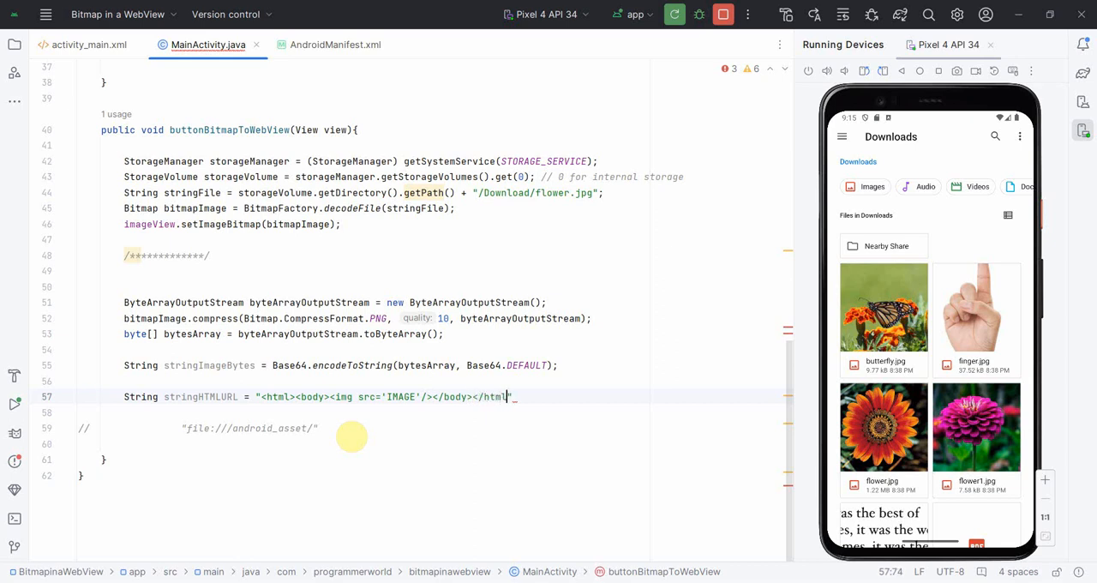
text(;)
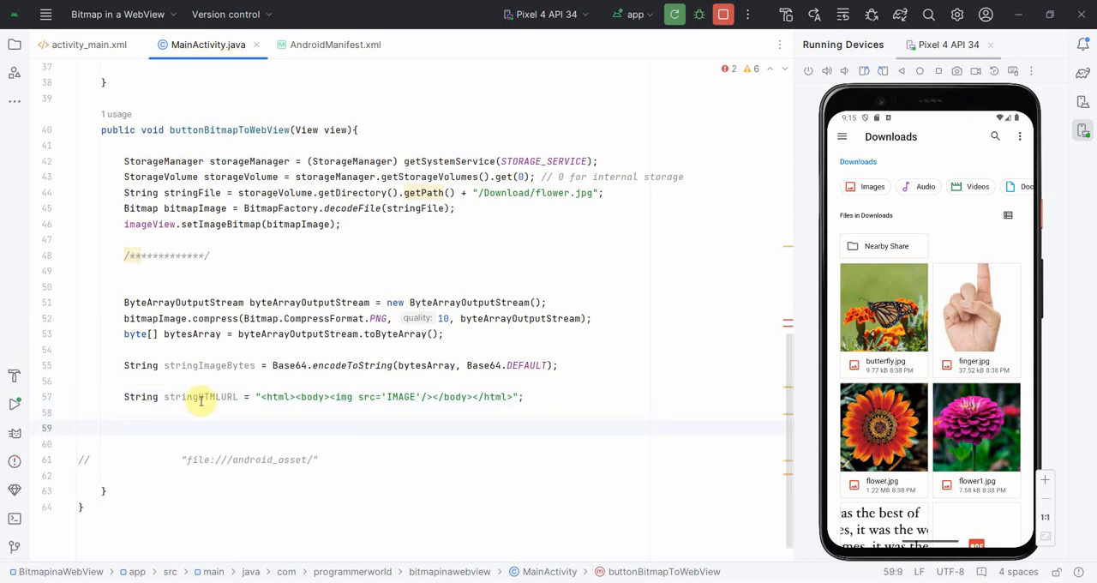
- On a new line, assign stringHTMLURL = stringHTMLURL.replace with "IMAGE" as the target
double_click(199, 396)
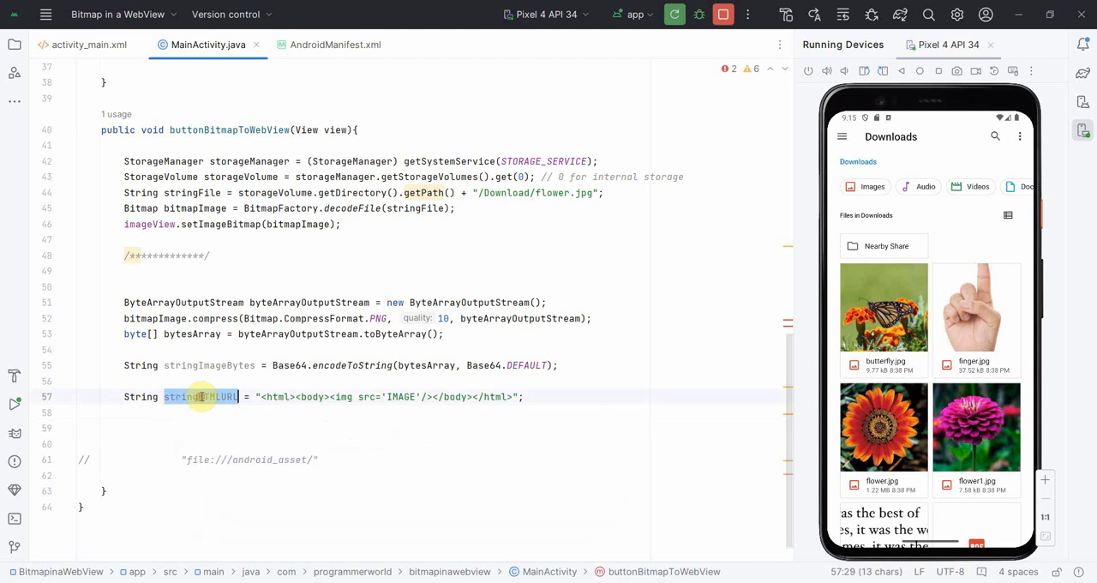
click(200, 412)
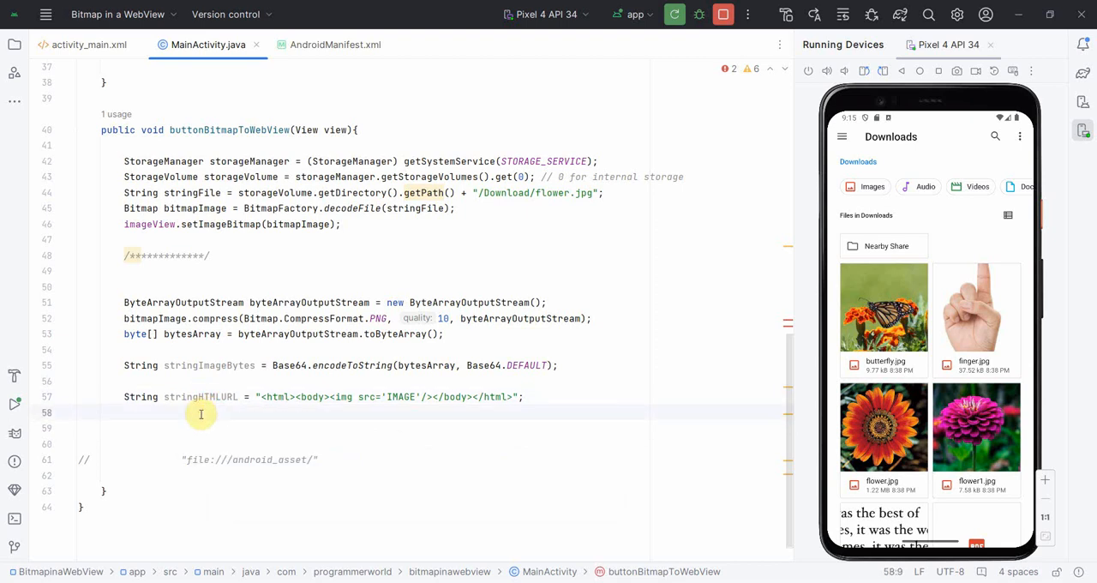
double_click(200, 396)
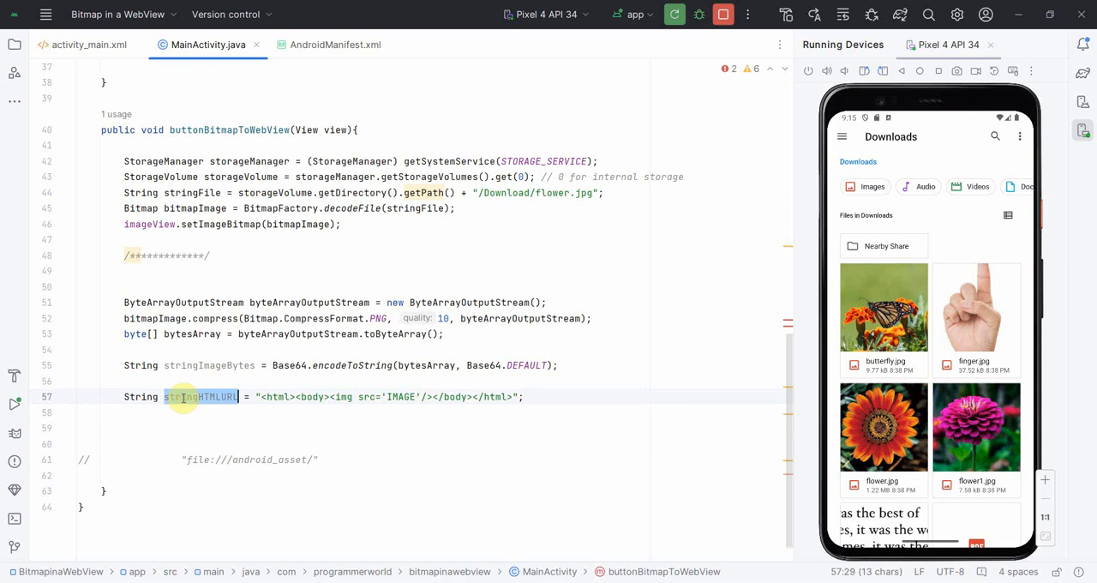
text(stringHTMLURL)
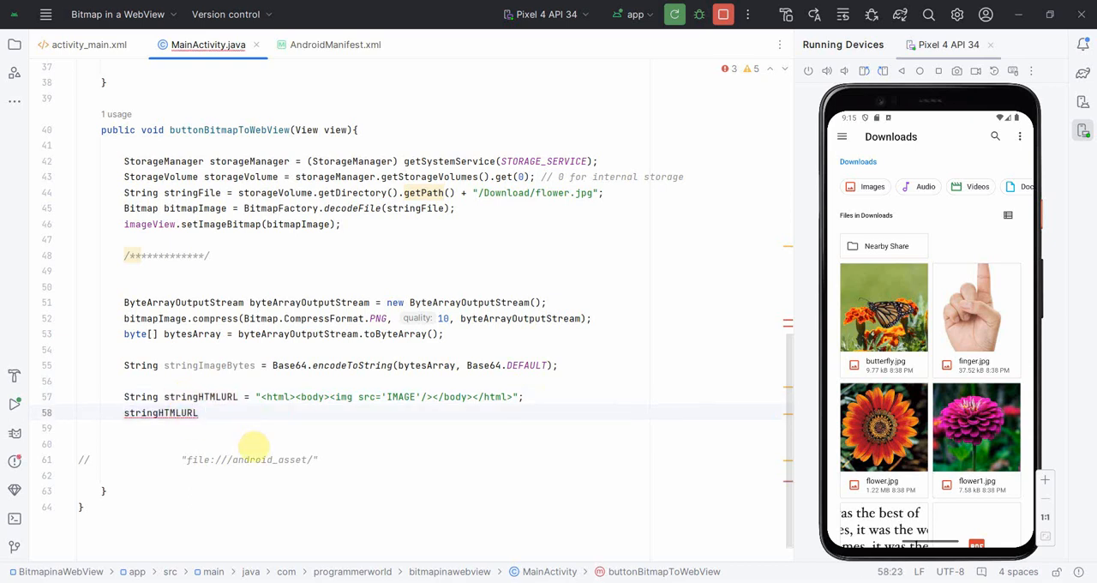
text(=)
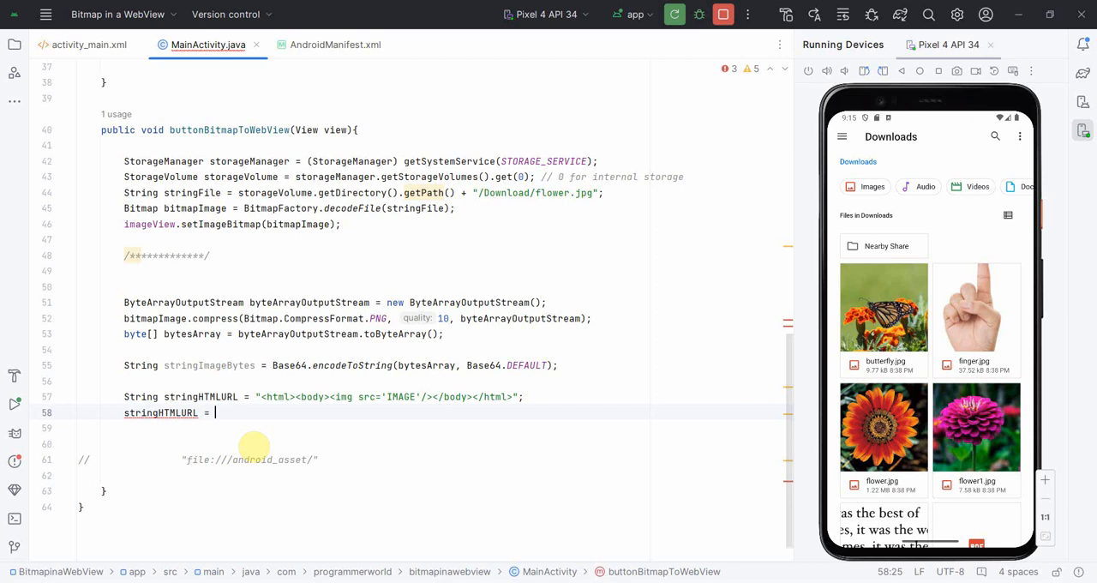
text(stringHTMLURL.replace()
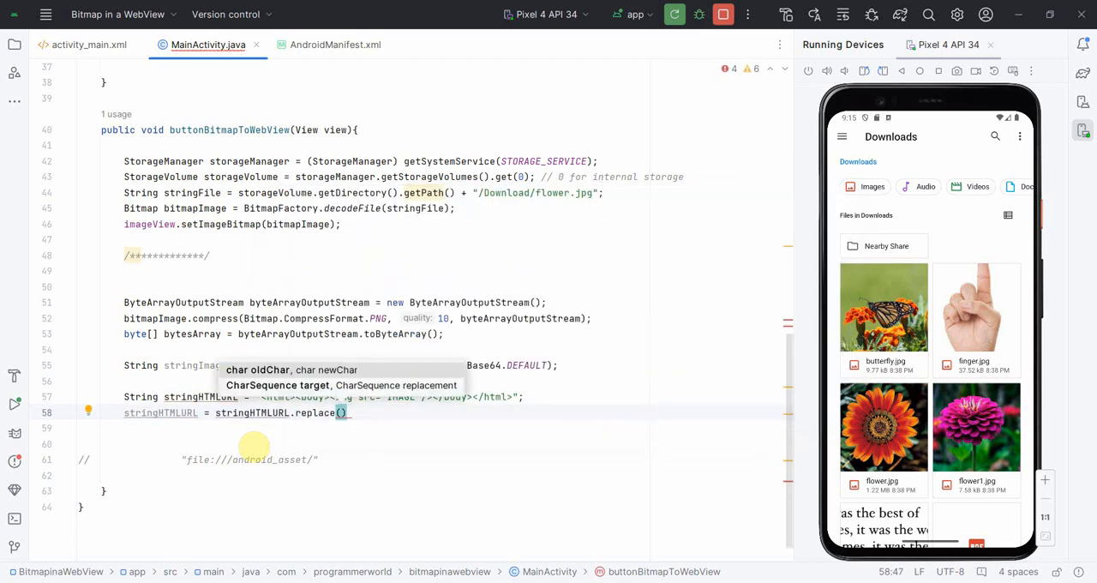
mouse_move(190, 336)
text(")
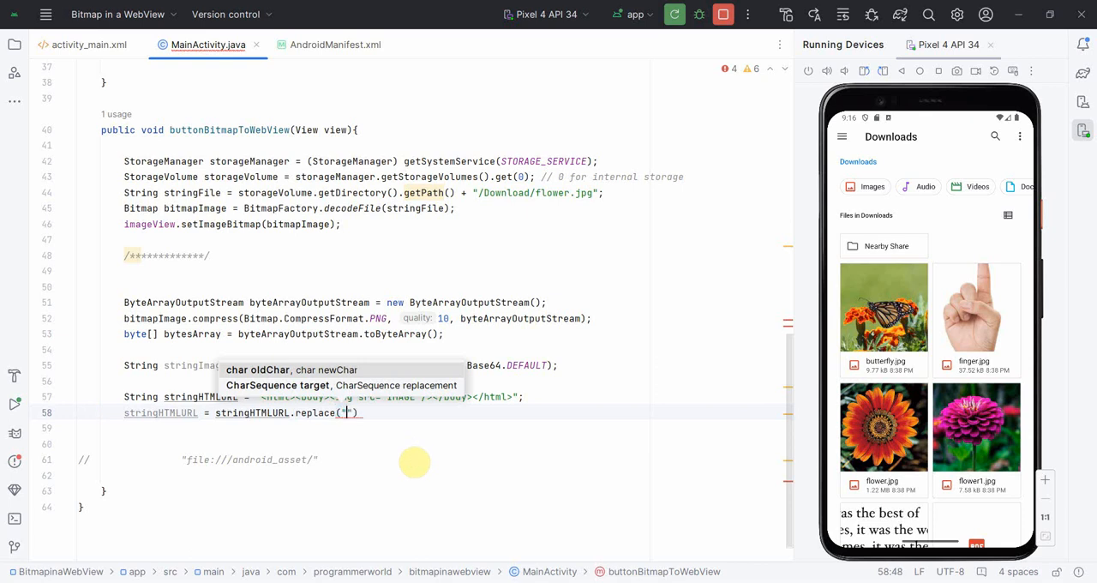
text(IMAGE)
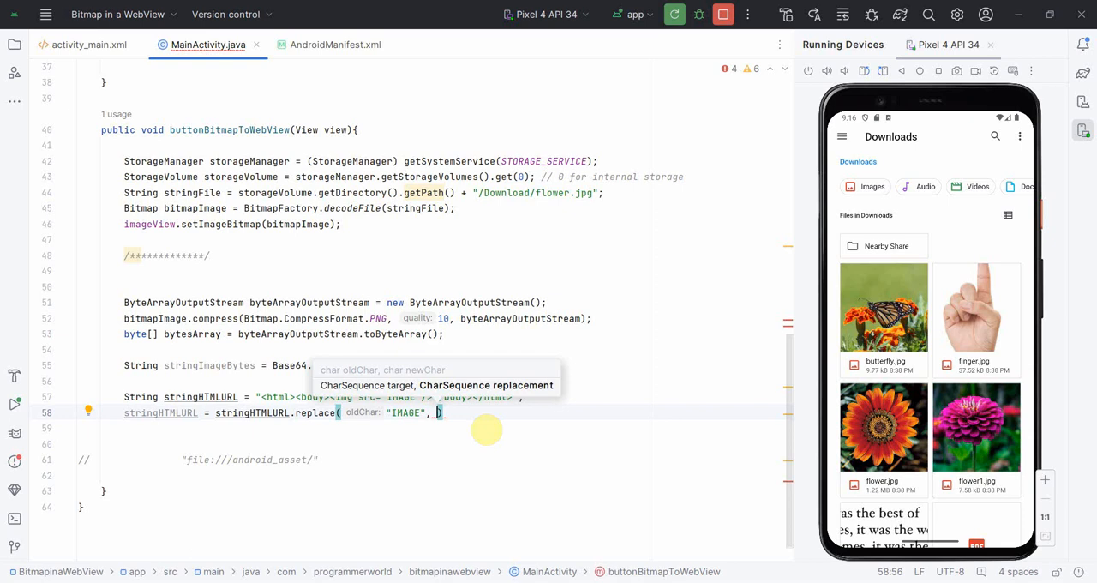
- Use "data:image/png;base64," + stringImageBytes as the IMAGE replacement
text(data")
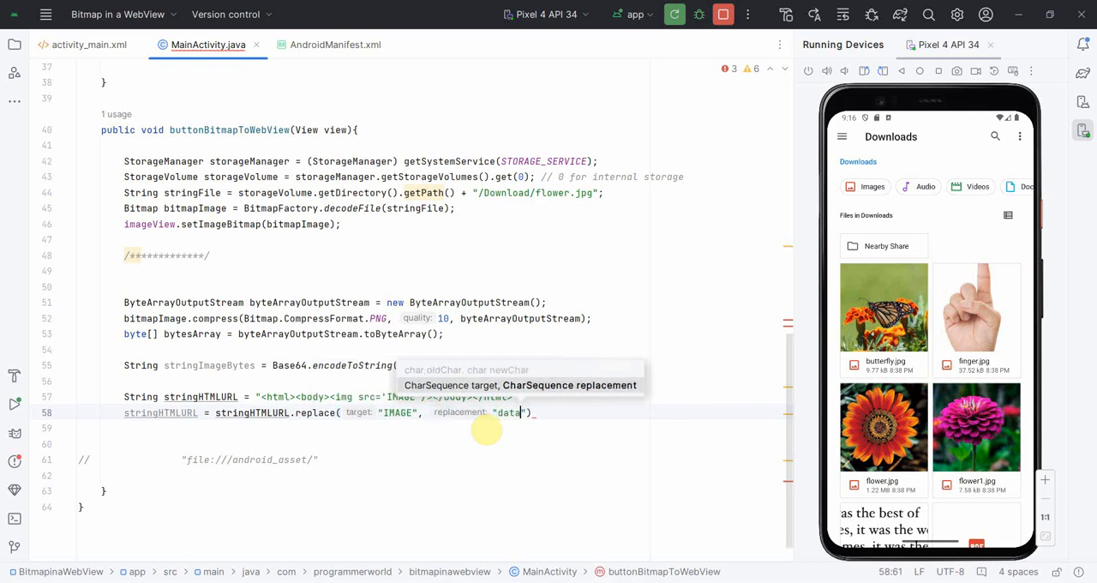
text(:i)
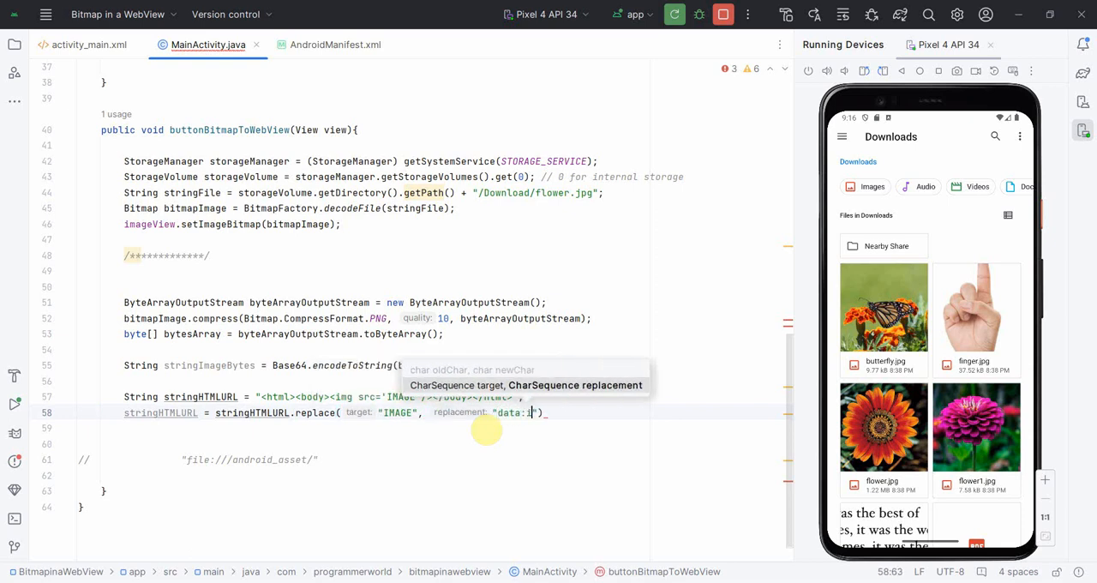
text(mage/p)
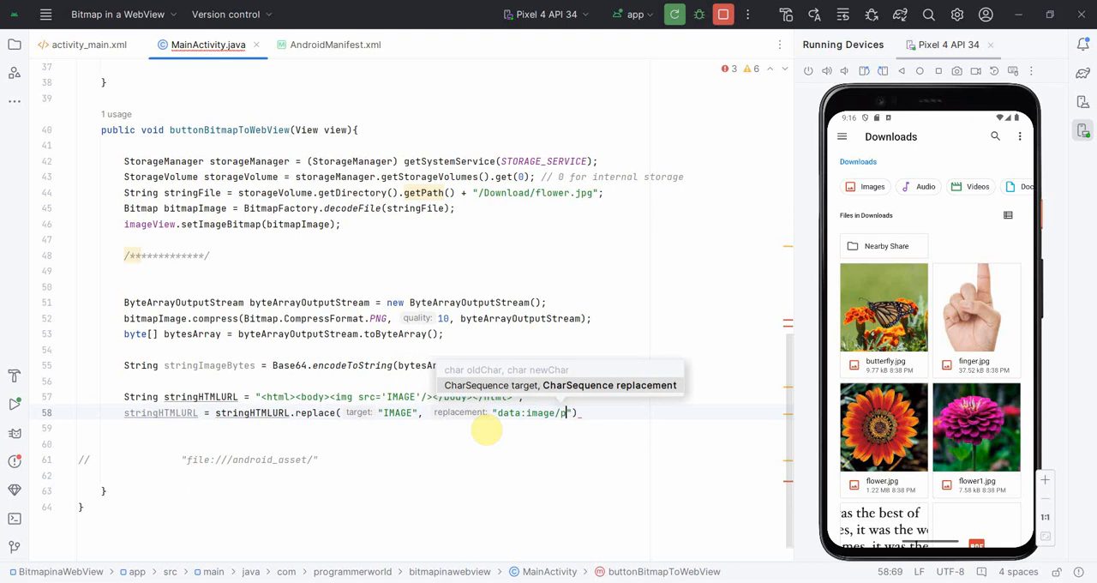
text(ng)
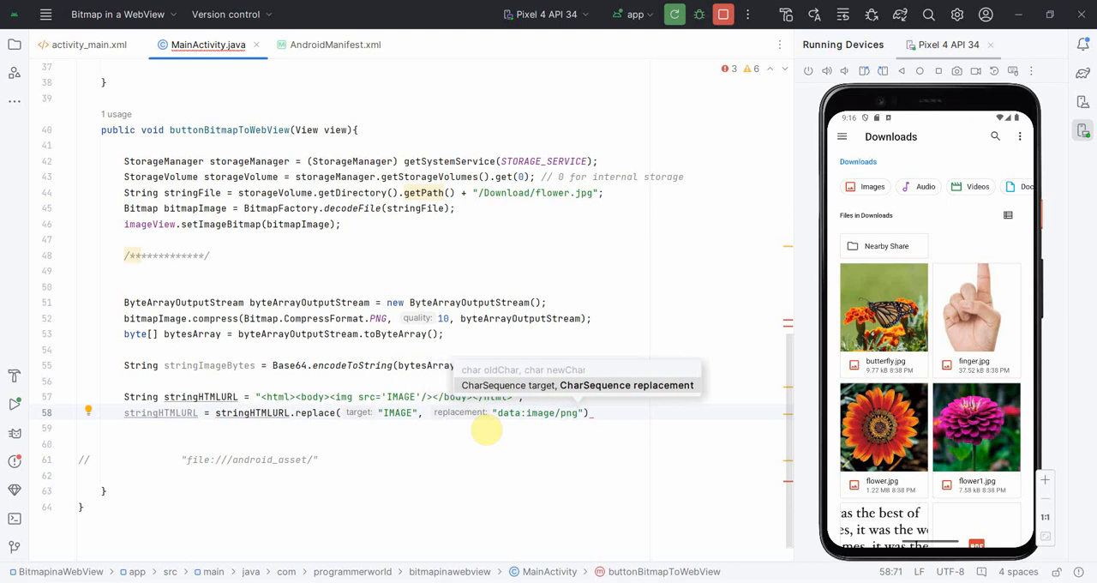
text(bas)
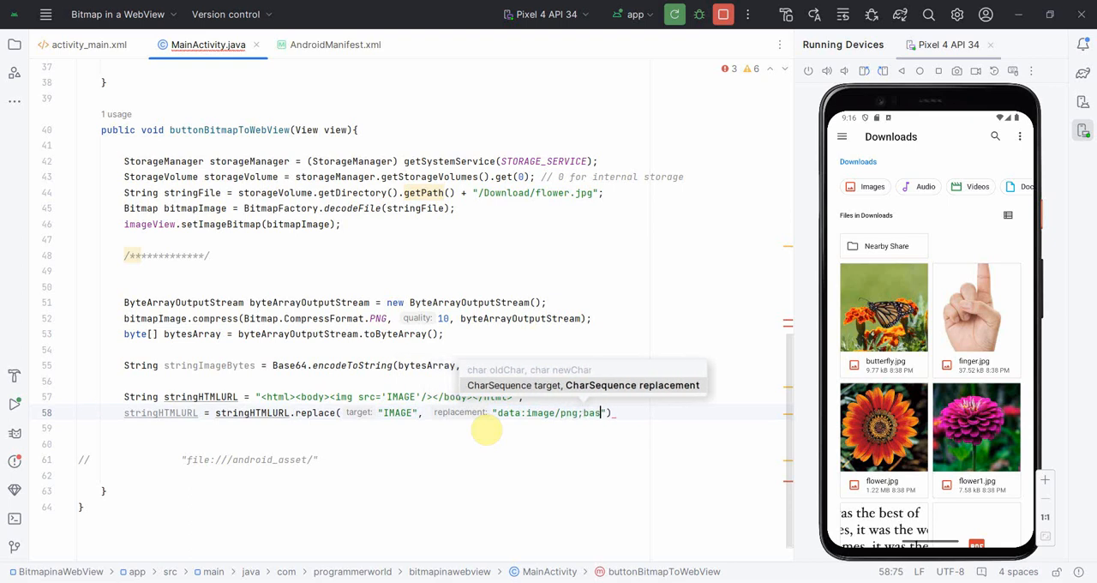
text(e64)
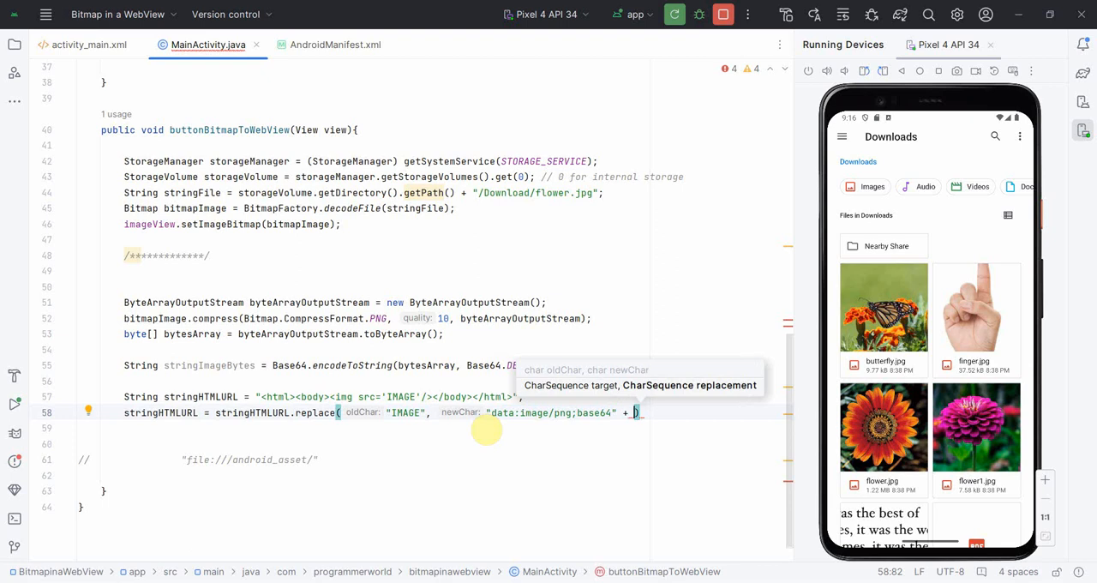
text(,)
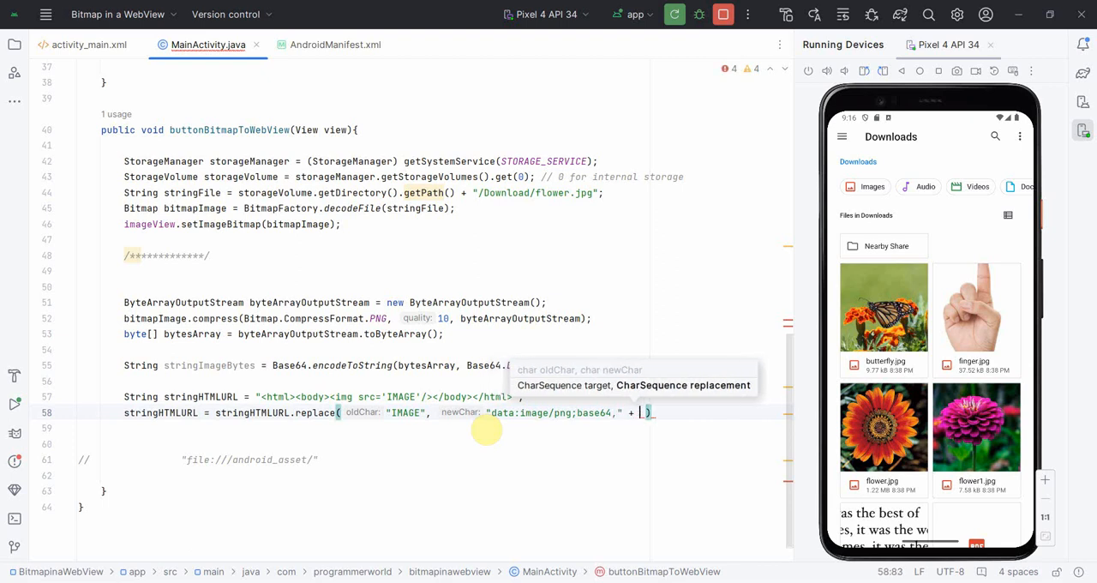
text(stringImageBytes)
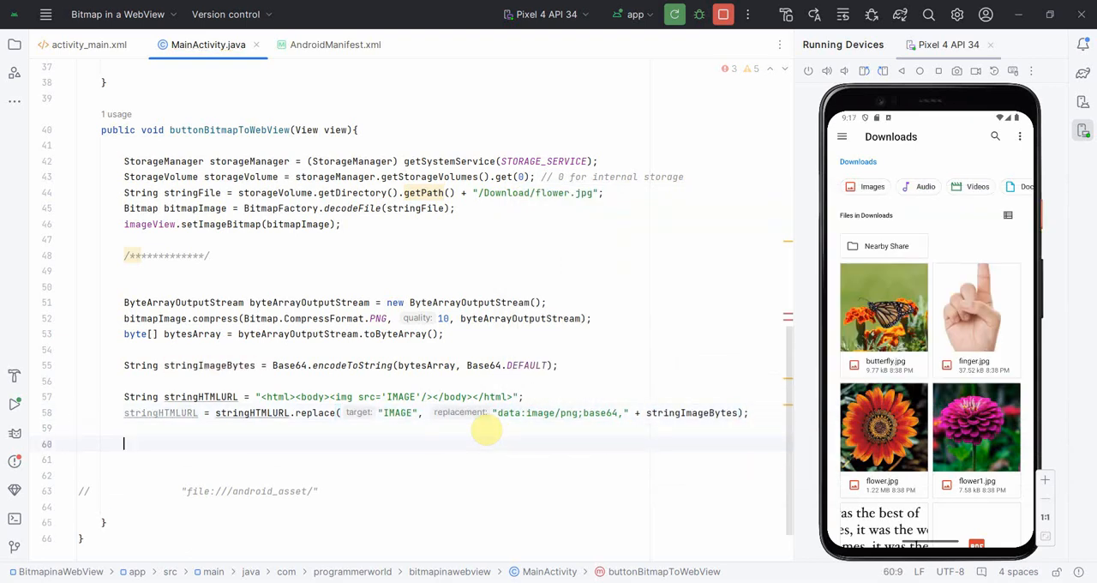
- Call webView.loadDataWithBaseURL with the asset base URL, stringHTMLURL, "text/html" and "utf-8"
text(i)
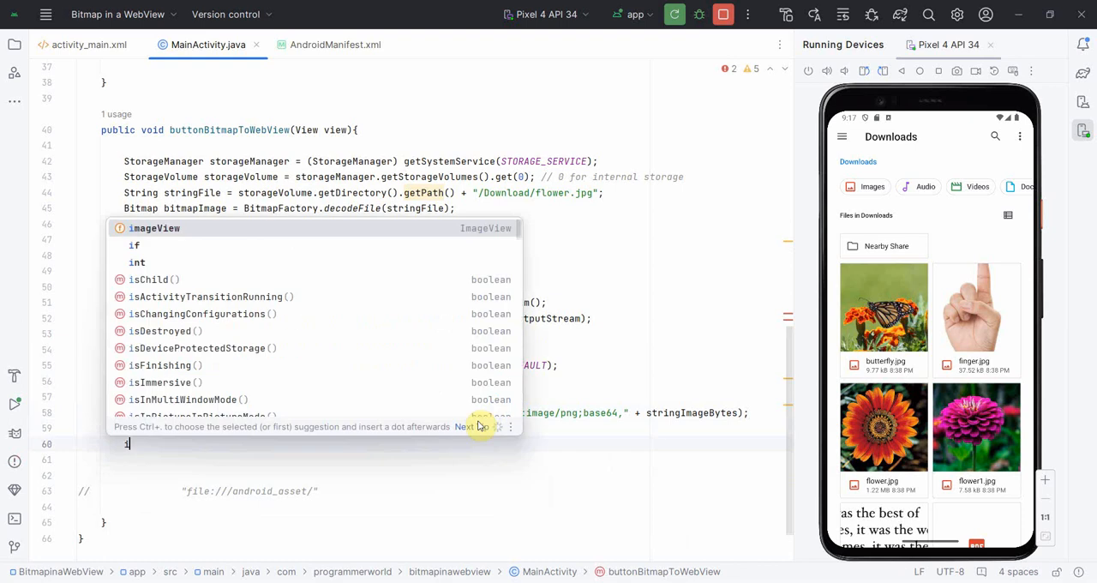
text(webView.l)
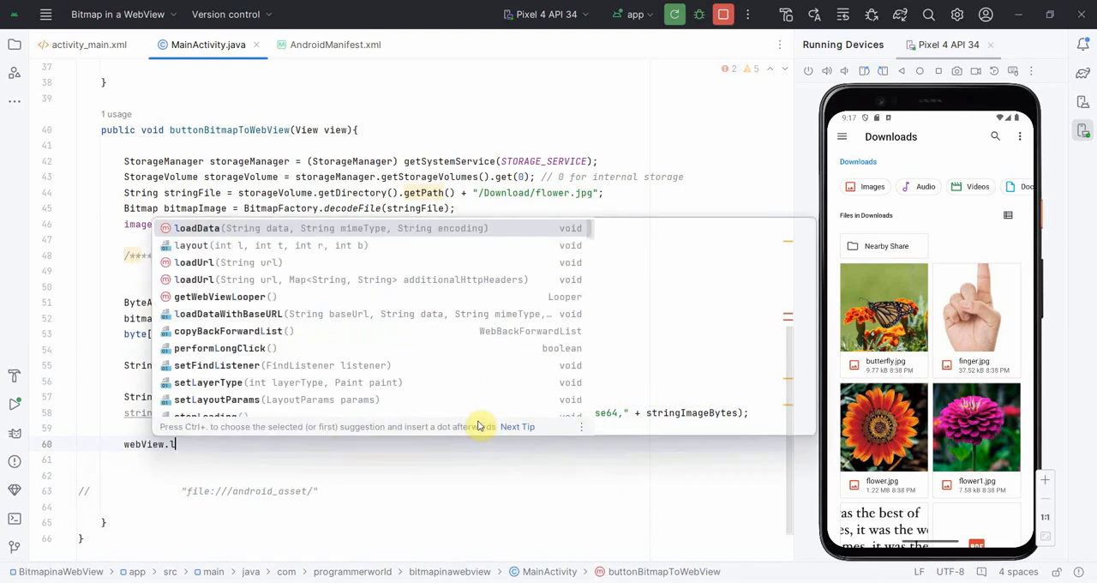
text(o)
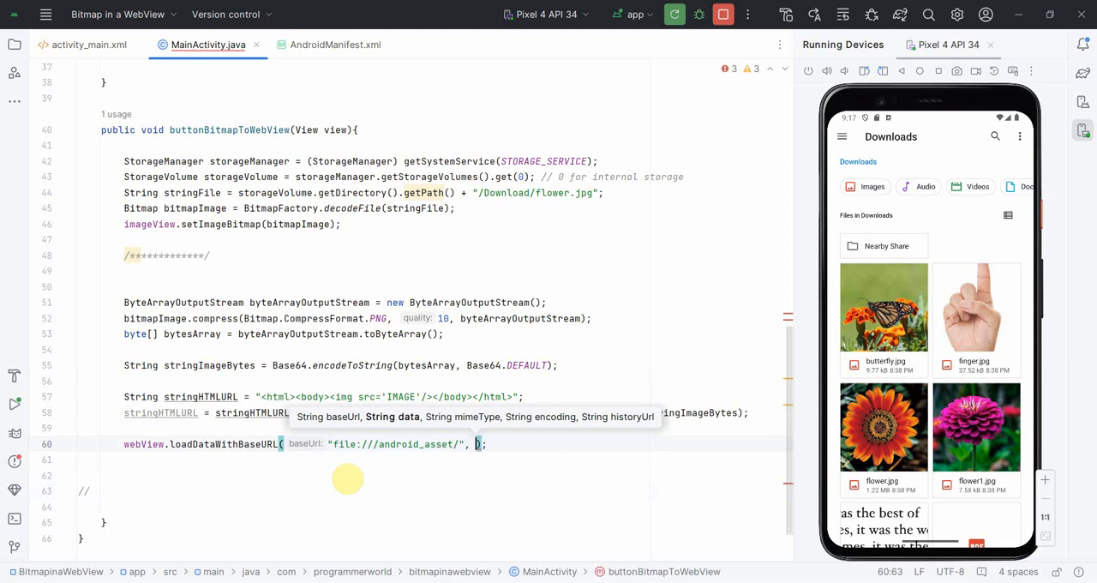
text(_stringHTMLURL,)
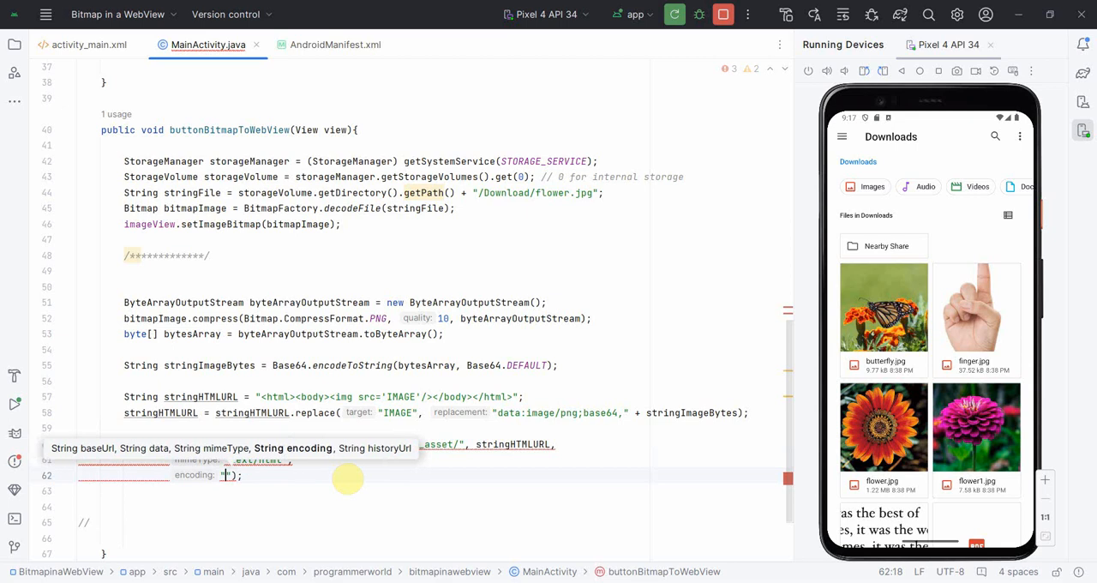
text(utf-)
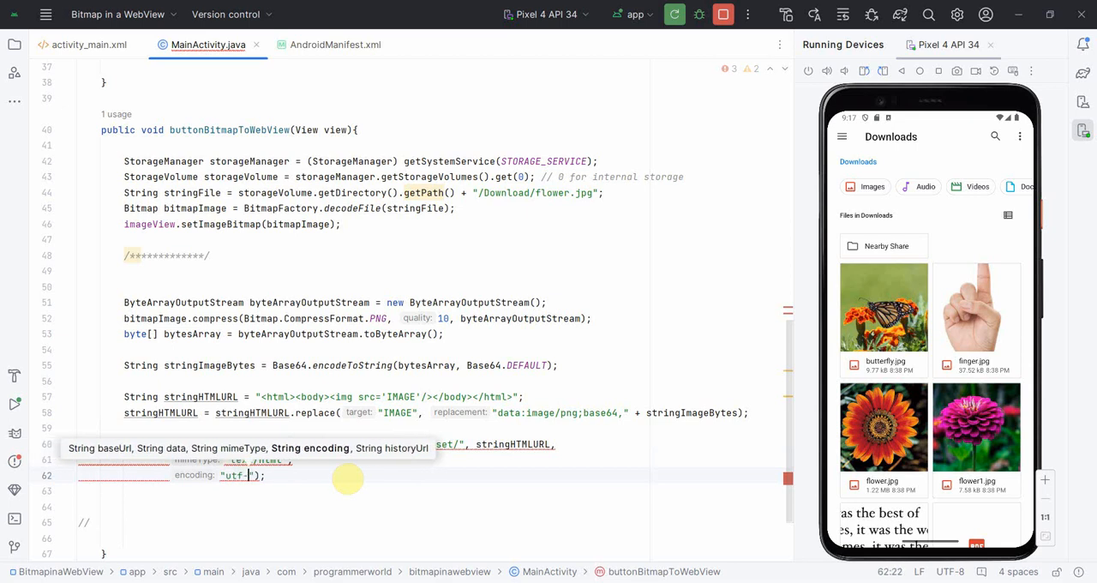
text(8)
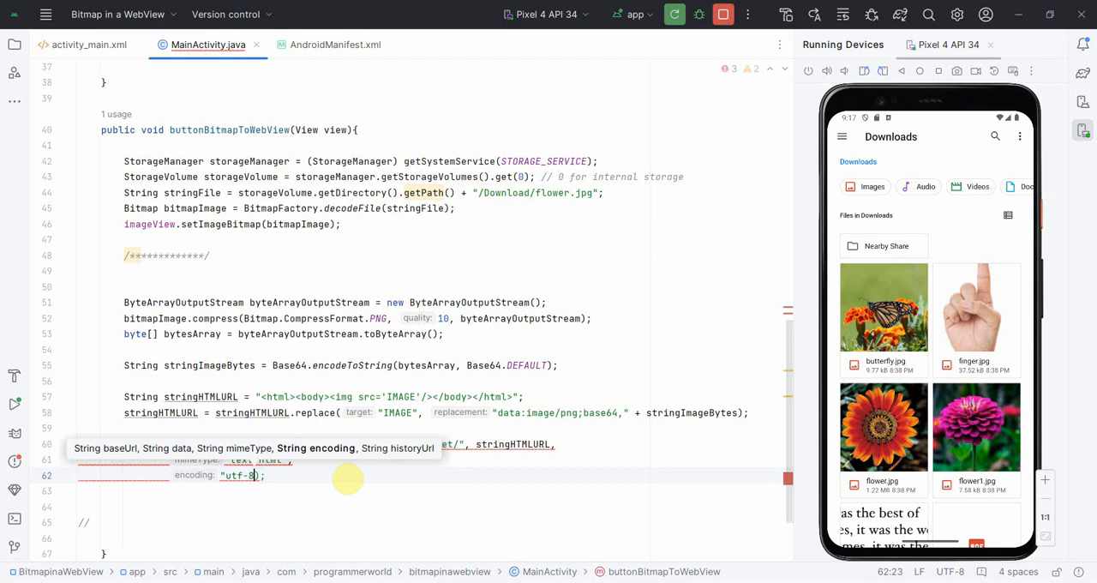
text(, ")
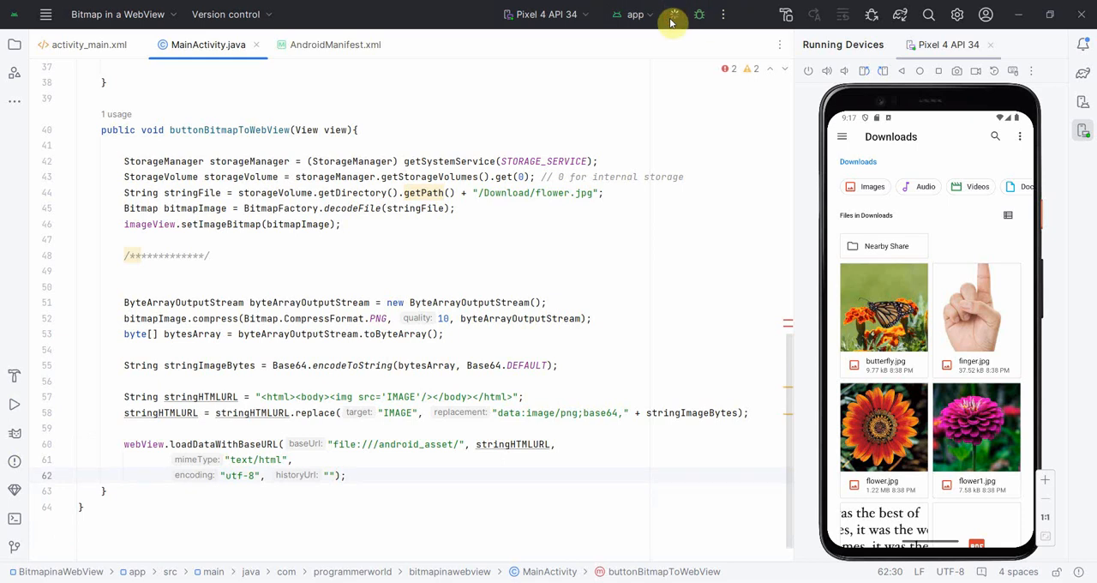
- Run the app and allow access to all photos so flower.jpg appears in both views
click(673, 15)
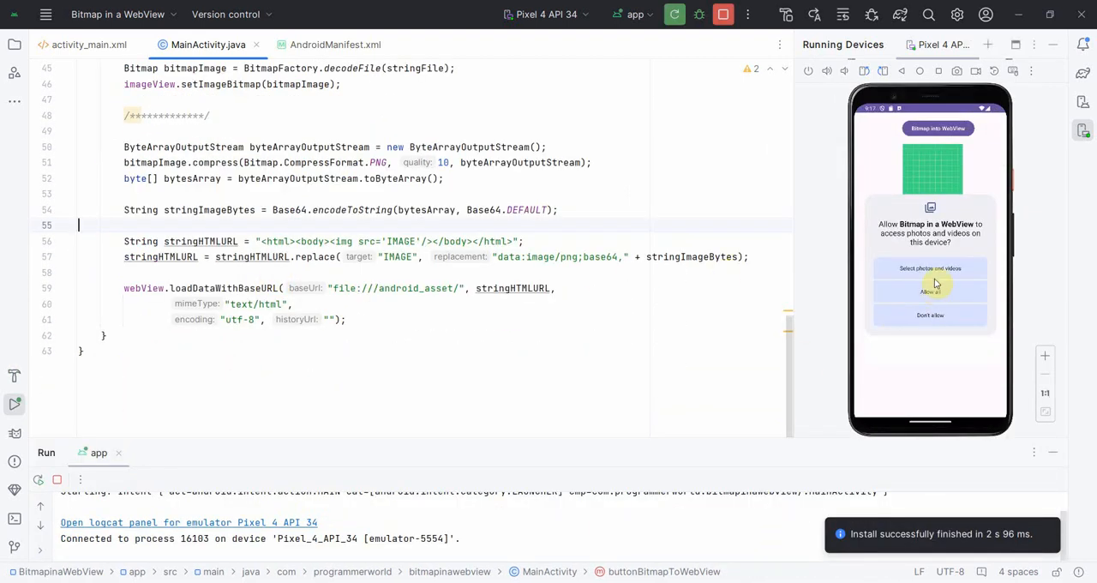
click(929, 291)
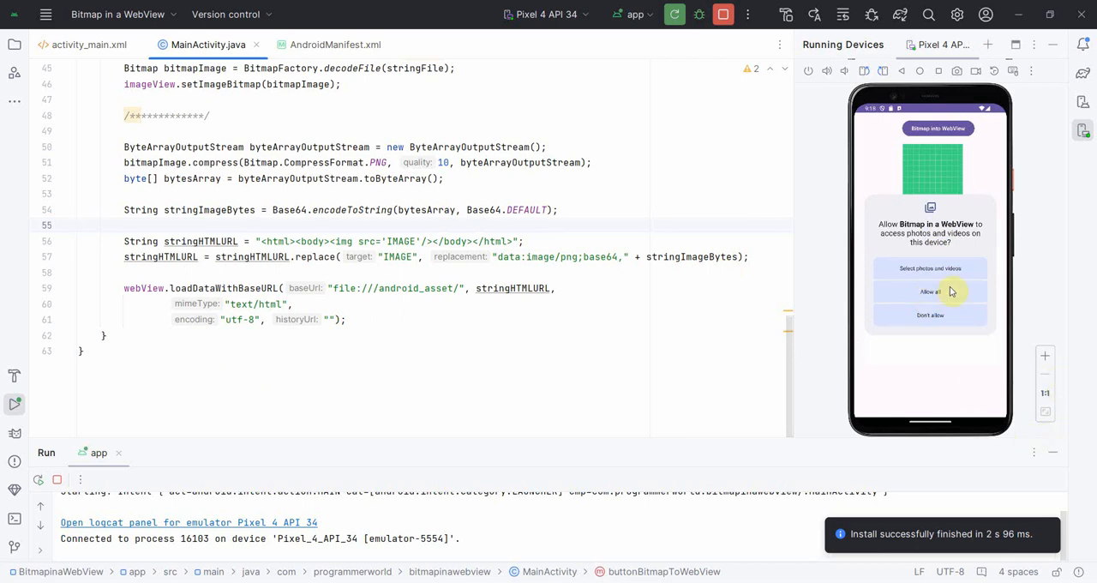
click(929, 292)
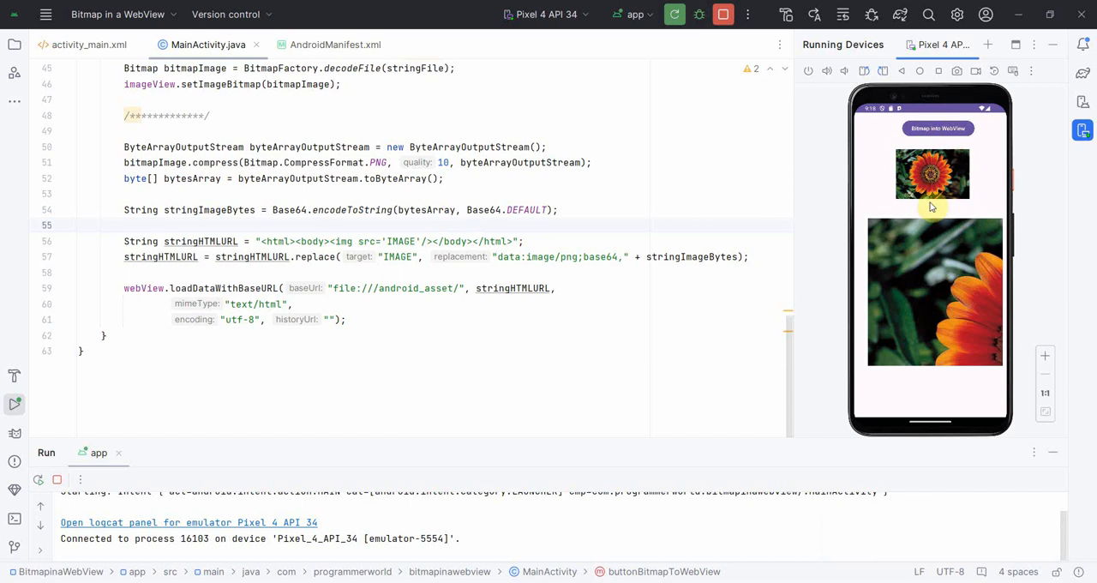
mouse_move(861, 240)
text(//)
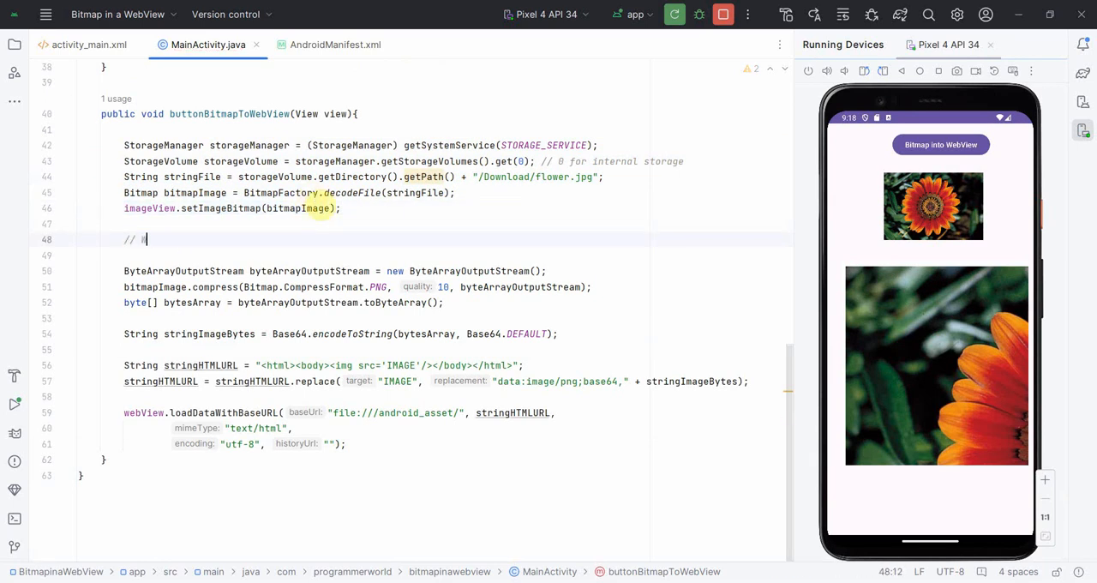
- Add '// ImageView part of the code below' and '// WebView part of the code below' comments, adjusting spacing
text(WebView pe)
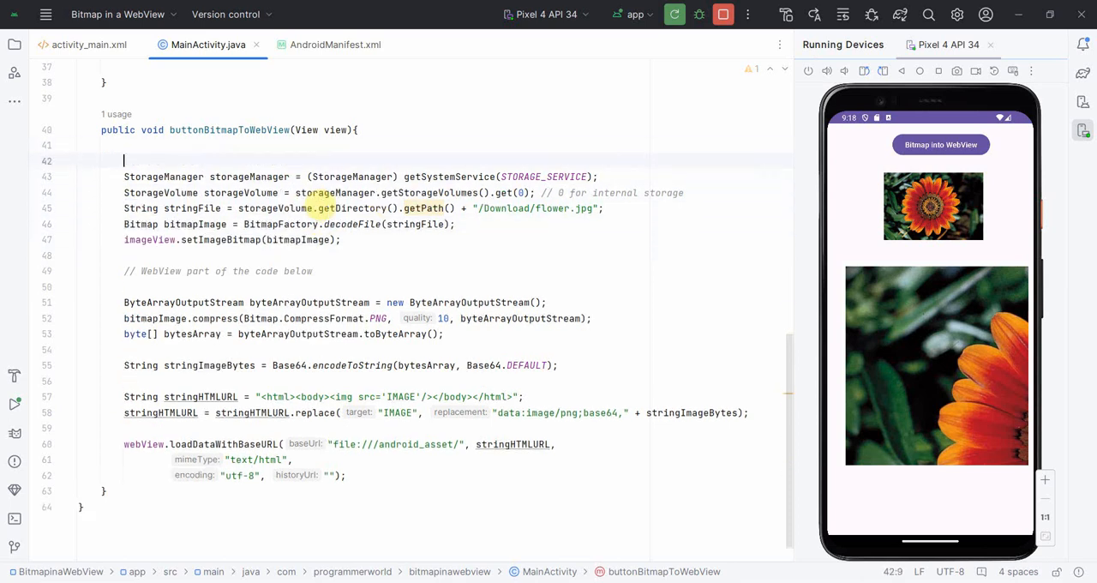
text(// WebView part of the code below)
text(// ImageView part of the code below)
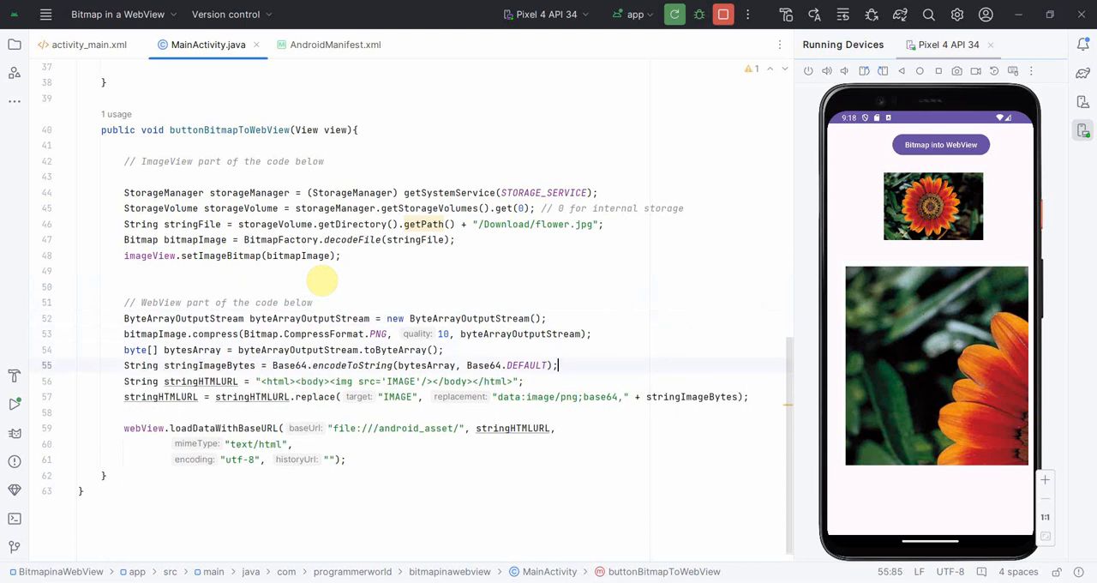
key(Enter)
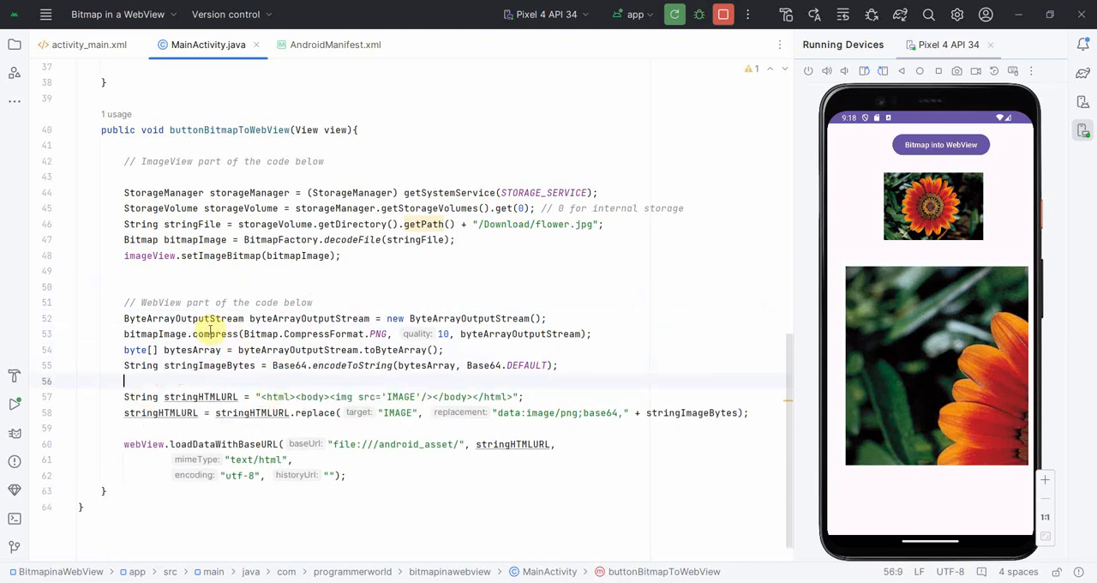